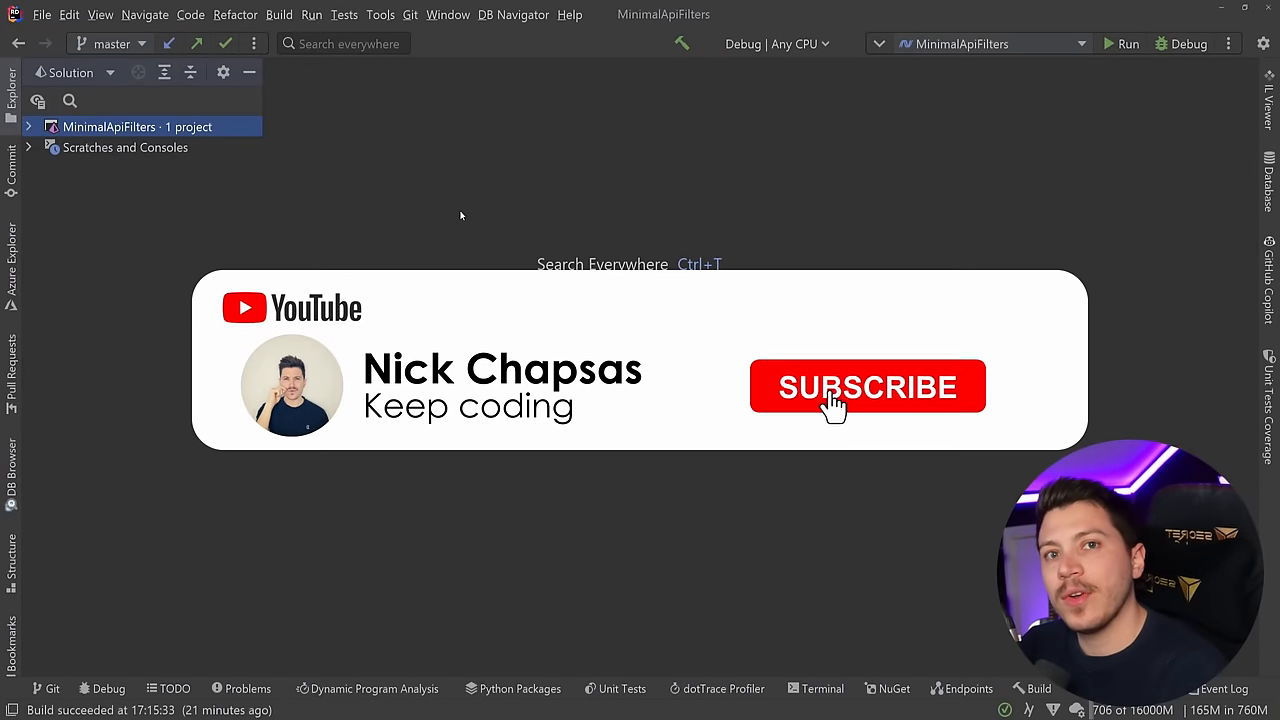
Step: Scroll through the currently open code to review its contents
{"action": "left_click", "coordinate": [868, 388]}
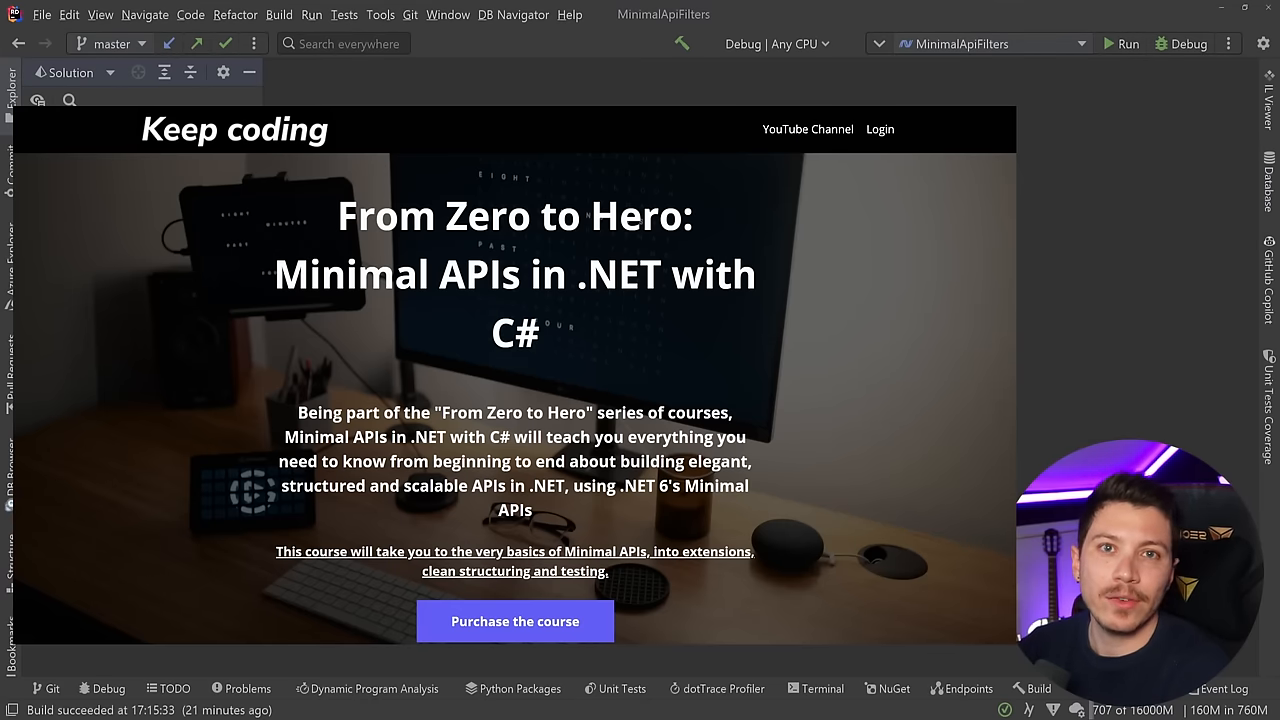
{"action": "scroll", "scroll_direction": "down", "scroll_amount": 3}
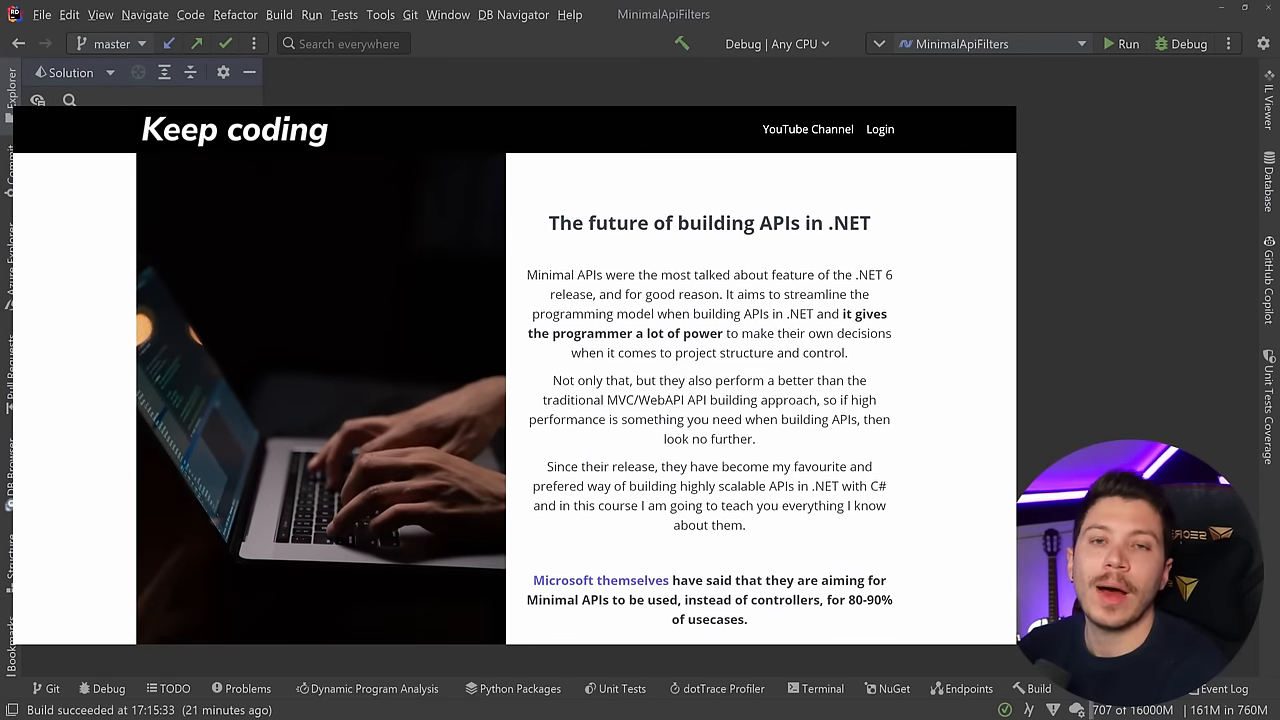
{"action": "scroll", "scroll_direction": "down", "scroll_amount": 3}
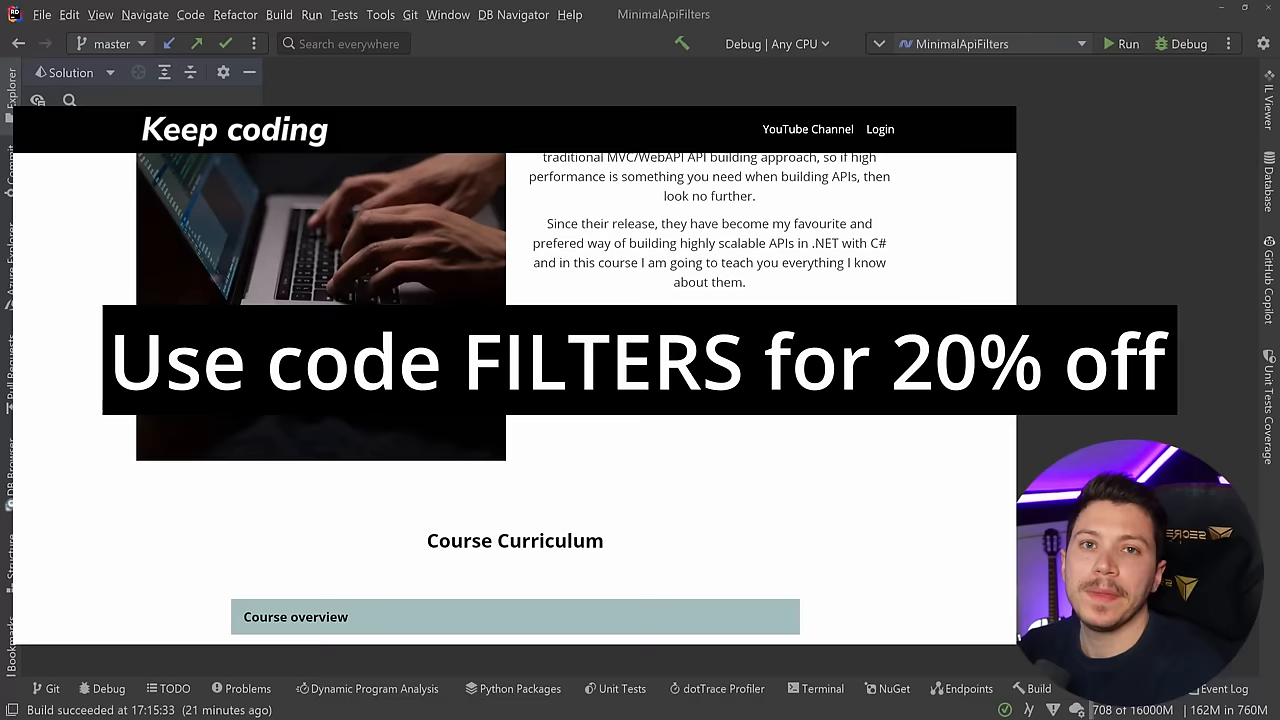
{"action": "scroll", "scroll_direction": "down", "scroll_amount": 3}
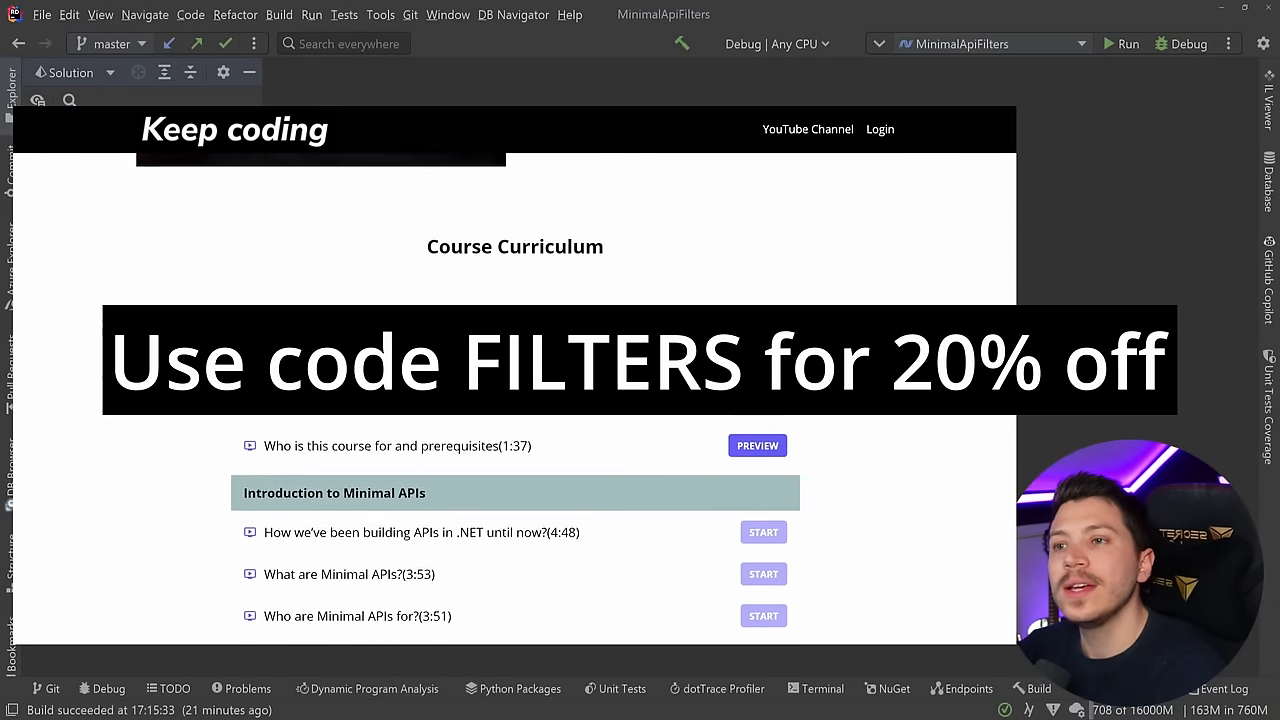
{"action": "scroll", "scroll_direction": "down", "scroll_amount": 3}
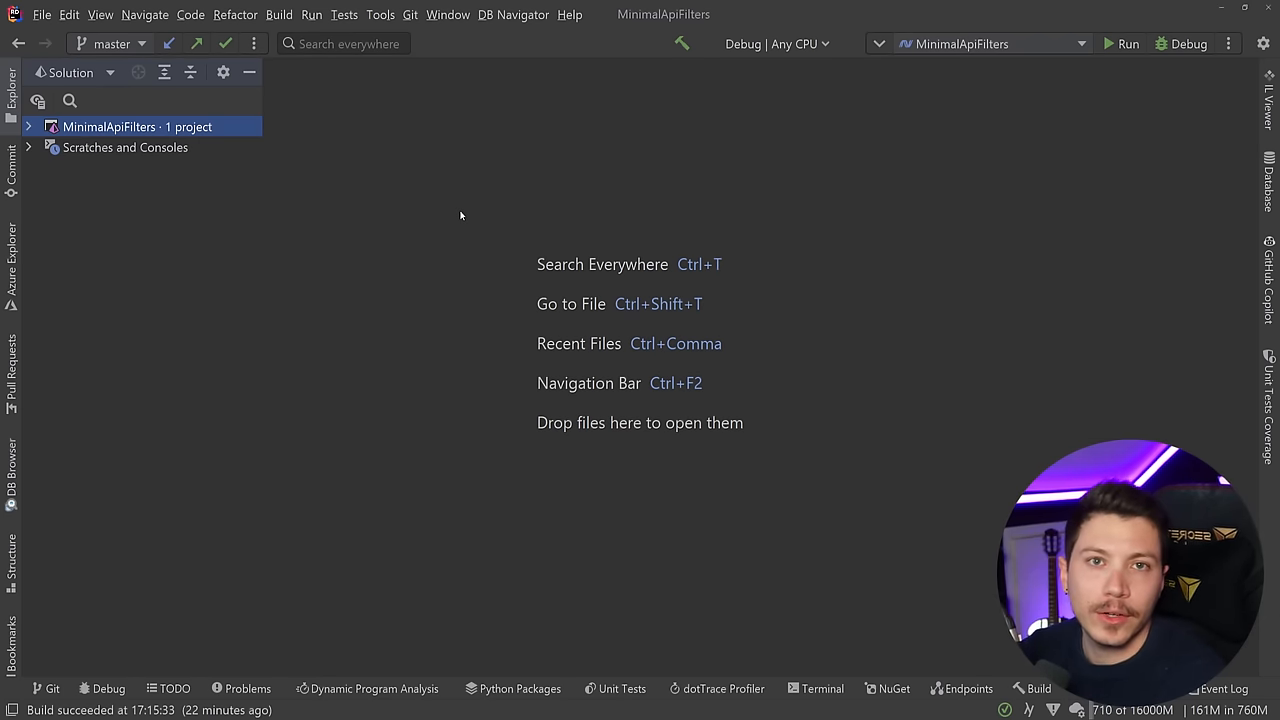
Step: Expand the MinimalApiFilters project, Endpoints and Validation folders and review Program.cs
{"action": "left_click", "coordinate": [38, 124]}
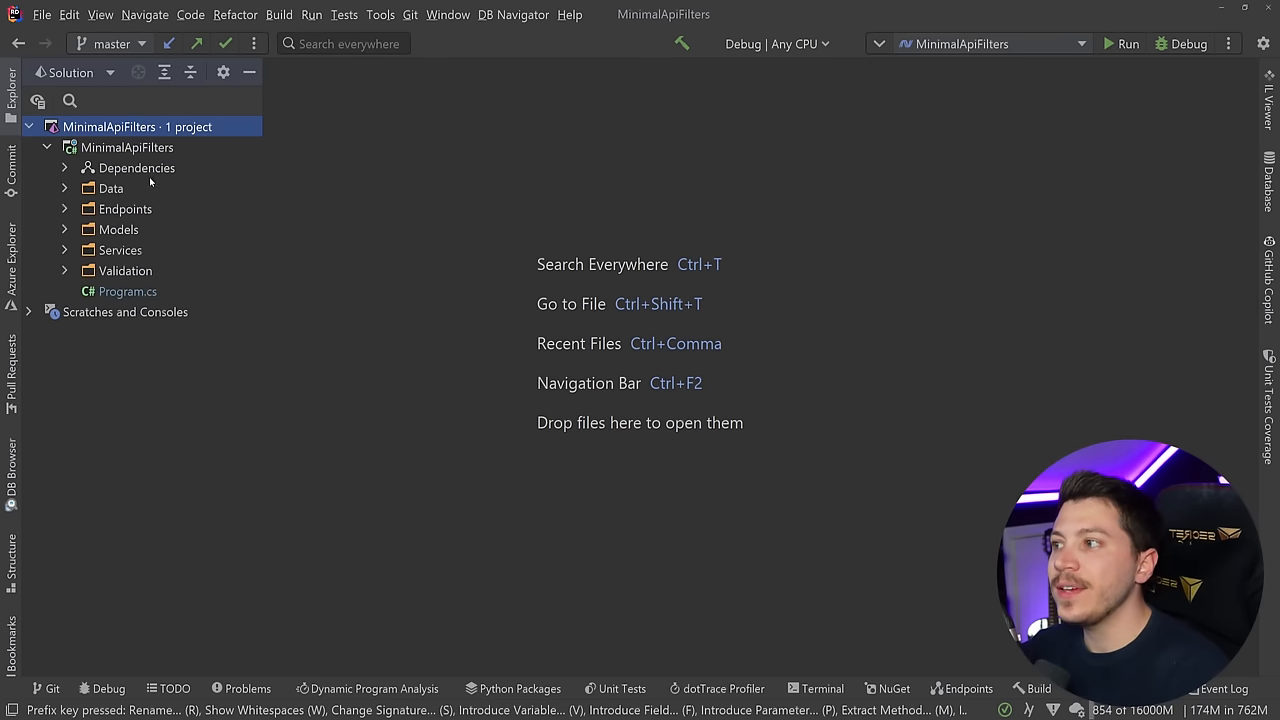
{"action": "mouse_move", "coordinate": [136, 216]}
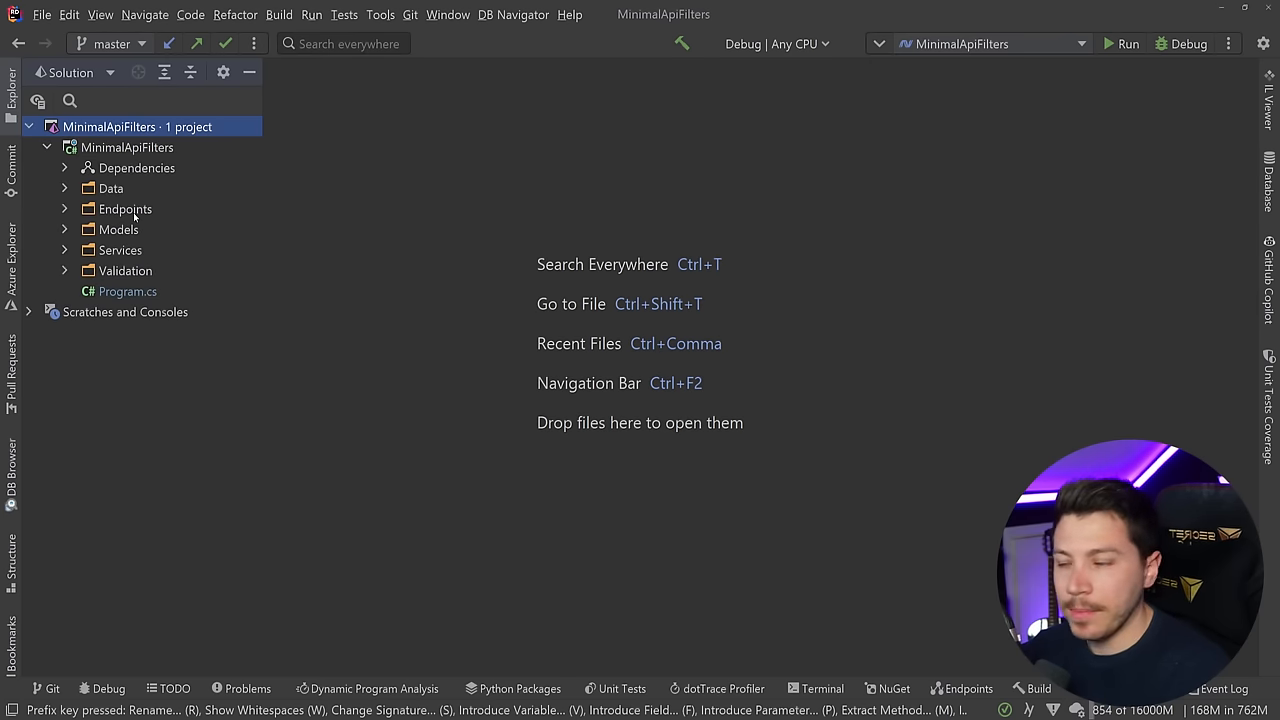
{"action": "left_click", "coordinate": [124, 210]}
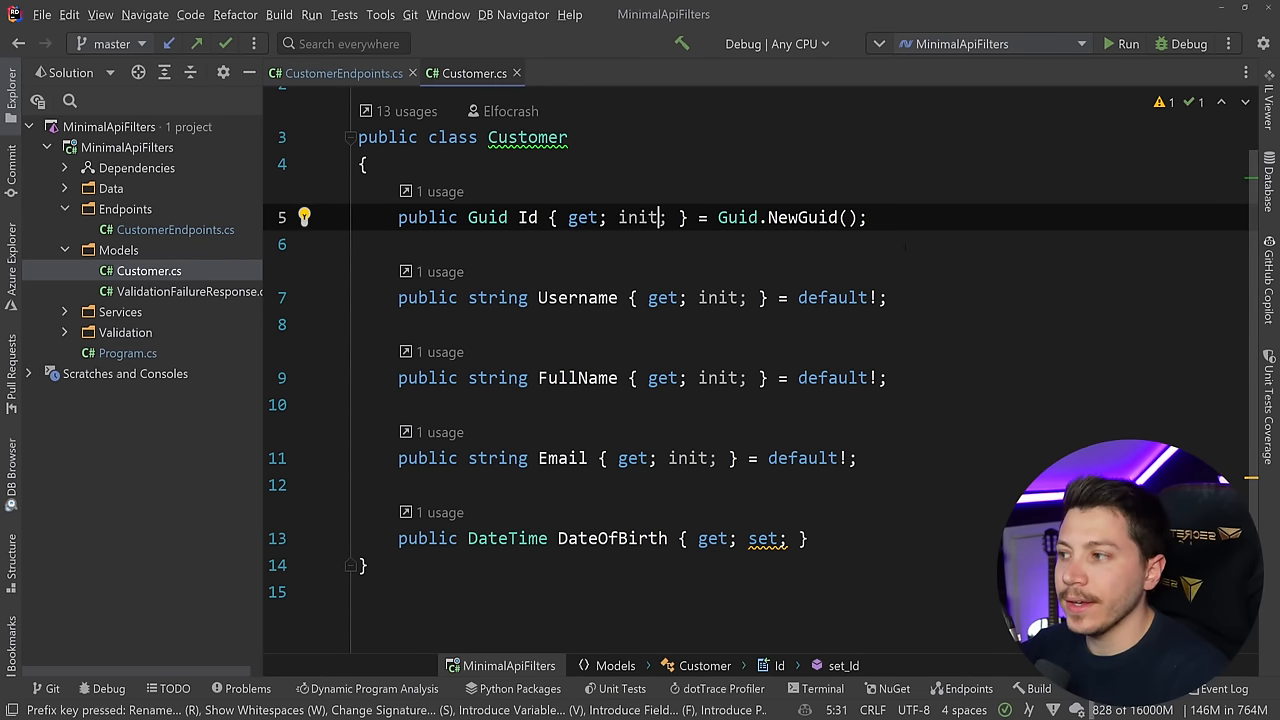
{"action": "left_click", "coordinate": [124, 332]}
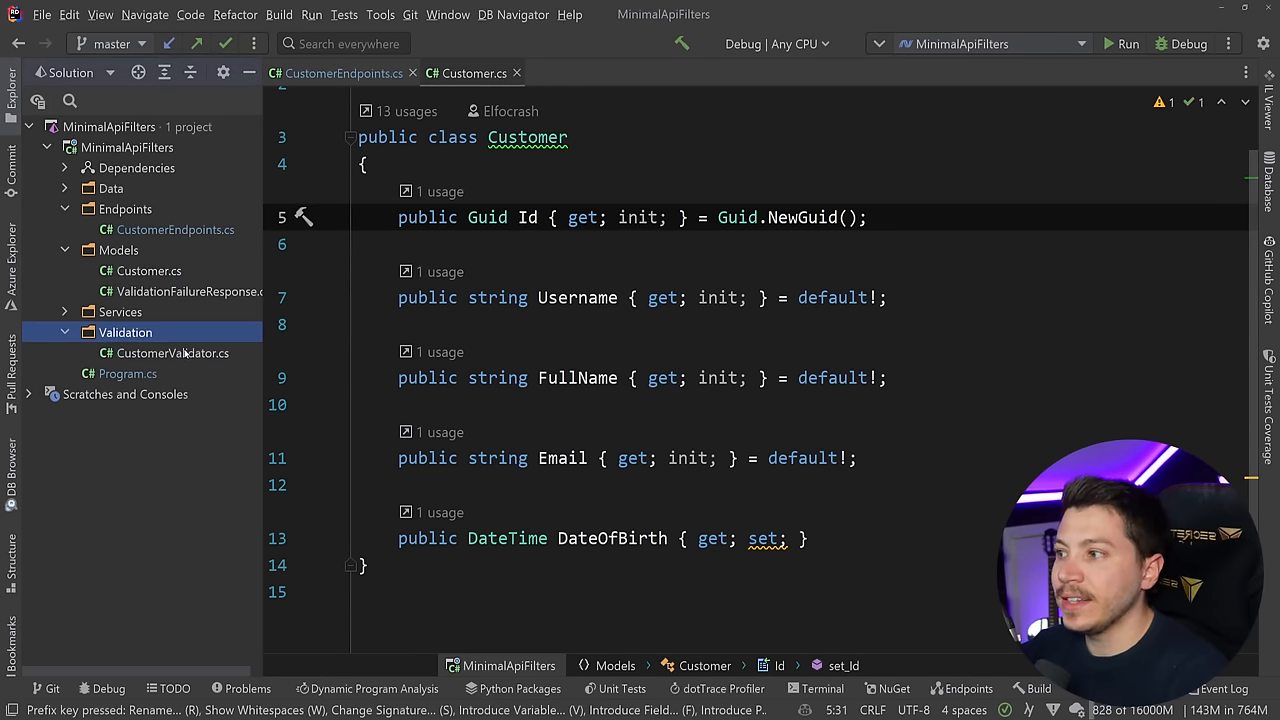
{"action": "left_click", "coordinate": [172, 352]}
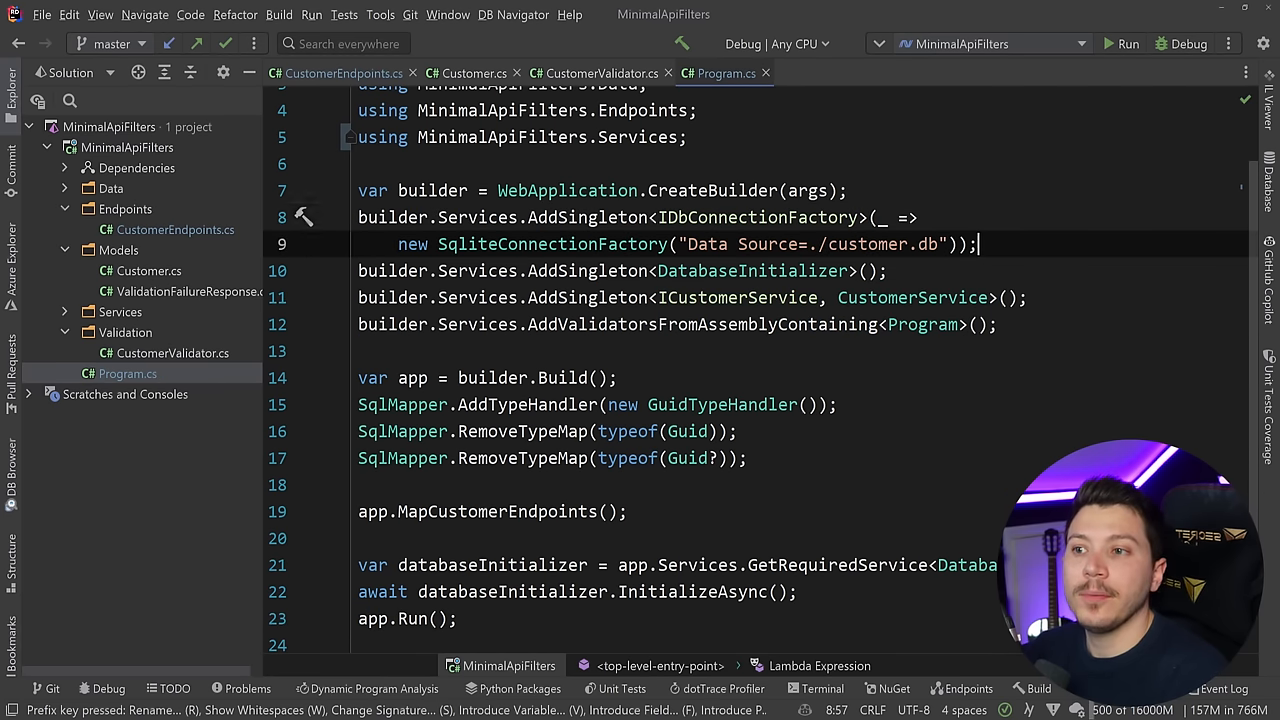
{"action": "left_click_drag", "start_coordinate": [356, 192], "coordinate": [980, 244]}
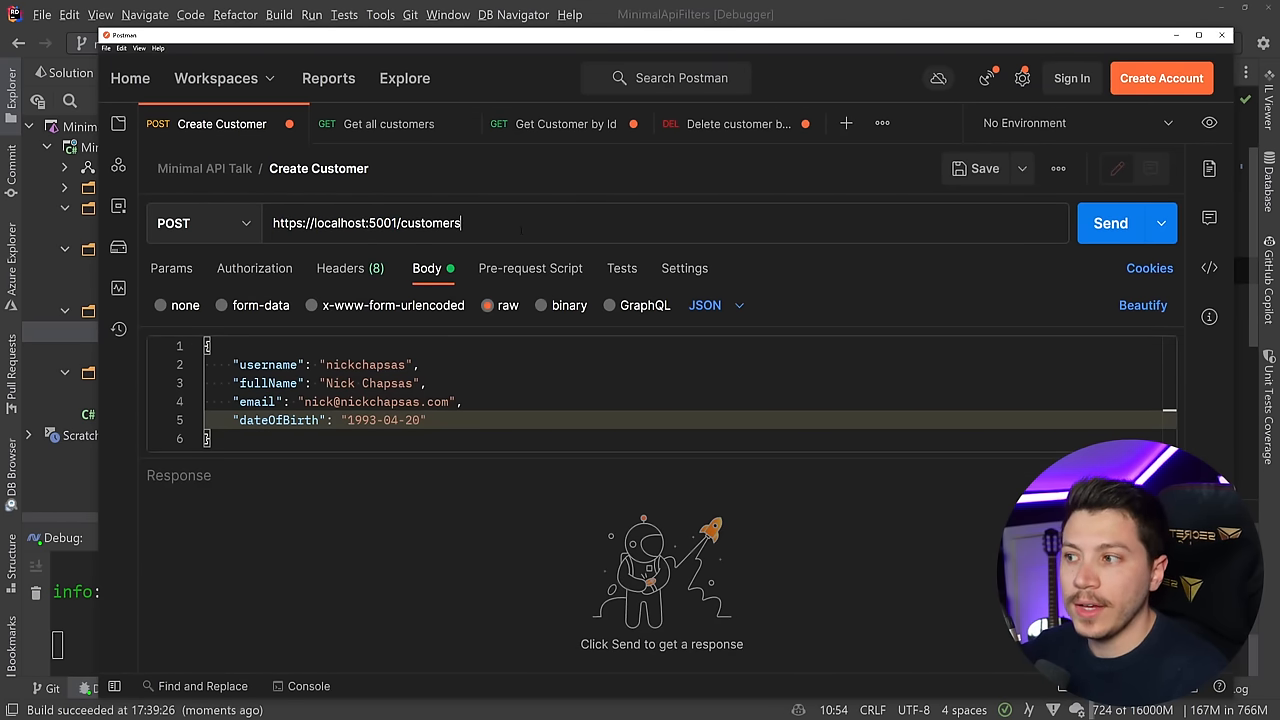
Step: Create a customer, list all customers and copy the returned customer id
{"action": "left_click", "coordinate": [1110, 224]}
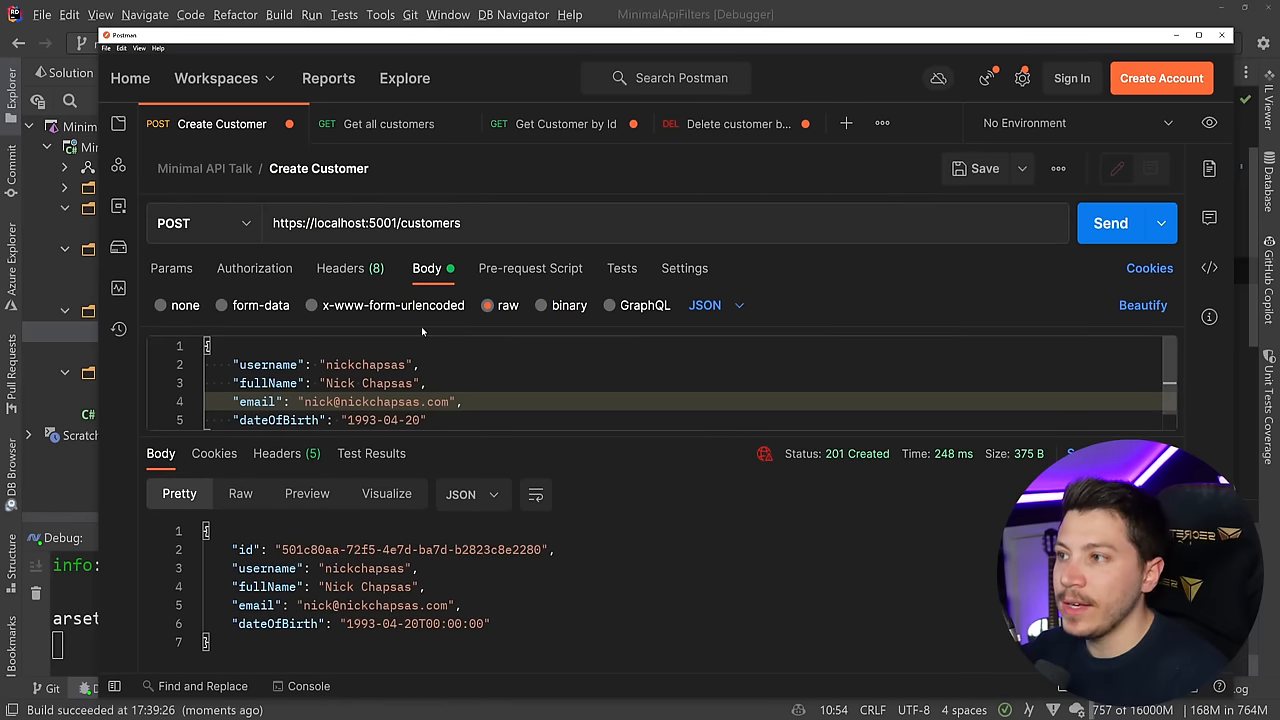
{"action": "left_click", "coordinate": [388, 124]}
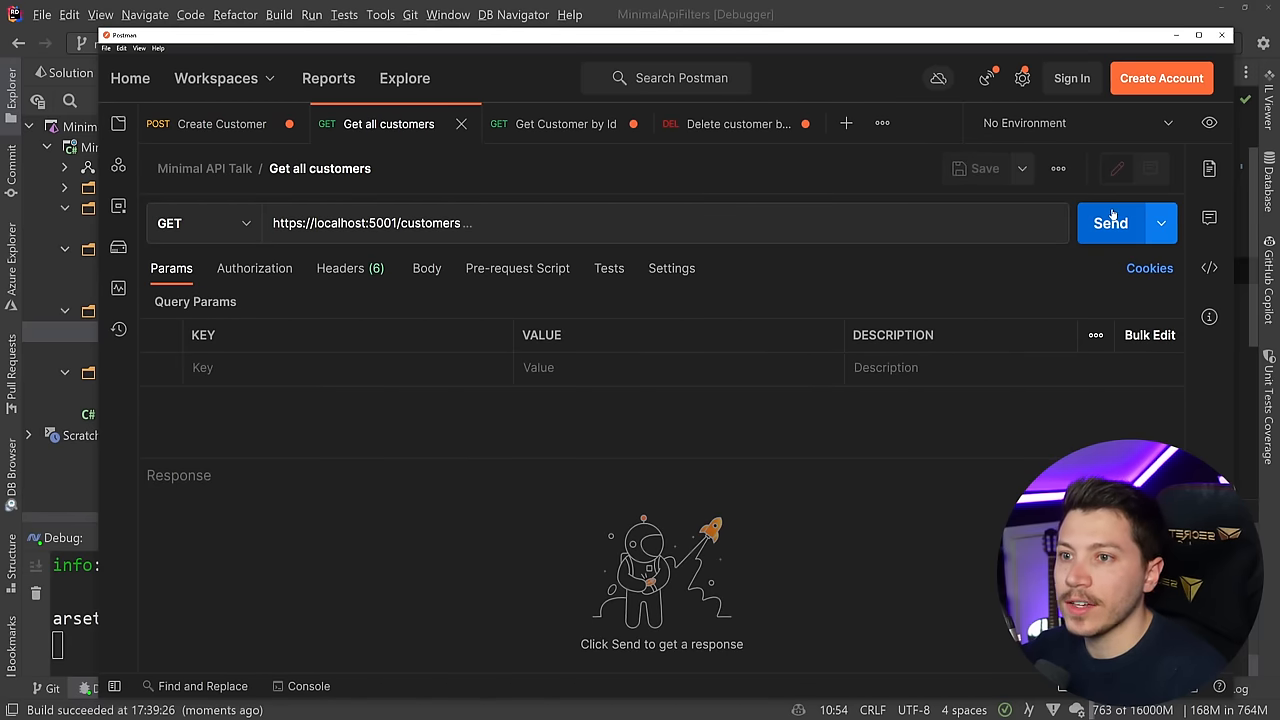
{"action": "left_click", "coordinate": [1110, 224]}
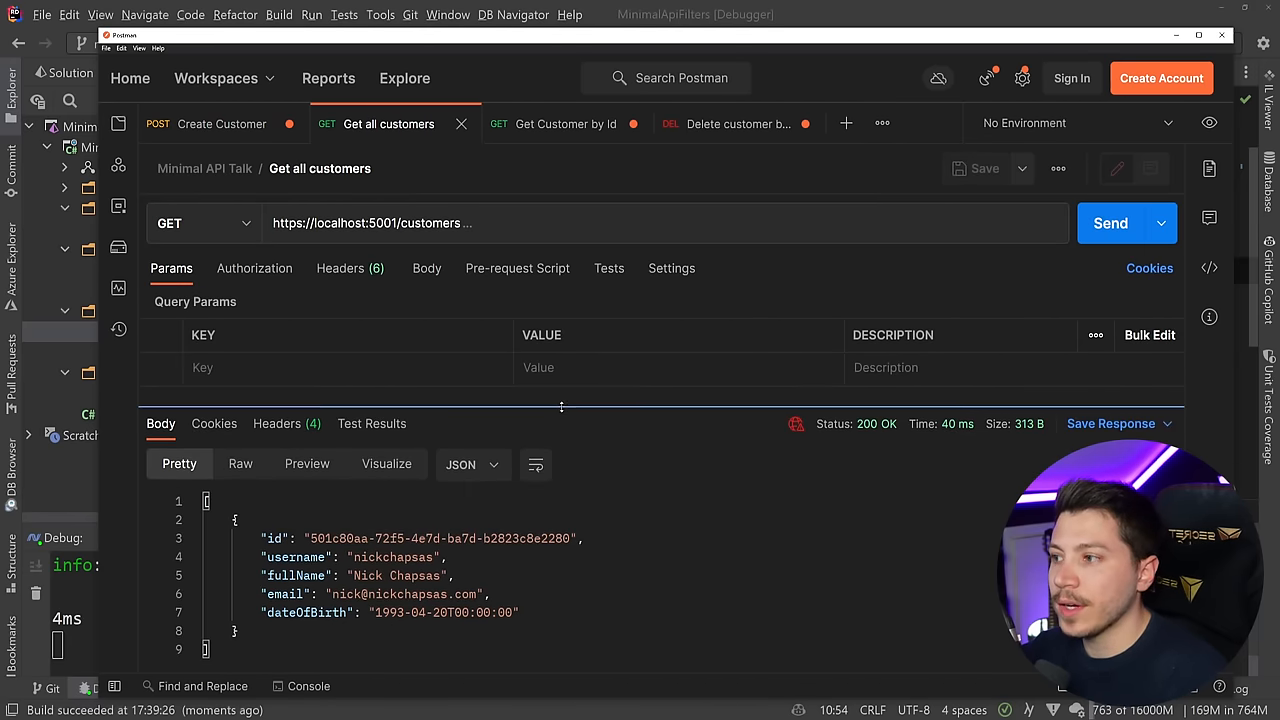
{"action": "double_click", "coordinate": [440, 538]}
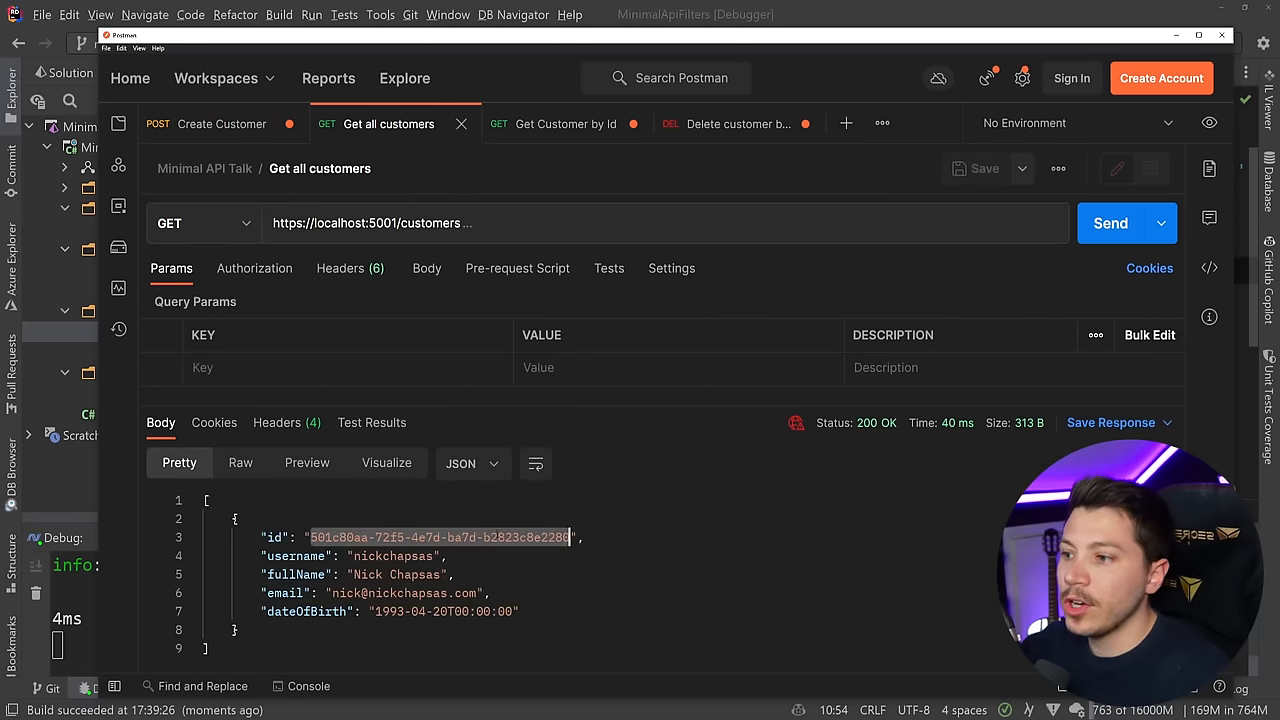
Step: Fetch the customer by id, then resend with an altered id to get 404
{"action": "left_click", "coordinate": [564, 124]}
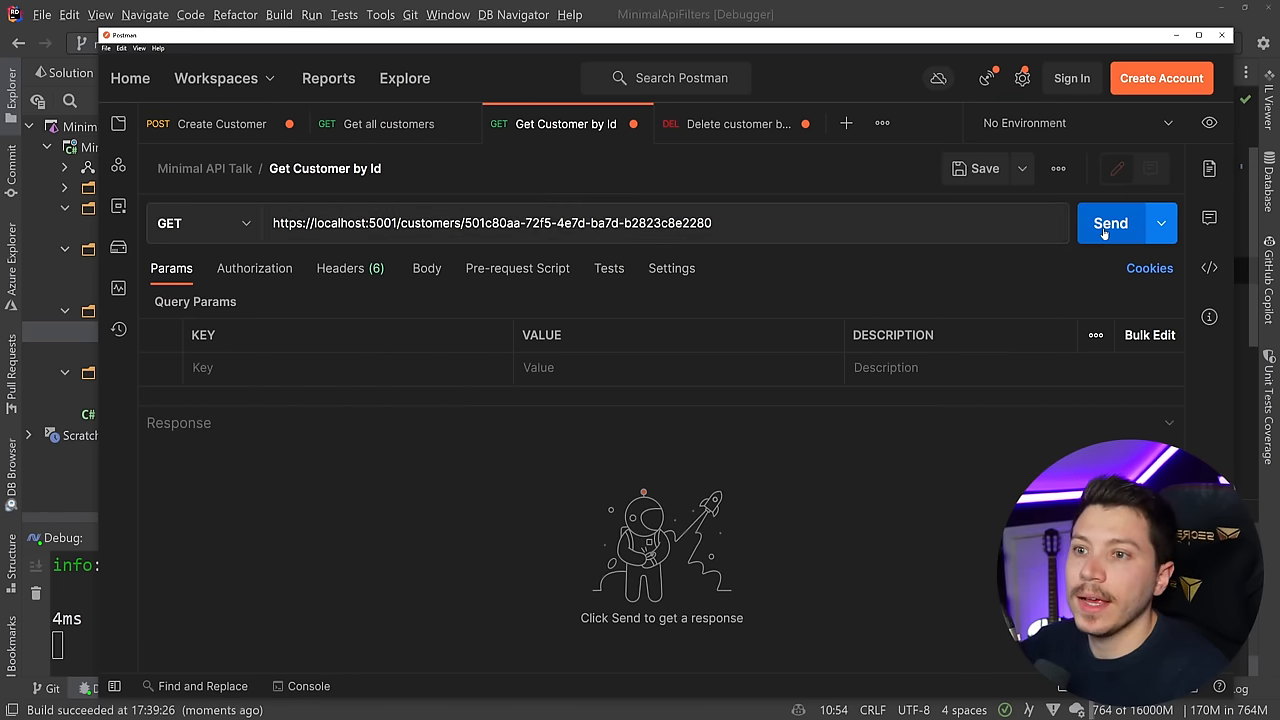
{"action": "left_click", "coordinate": [1110, 224]}
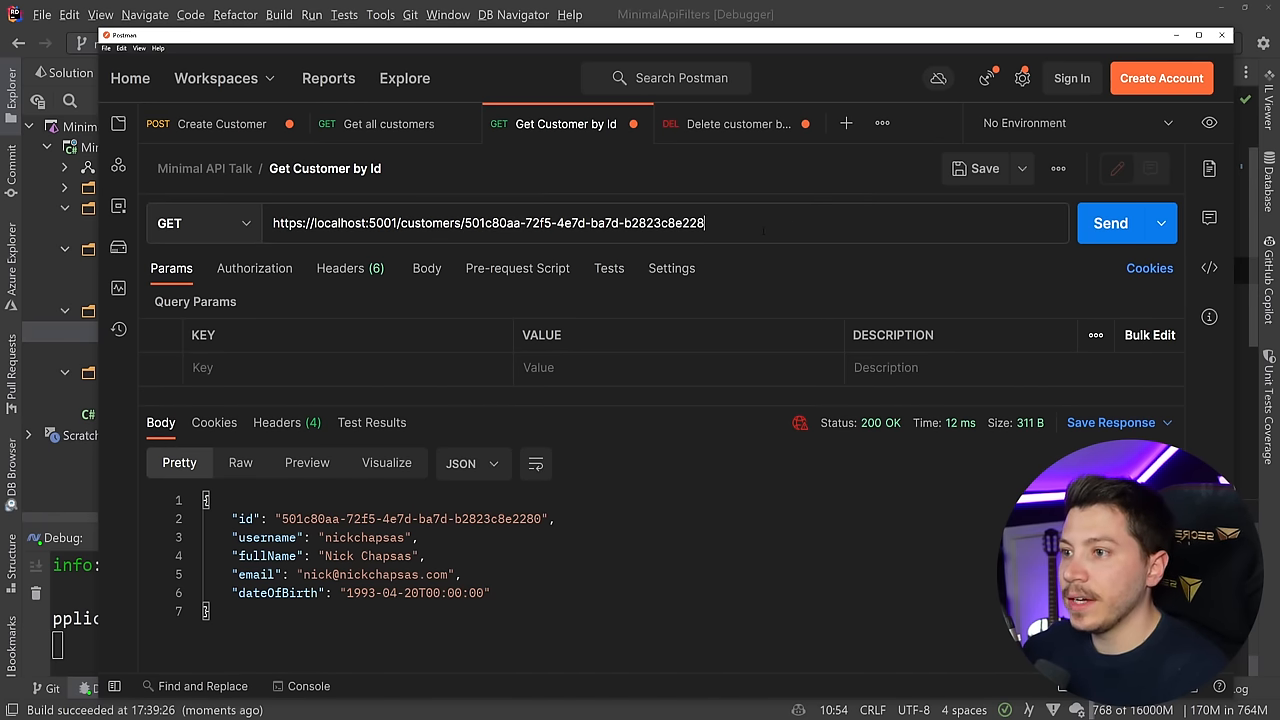
{"action": "left_click", "coordinate": [1110, 224]}
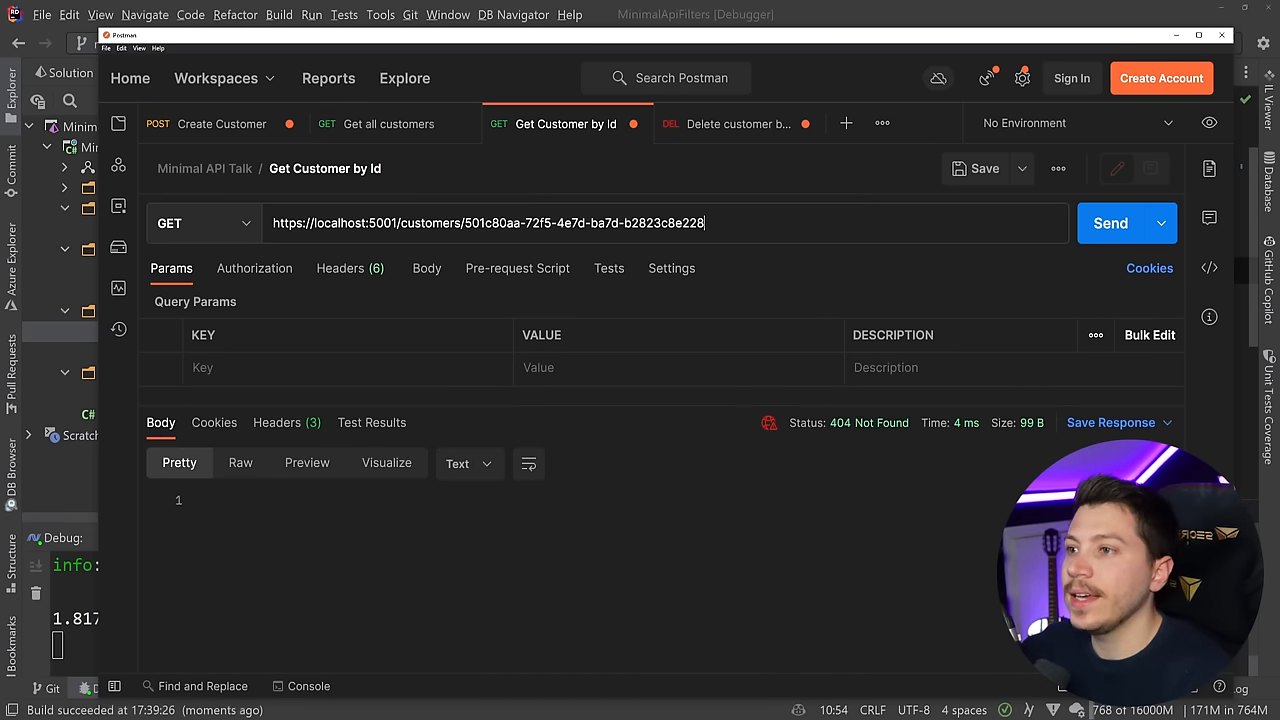
Step: Delete the customer by its id, getting a 204 response
{"action": "left_click", "coordinate": [748, 124]}
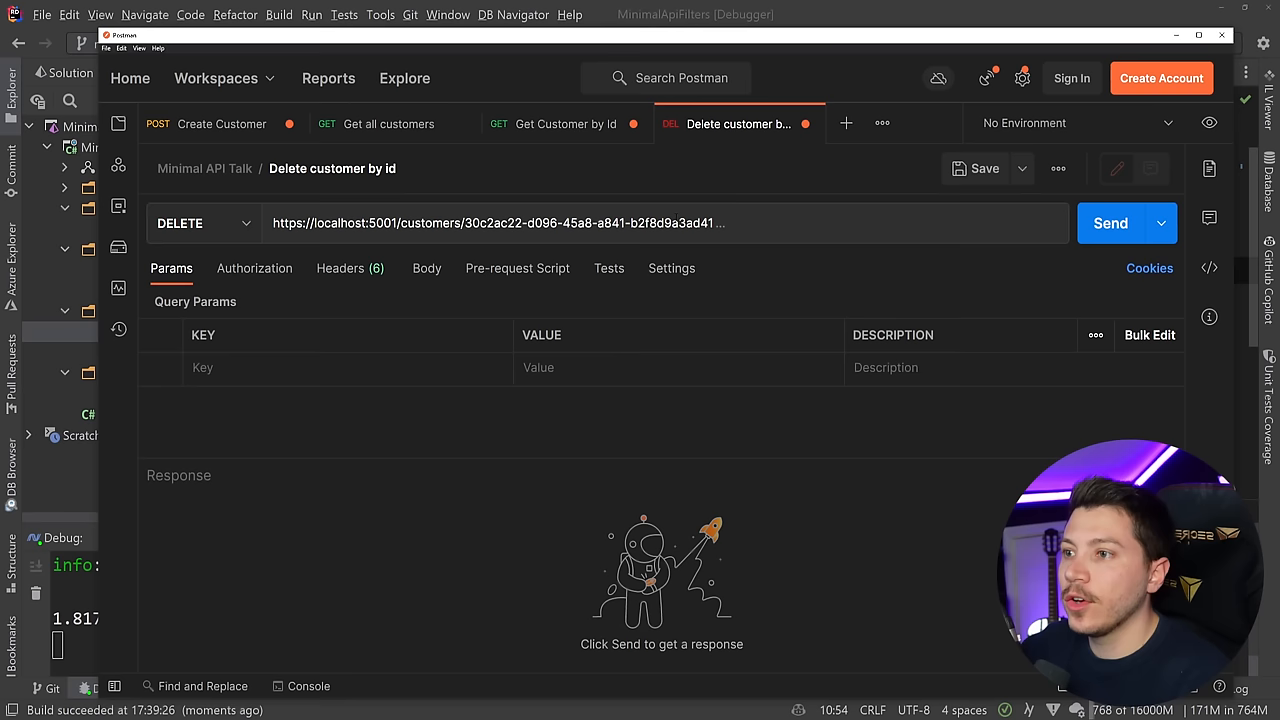
{"action": "left_click", "coordinate": [1110, 224]}
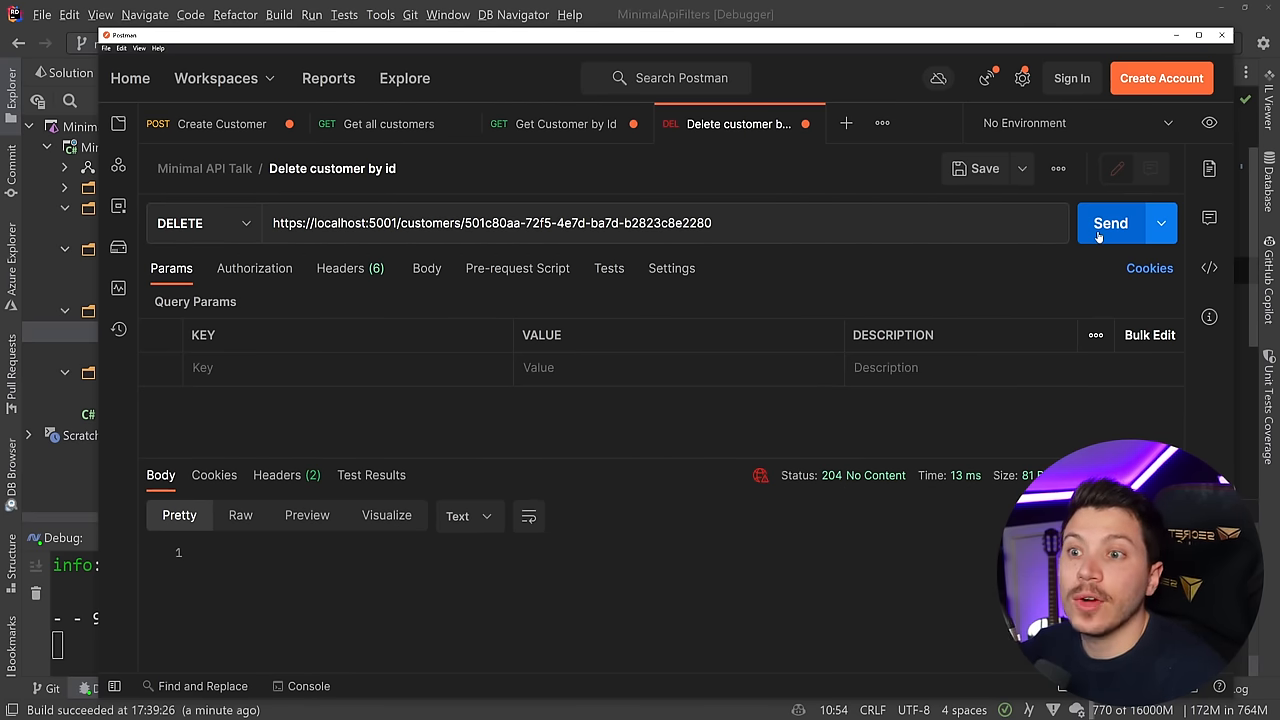
{"action": "left_click", "coordinate": [1110, 224]}
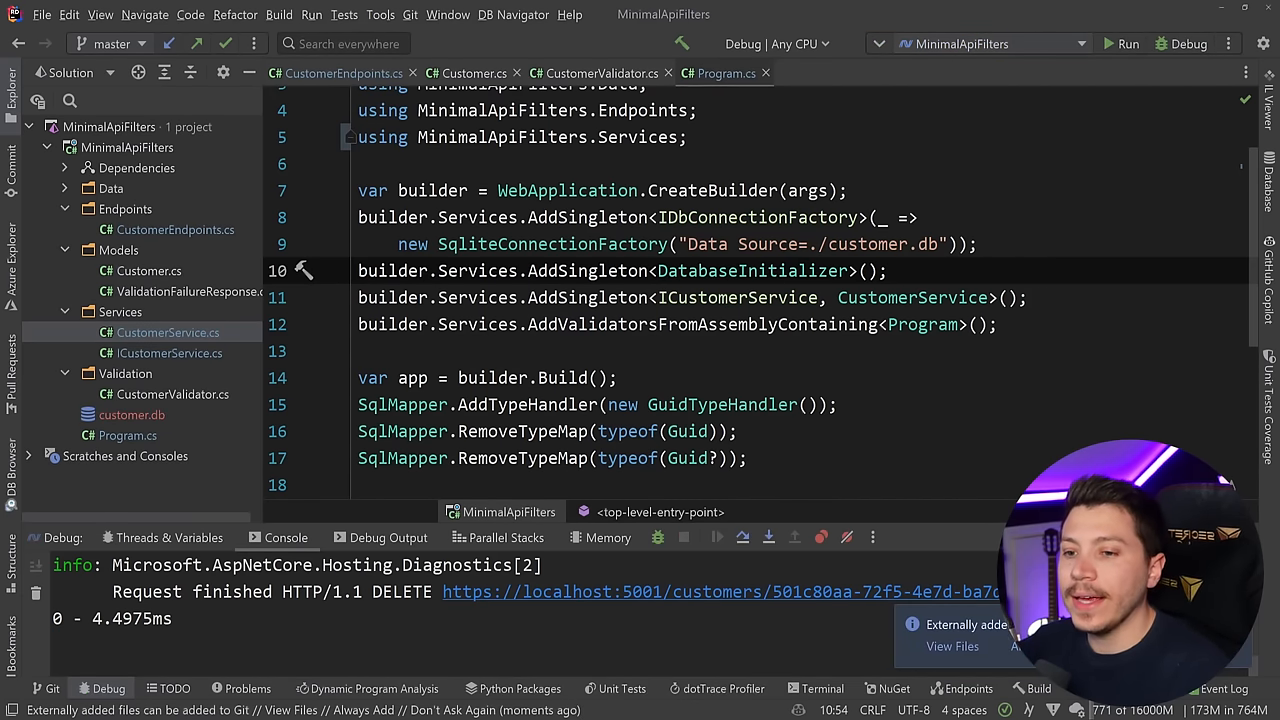
{"action": "left_click", "coordinate": [132, 414]}
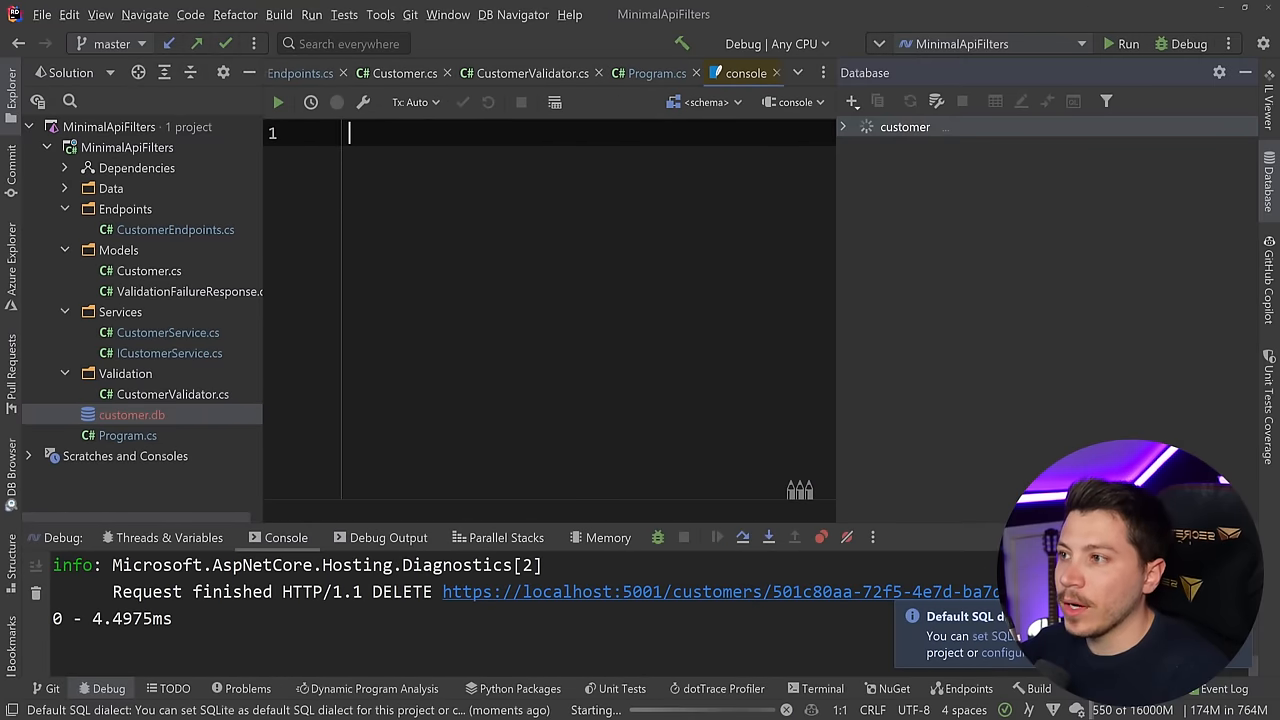
{"action": "type", "text": "select * from C"}
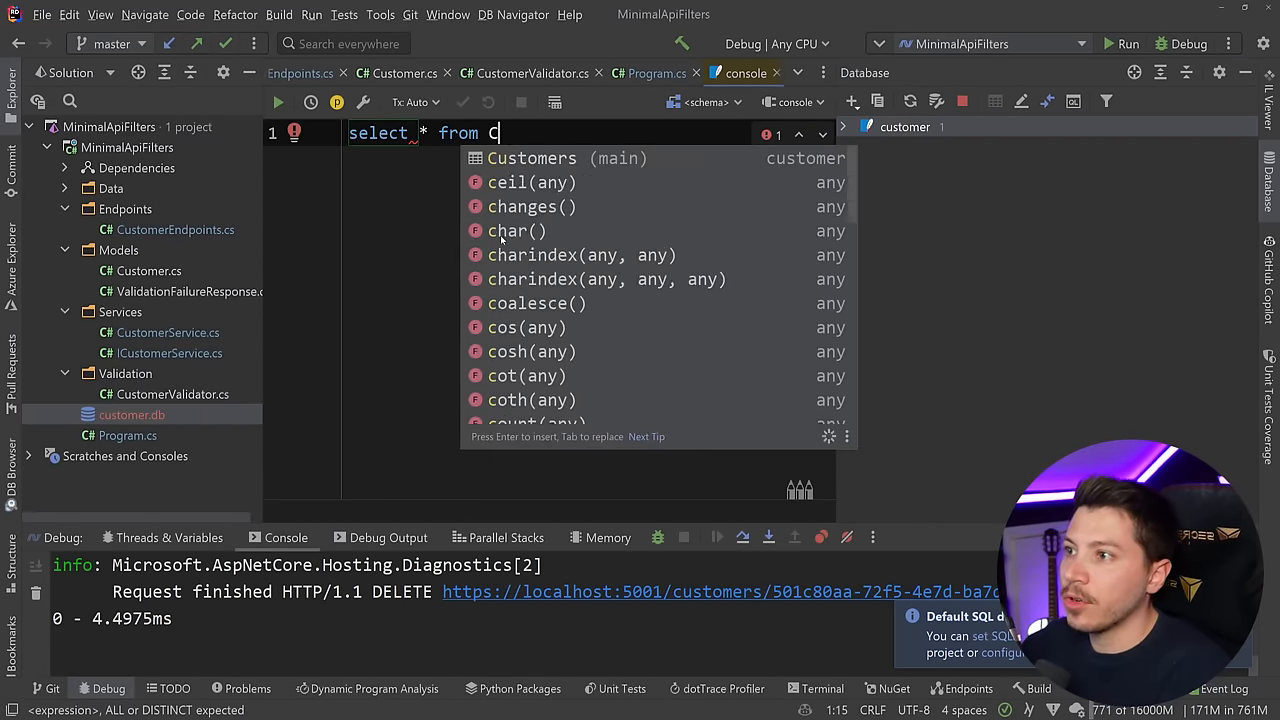
{"action": "key", "text": "Return"}
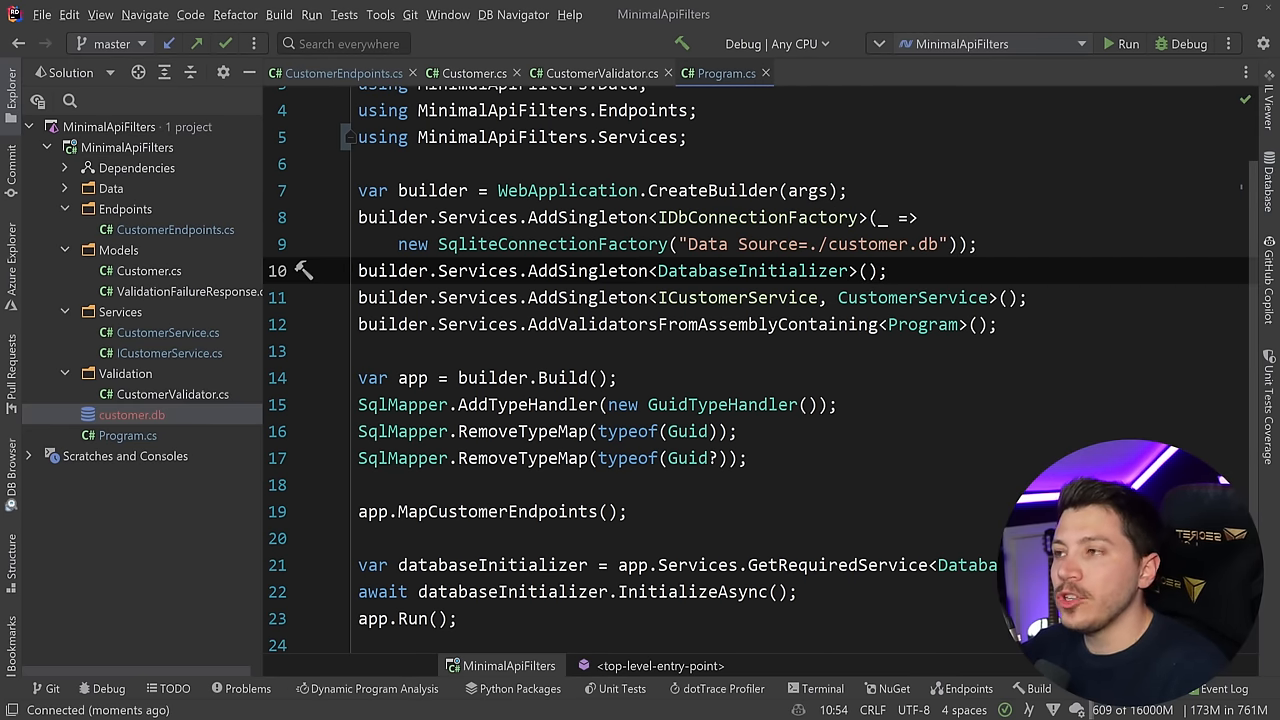
Step: Review CustomerEndpoints.cs down to CreateCustomer and select its validator parameter
{"action": "left_click", "coordinate": [344, 72]}
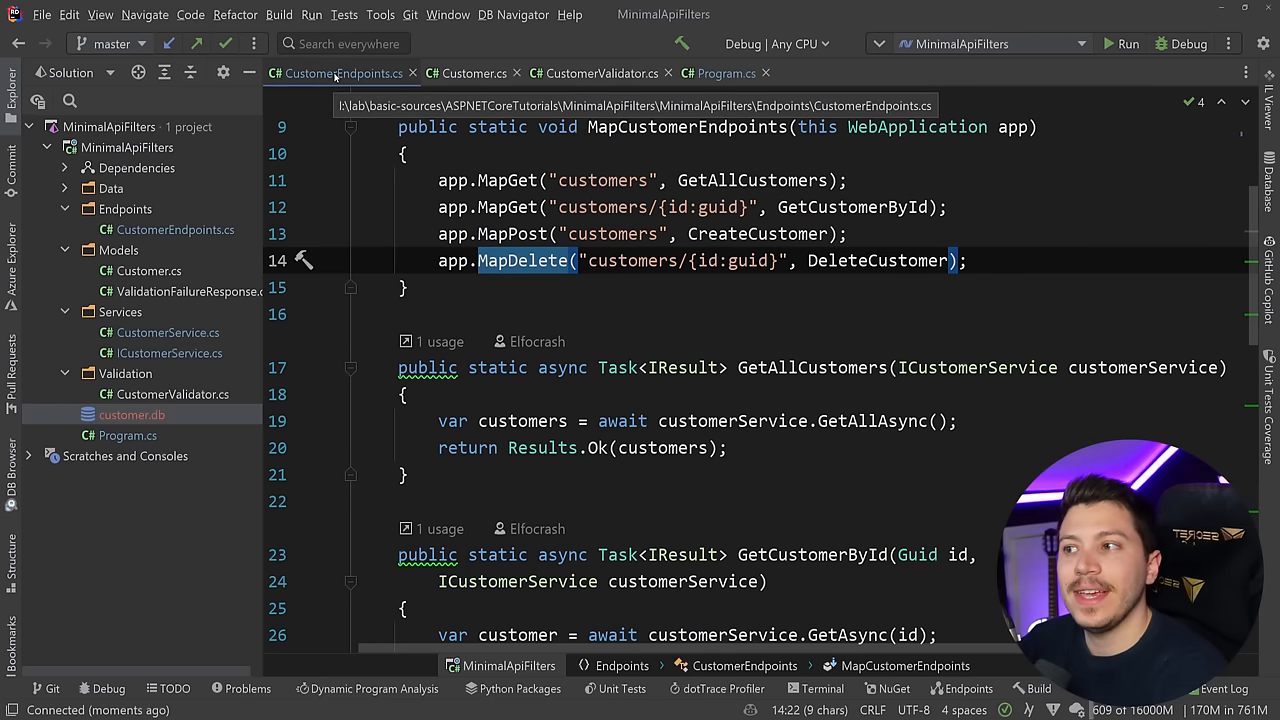
{"action": "scroll", "scroll_direction": "down", "scroll_amount": 3}
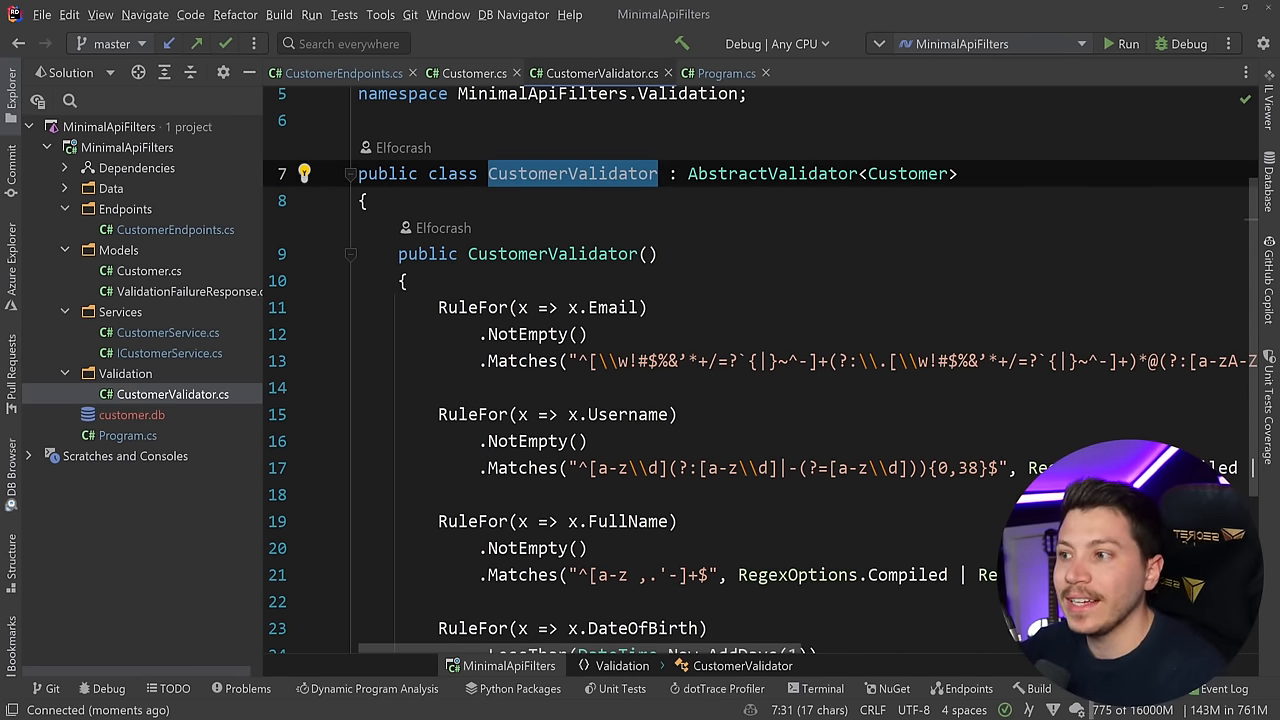
{"action": "scroll", "scroll_direction": "down", "scroll_amount": 3}
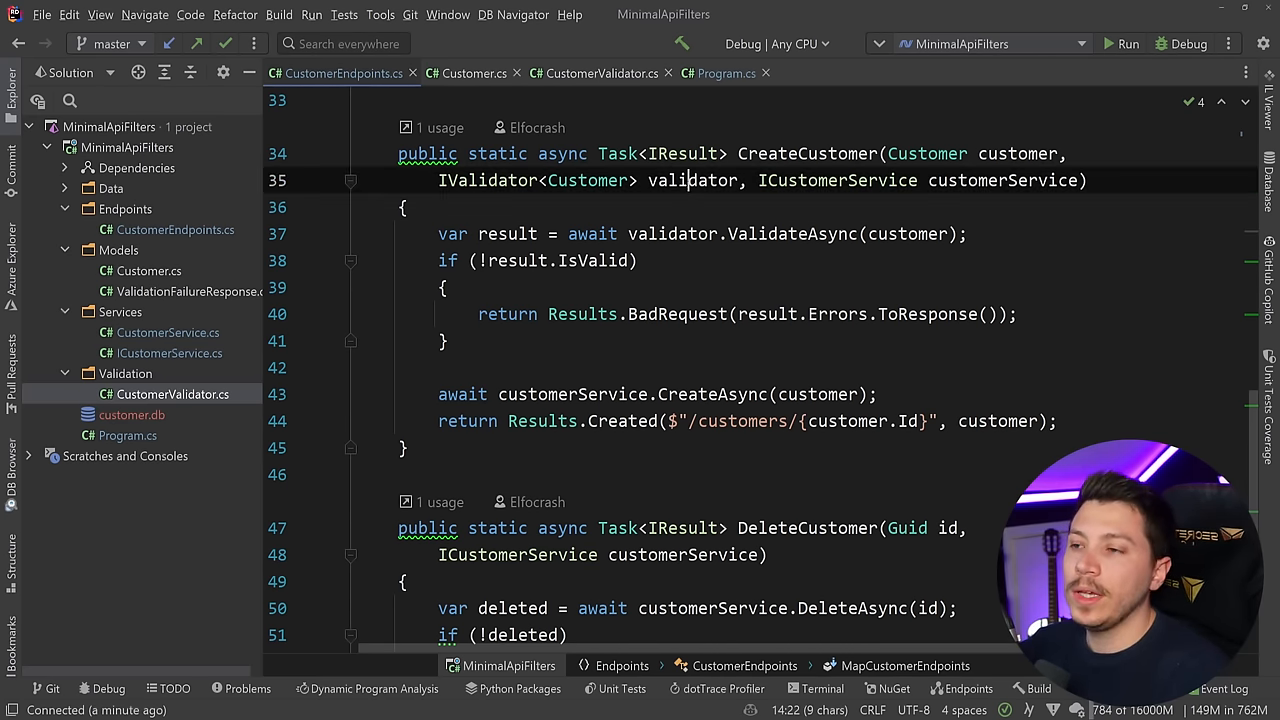
{"action": "double_click", "coordinate": [490, 180]}
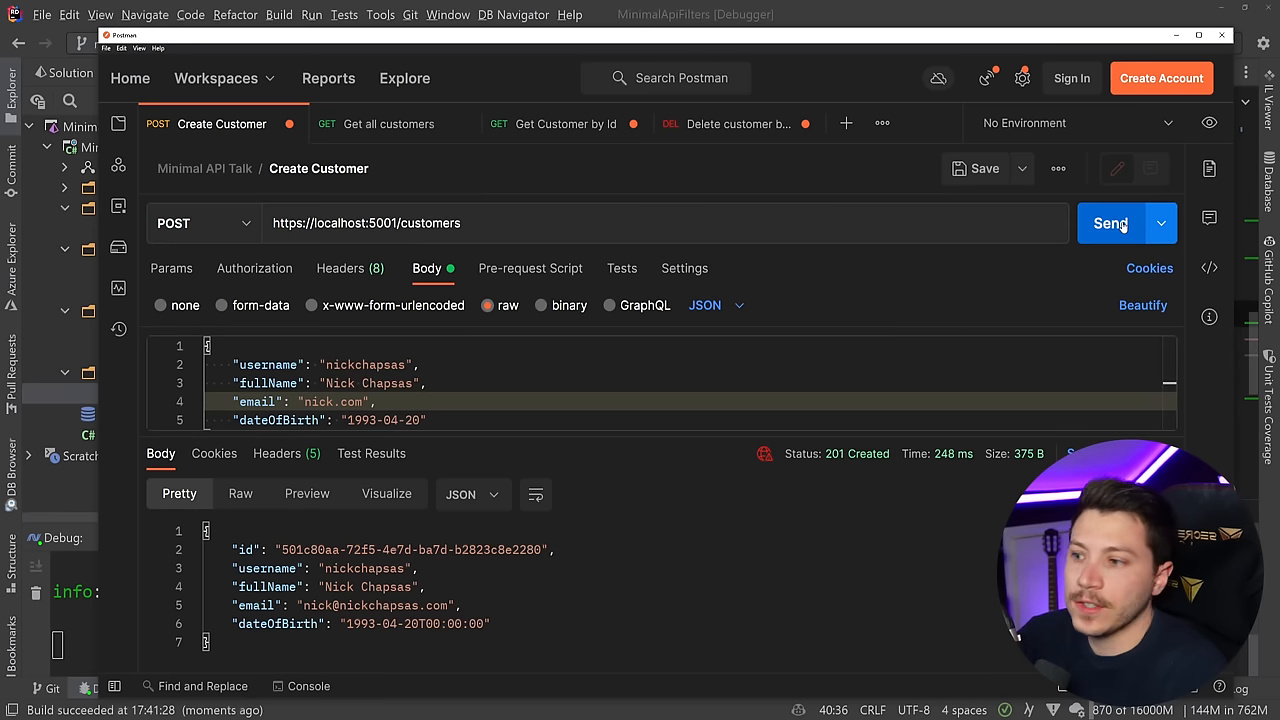
{"action": "left_click", "coordinate": [1110, 224]}
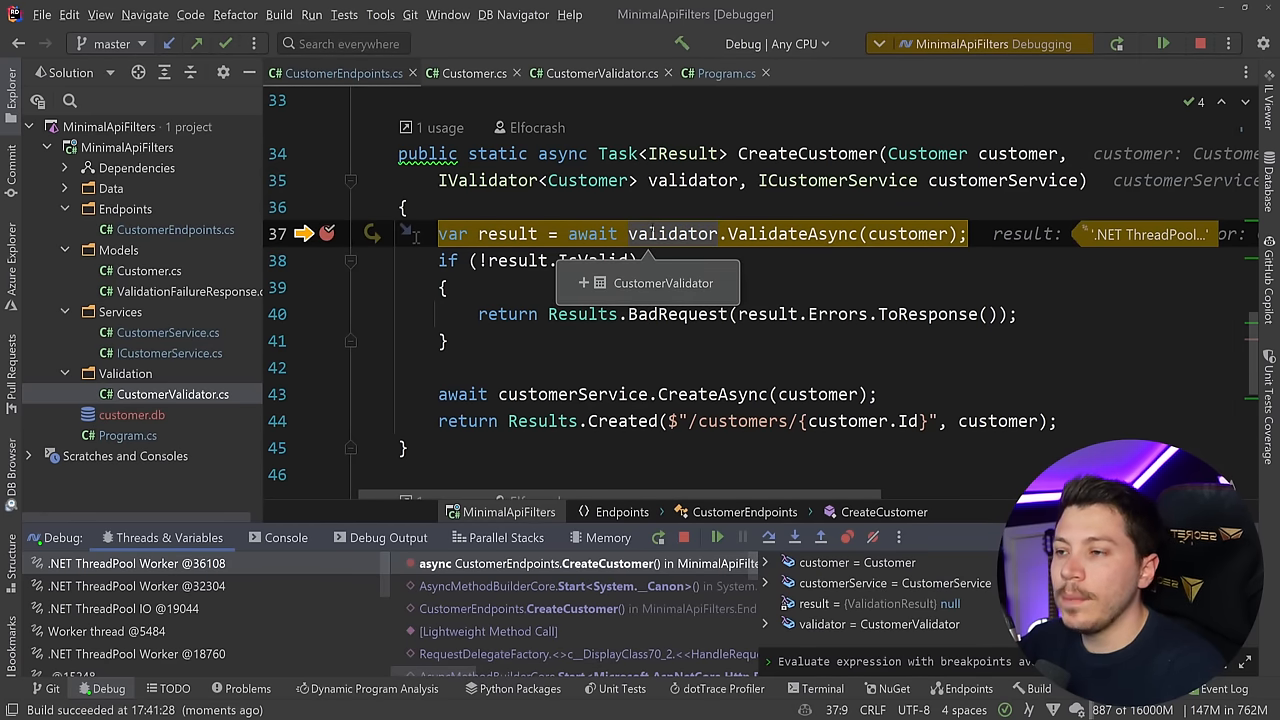
Step: Resume the paused CreateCustomer request past the validation breakpoint
{"action": "key", "text": "F10"}
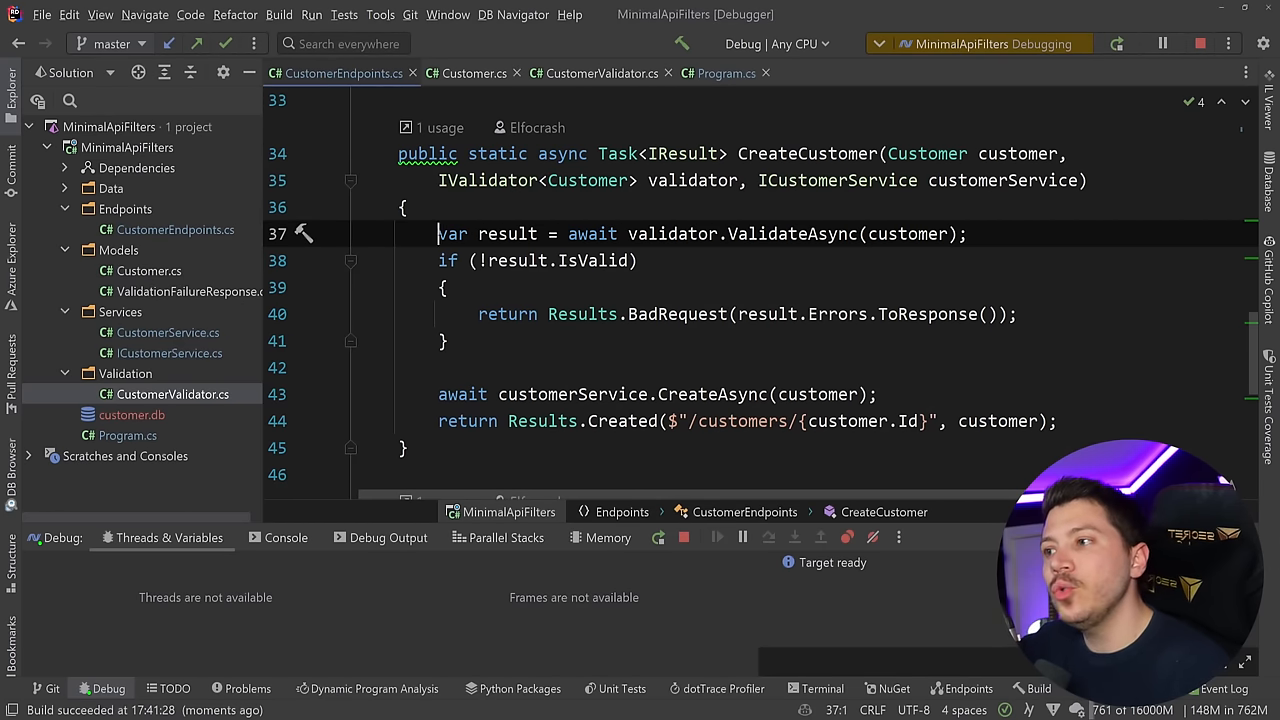
Step: Select the ValidateAsync/IsValid validation block in CreateCustomer for removal
{"action": "left_click_drag", "start_coordinate": [438, 232], "coordinate": [450, 340]}
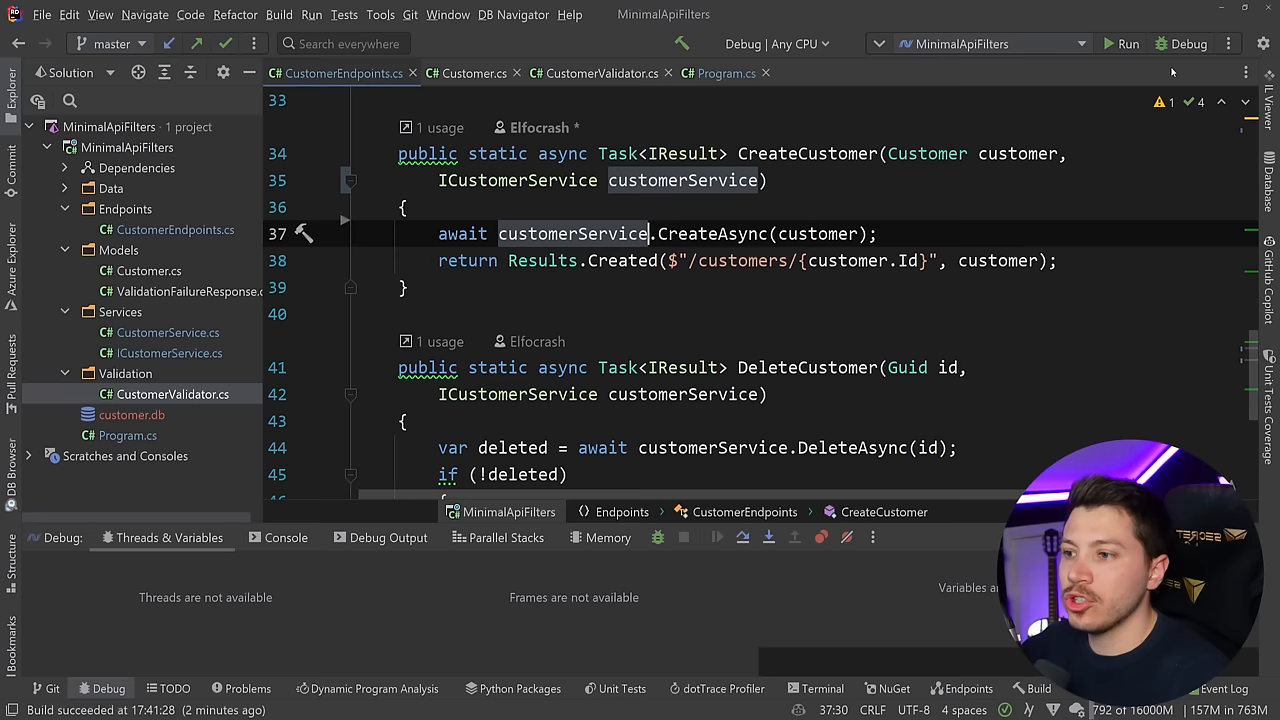
Step: Create a Filters folder with a generic ValidatorFilter<T> class implementing IRouteHandlerFilter
{"action": "right_click", "coordinate": [126, 148]}
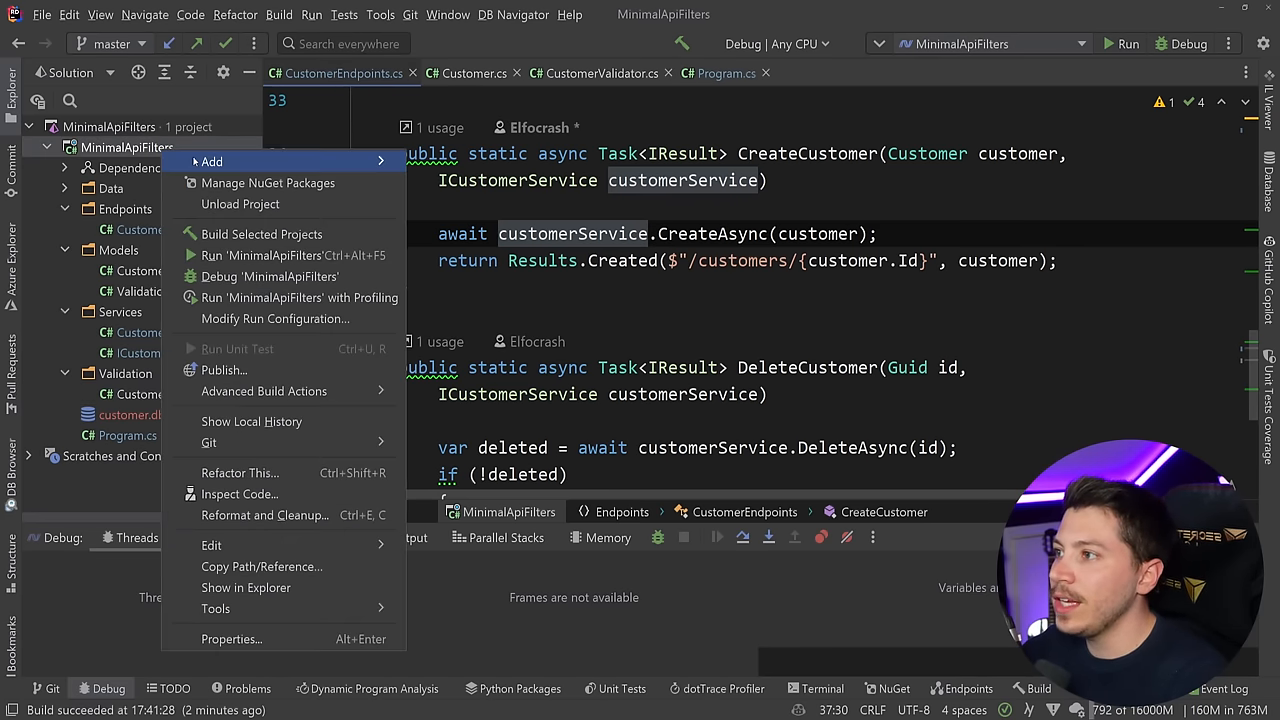
{"action": "left_click", "coordinate": [212, 160]}
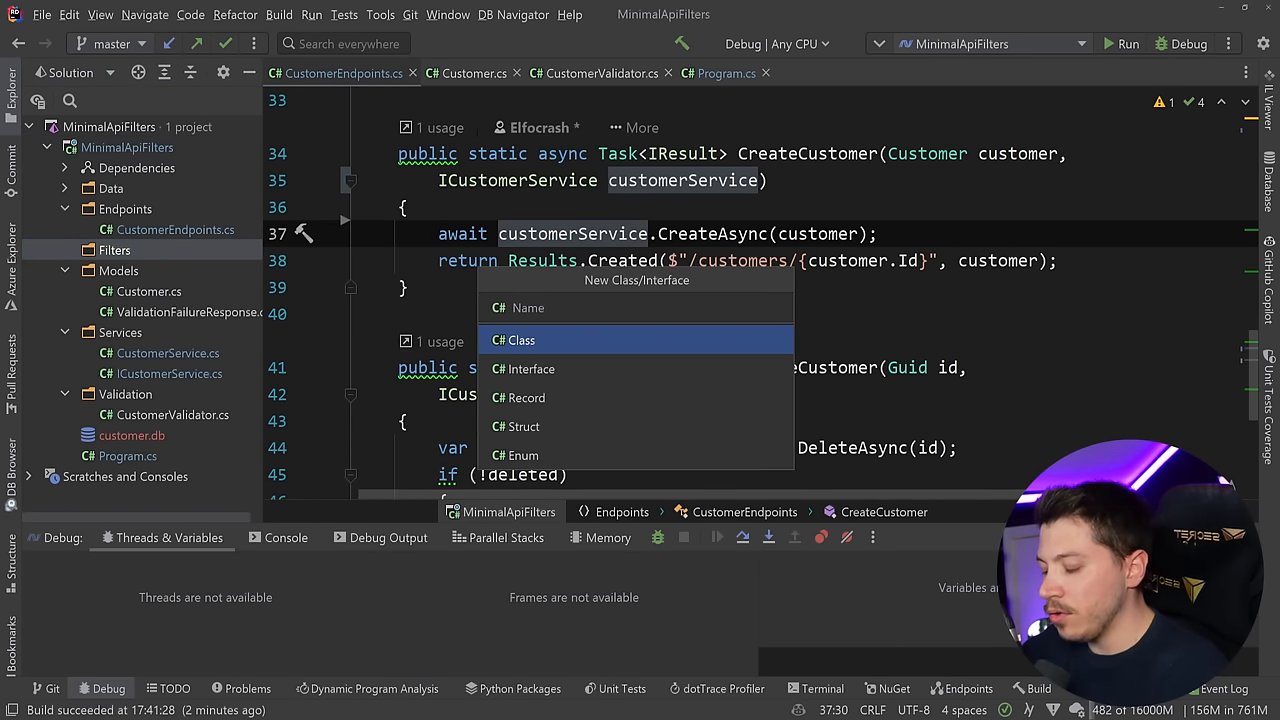
{"action": "type", "text": "Validator"}
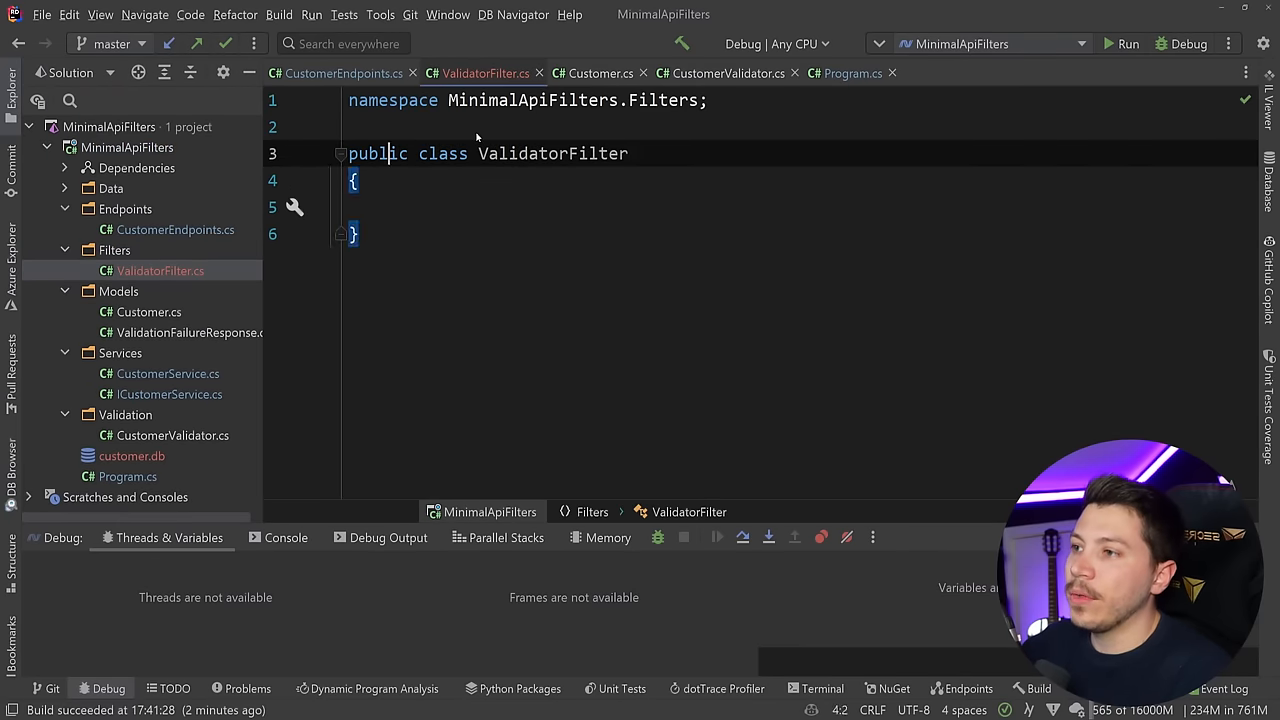
{"action": "type", "text": "<T> :"}
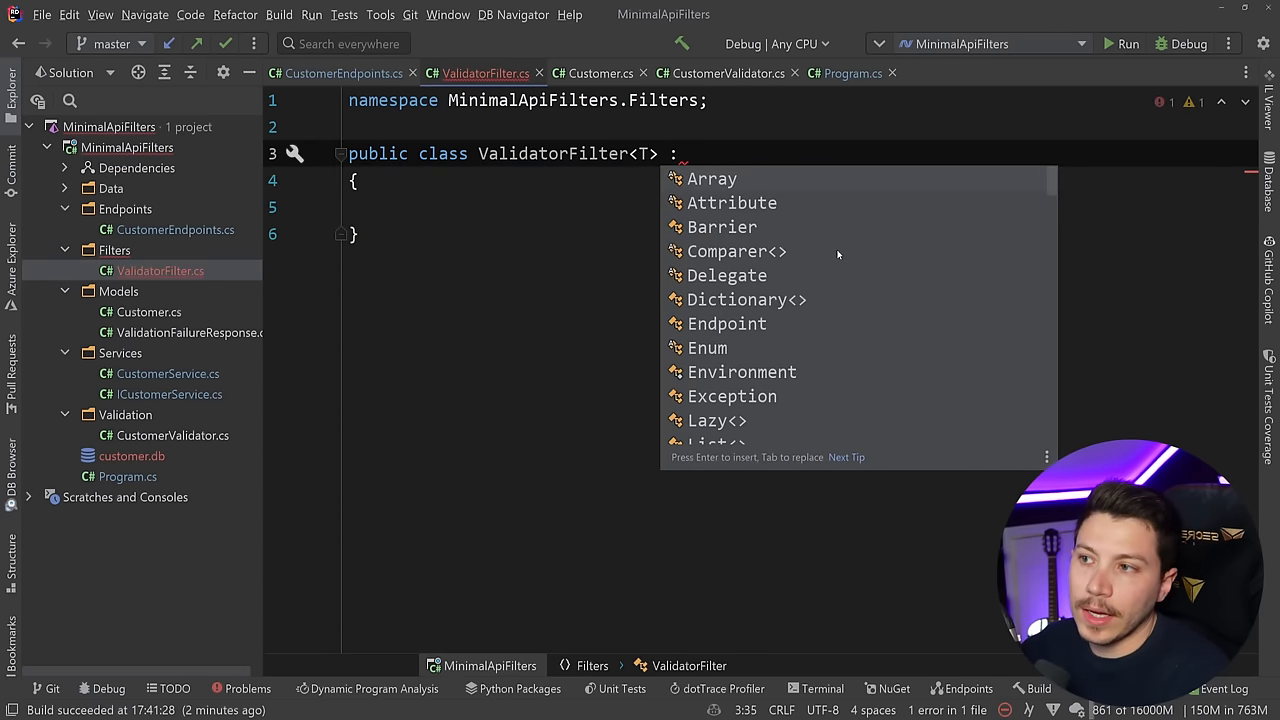
{"action": "type", "text": "IRouteHandlerFilter"}
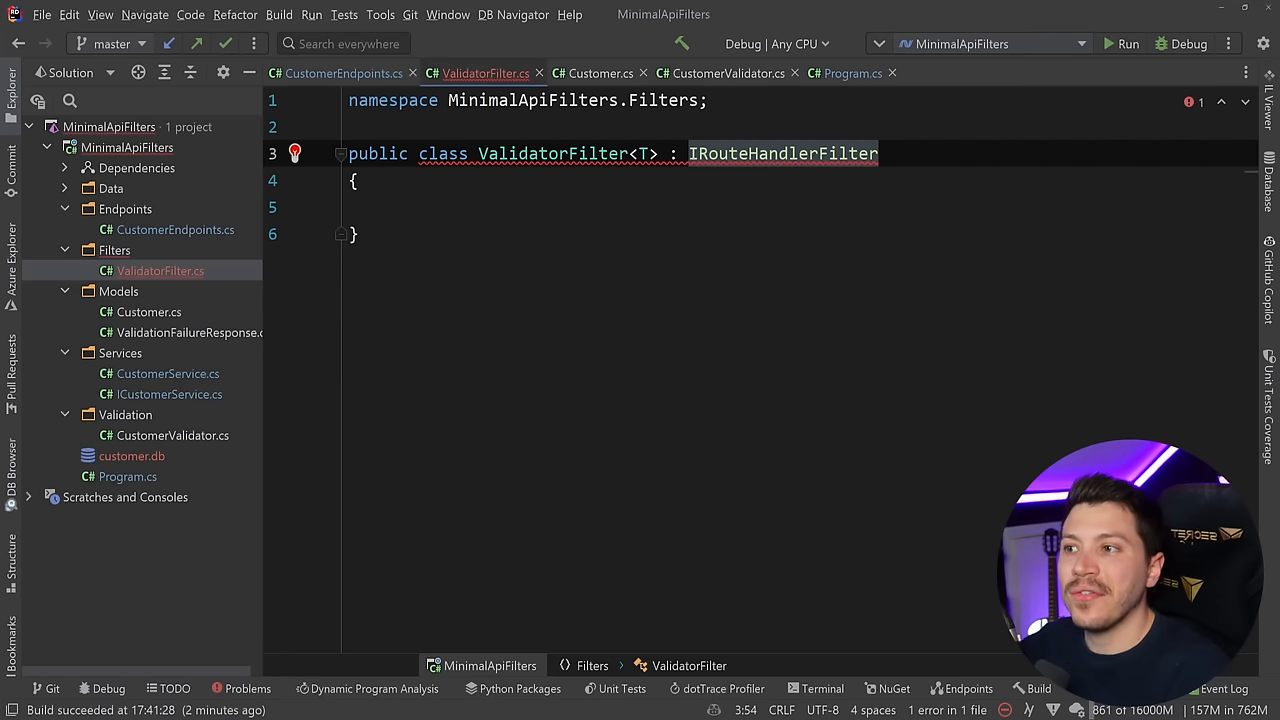
{"action": "type", "text": "where T : class"}
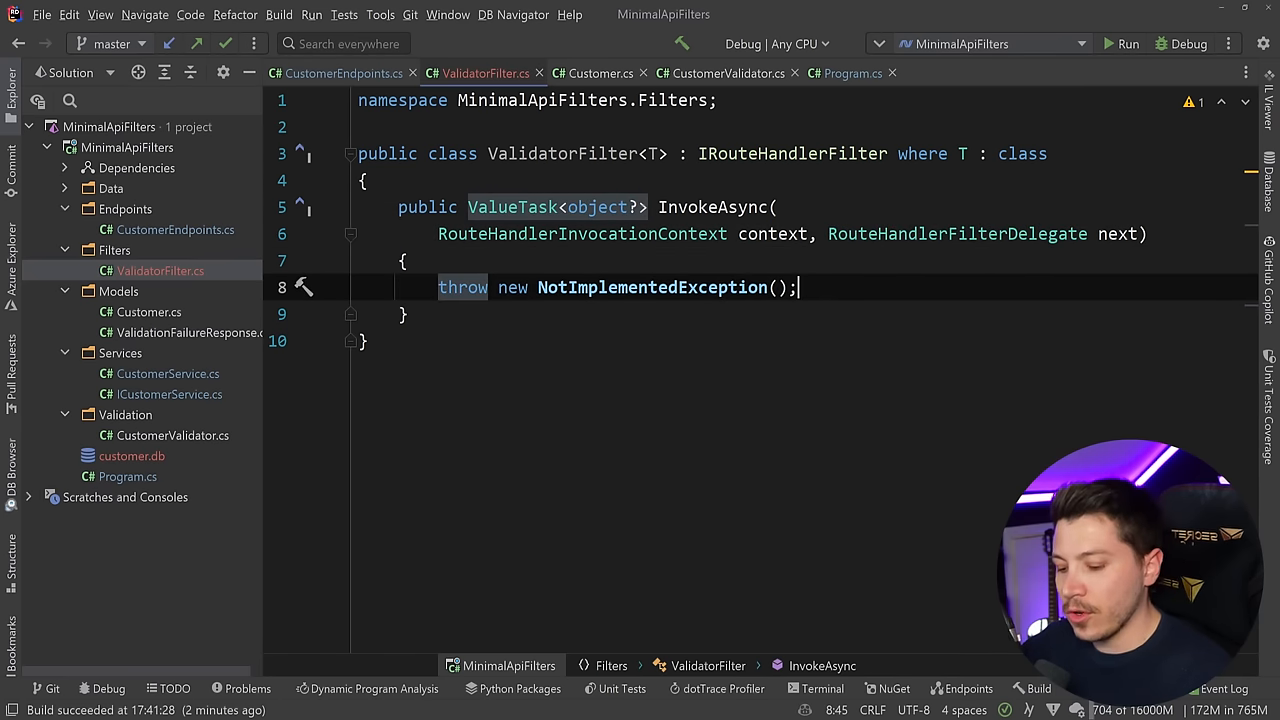
Step: Make InvokeAsync async and return await next(context)
{"action": "type", "text": "asyn"}
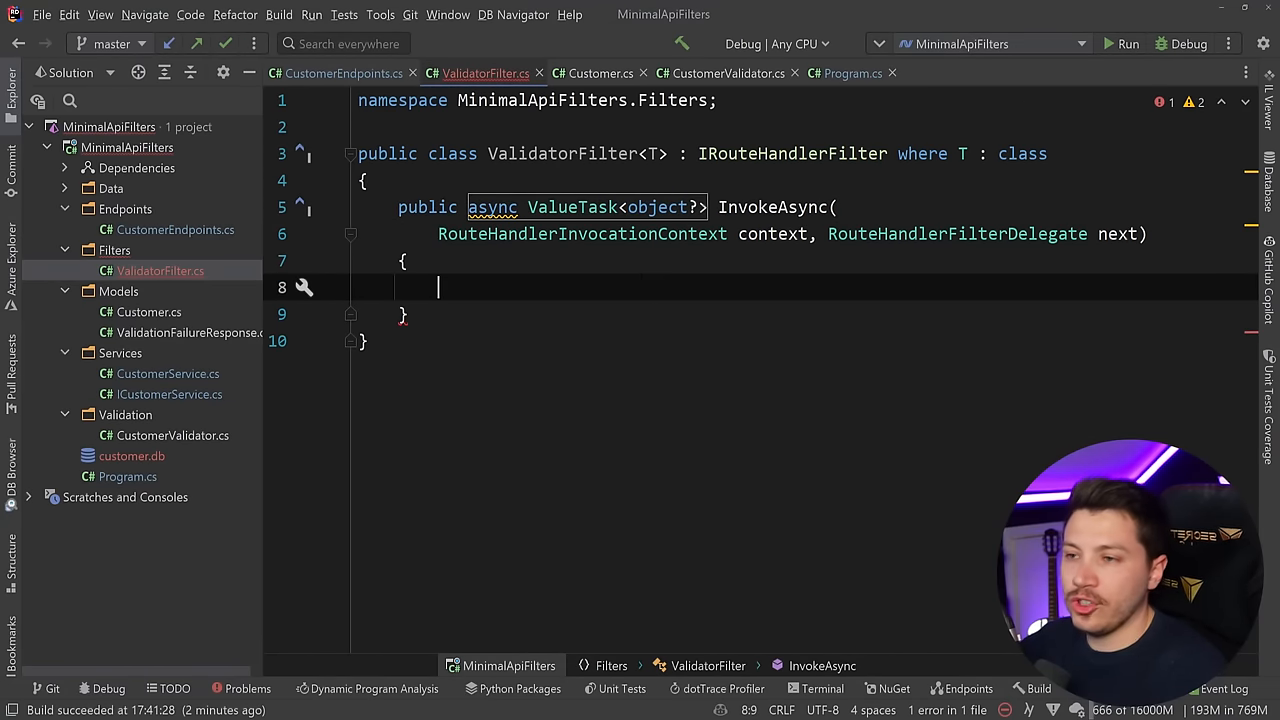
{"action": "type", "text": "return"}
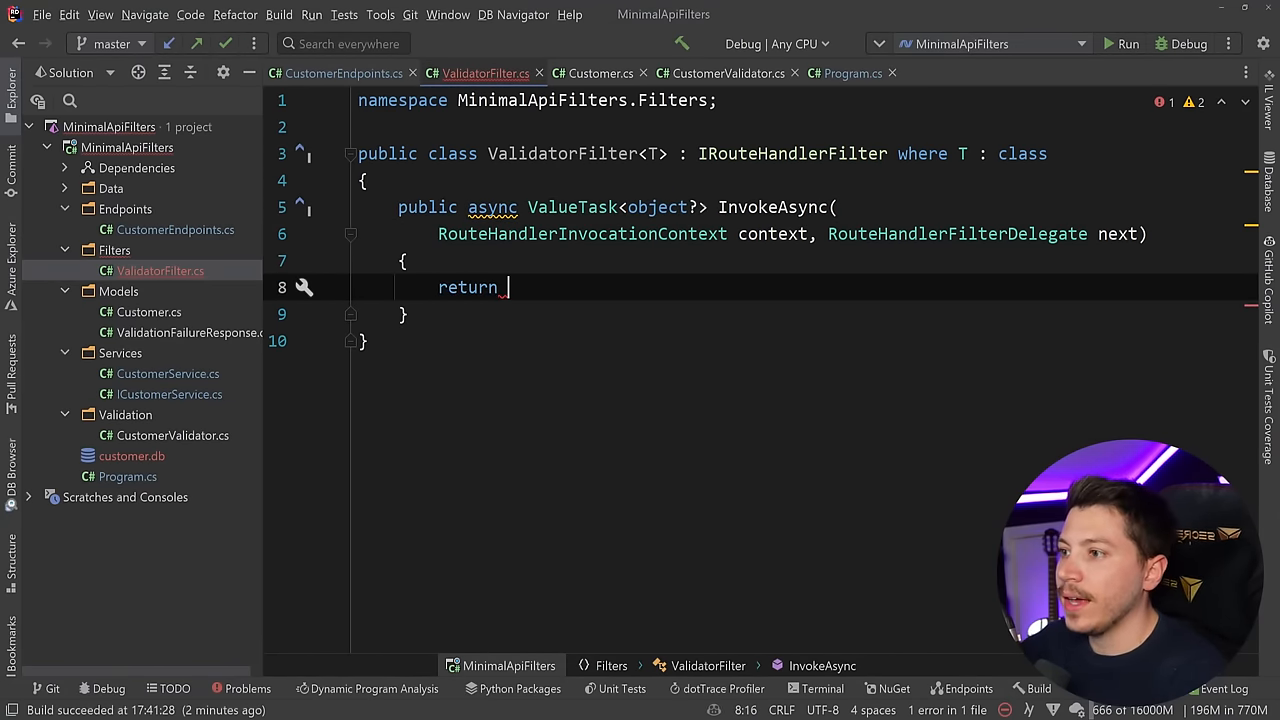
{"action": "type", "text": "await next()"}
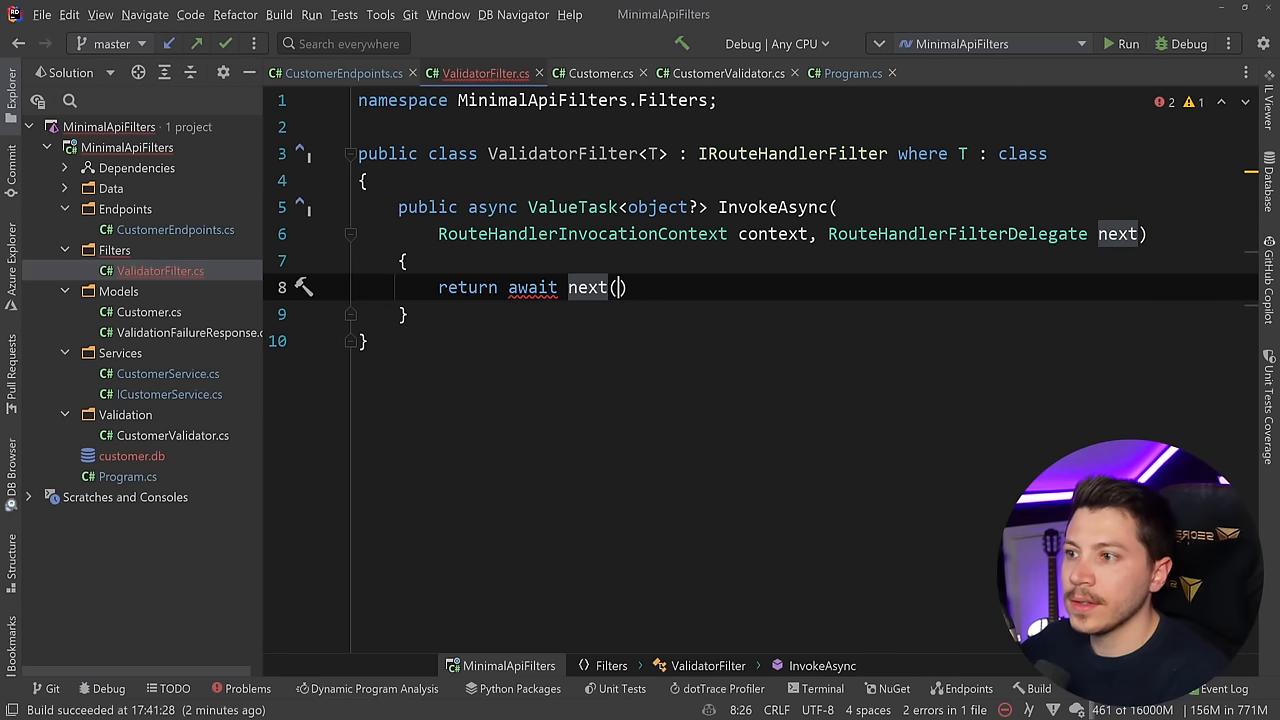
{"action": "type", "text": "context"}
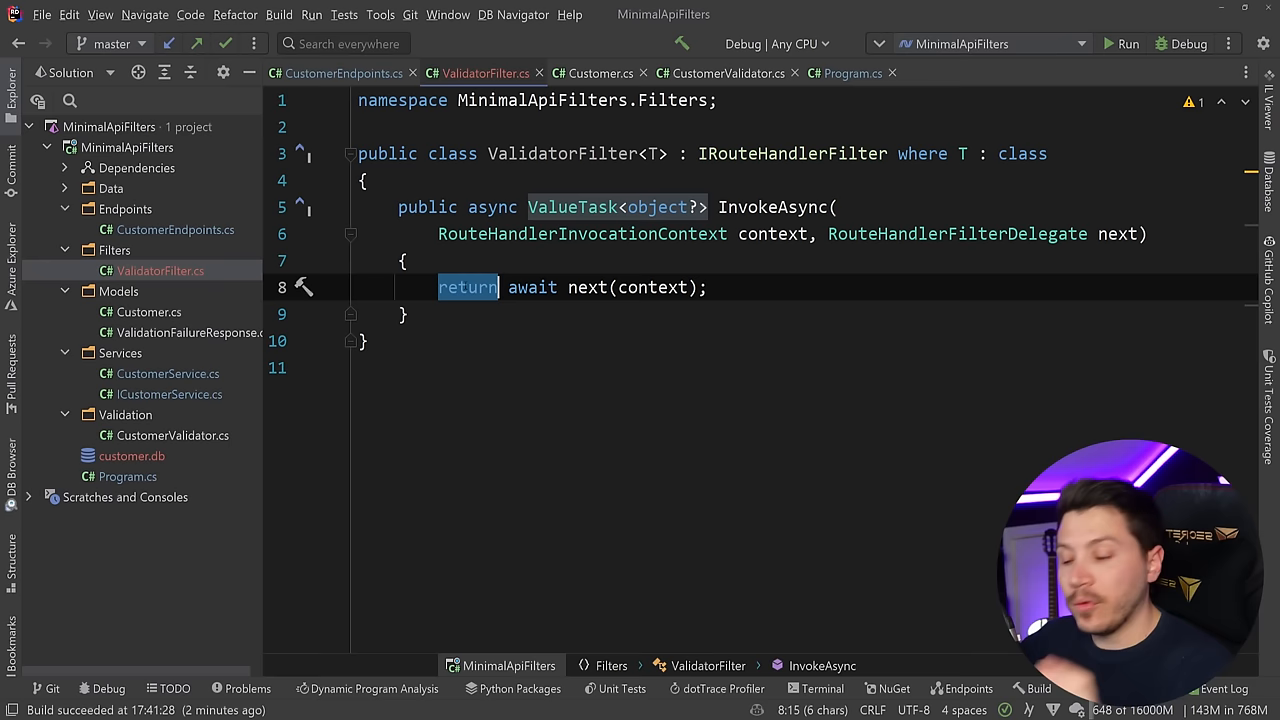
Step: Add a '// before the endpoint call' comment and start a var result assignment
{"action": "type", "text": "//"}
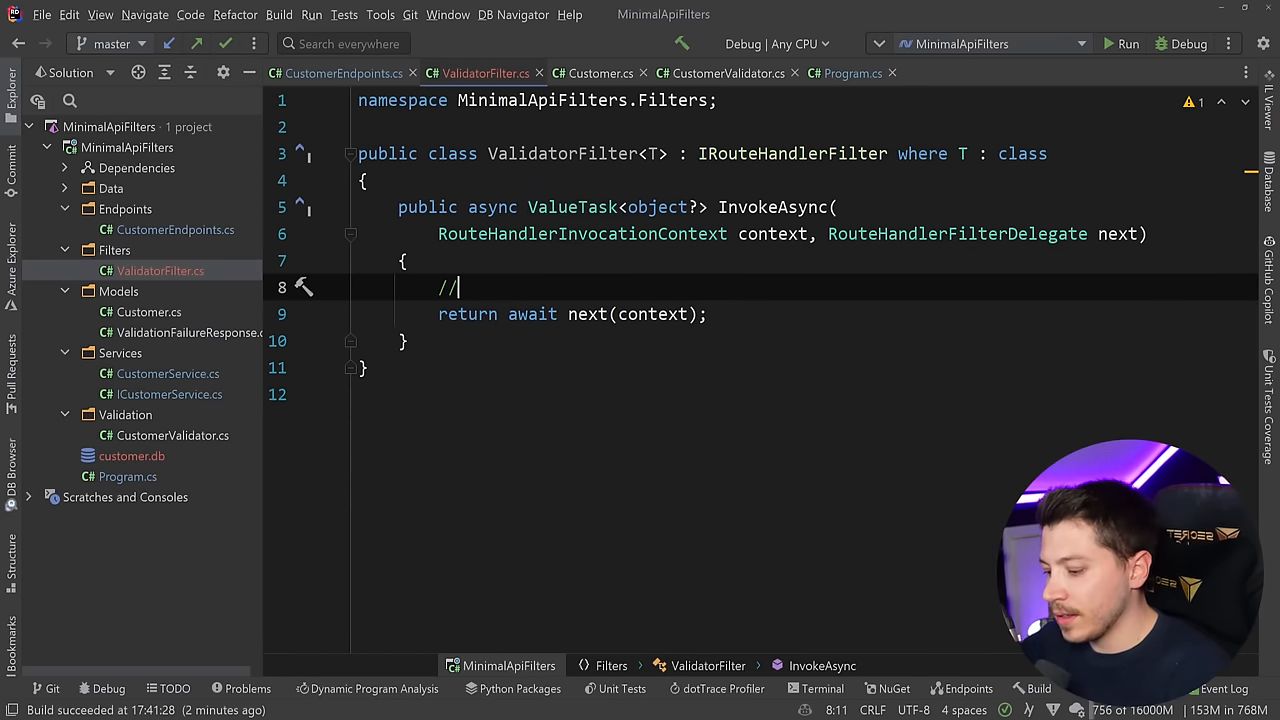
{"action": "type", "text": "before the"}
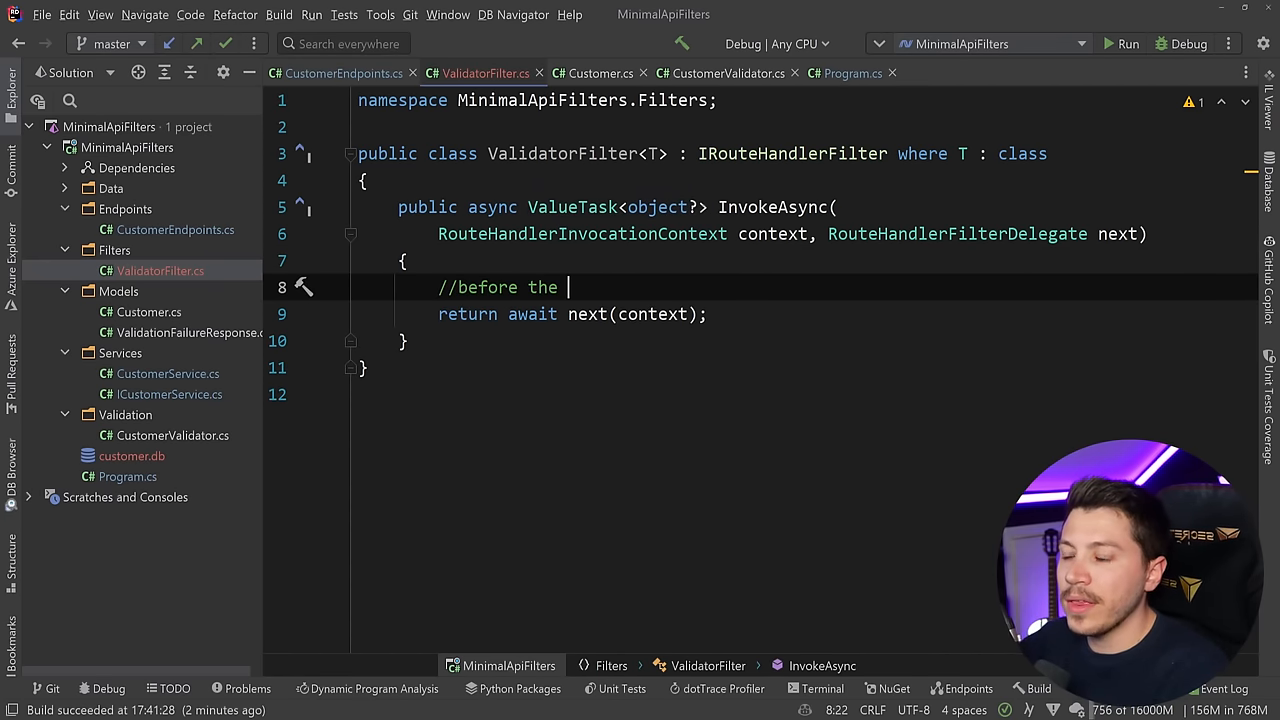
{"action": "type", "text": "endpoint c"}
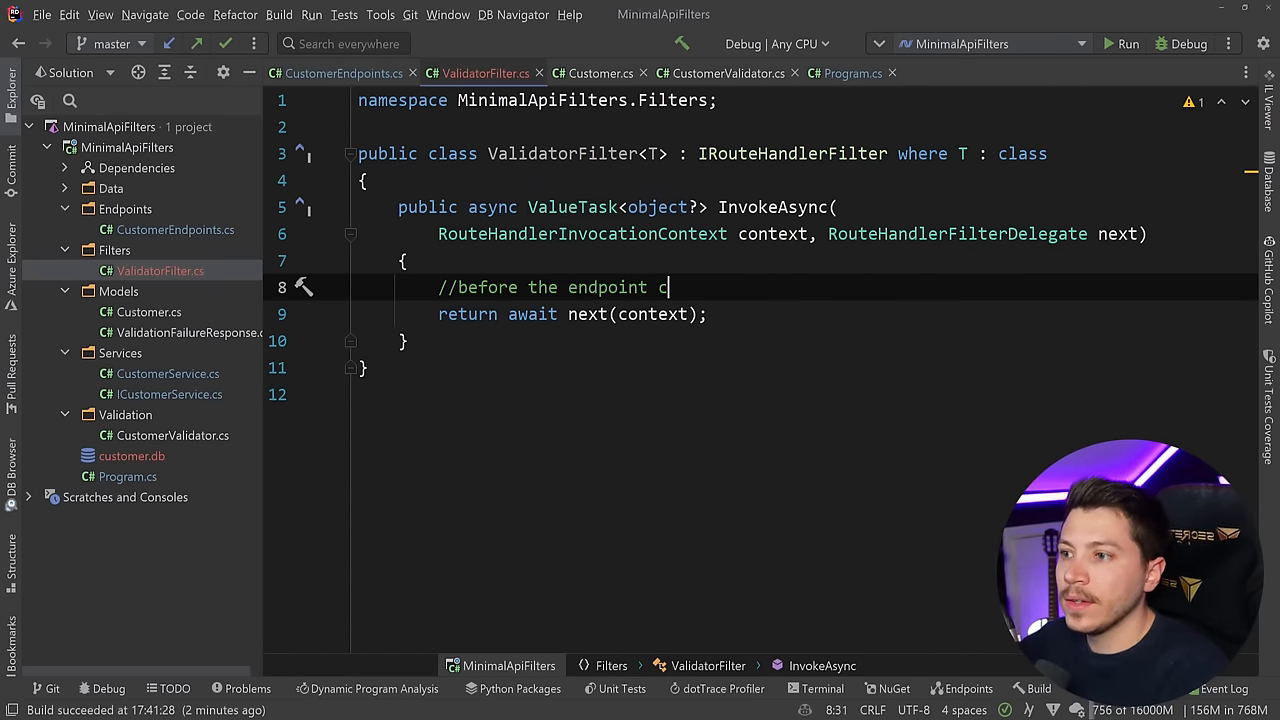
{"action": "type", "text": "all"}
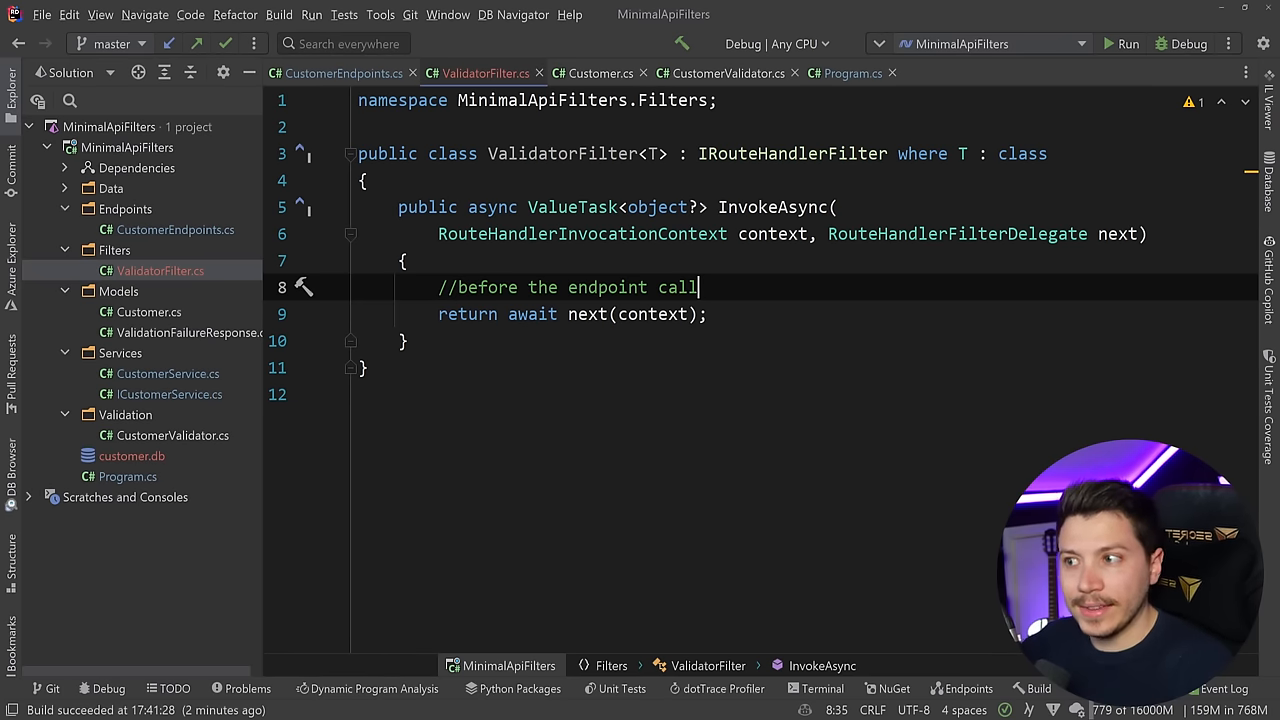
{"action": "type", "text": "var result ="}
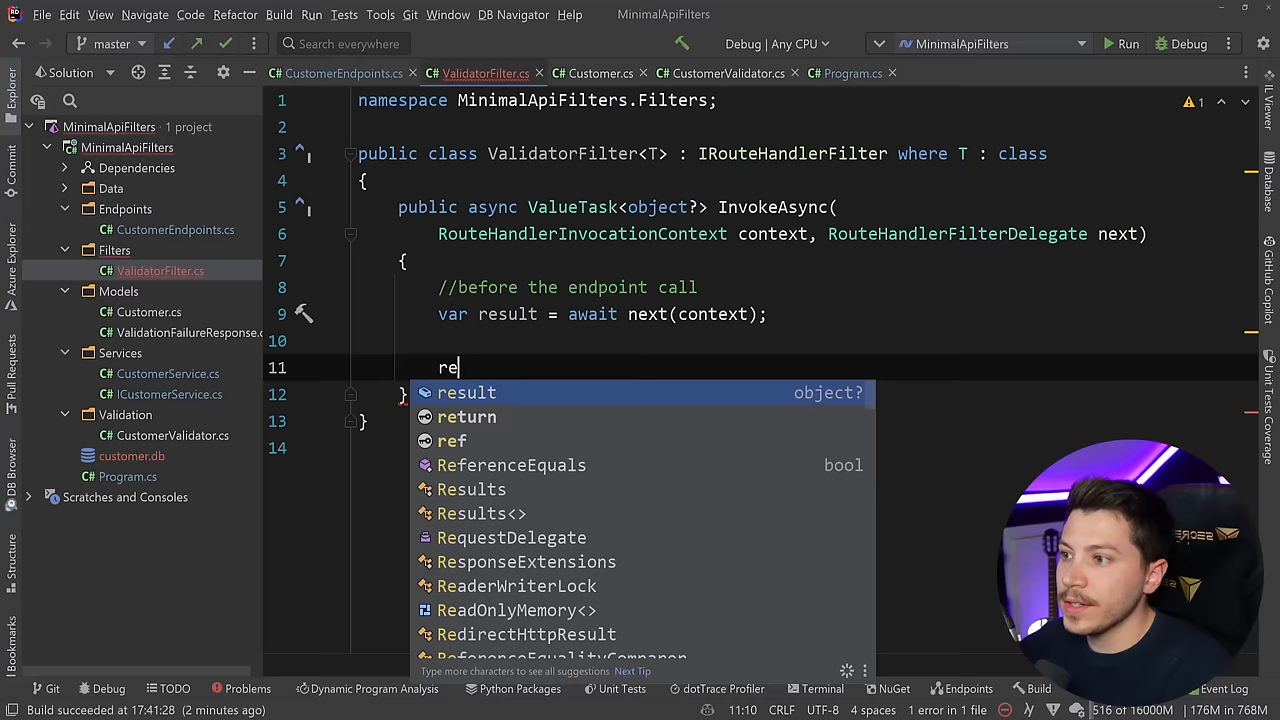
Step: Return result after an '// after endpoint call' comment and add a blank line above
{"action": "type", "text": "return result;"}
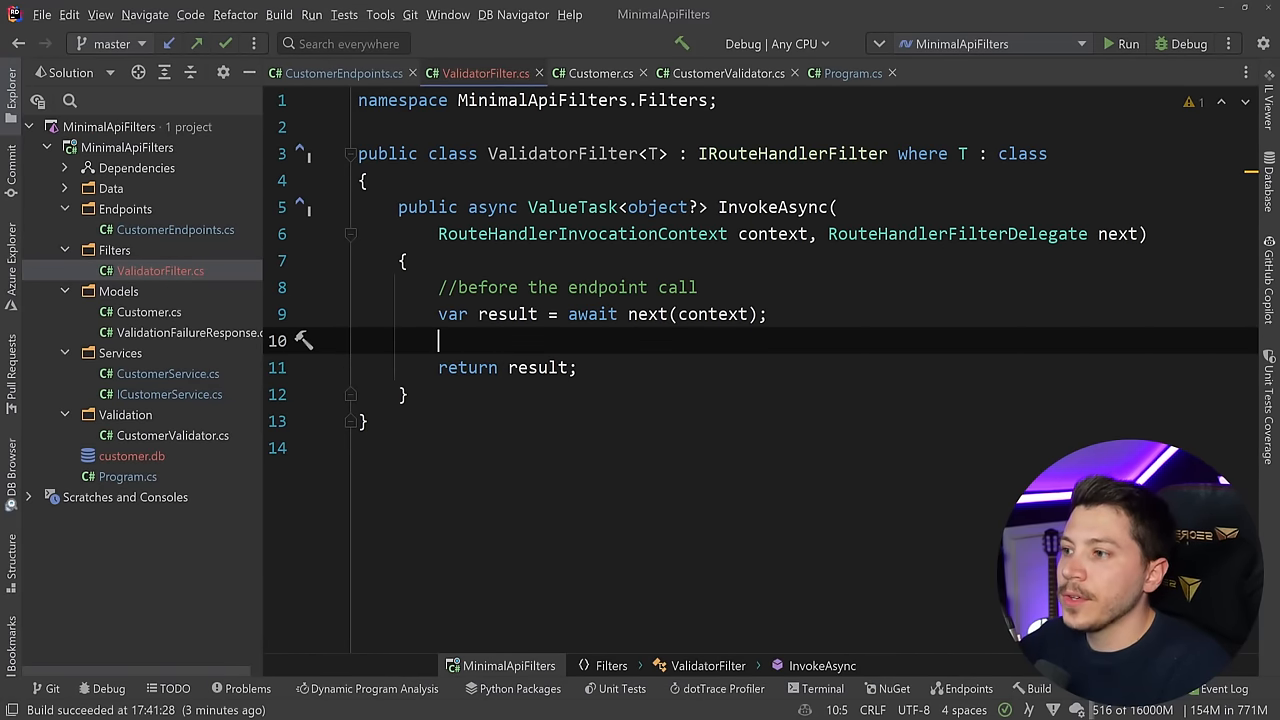
{"action": "type", "text": "// after endpoint call"}
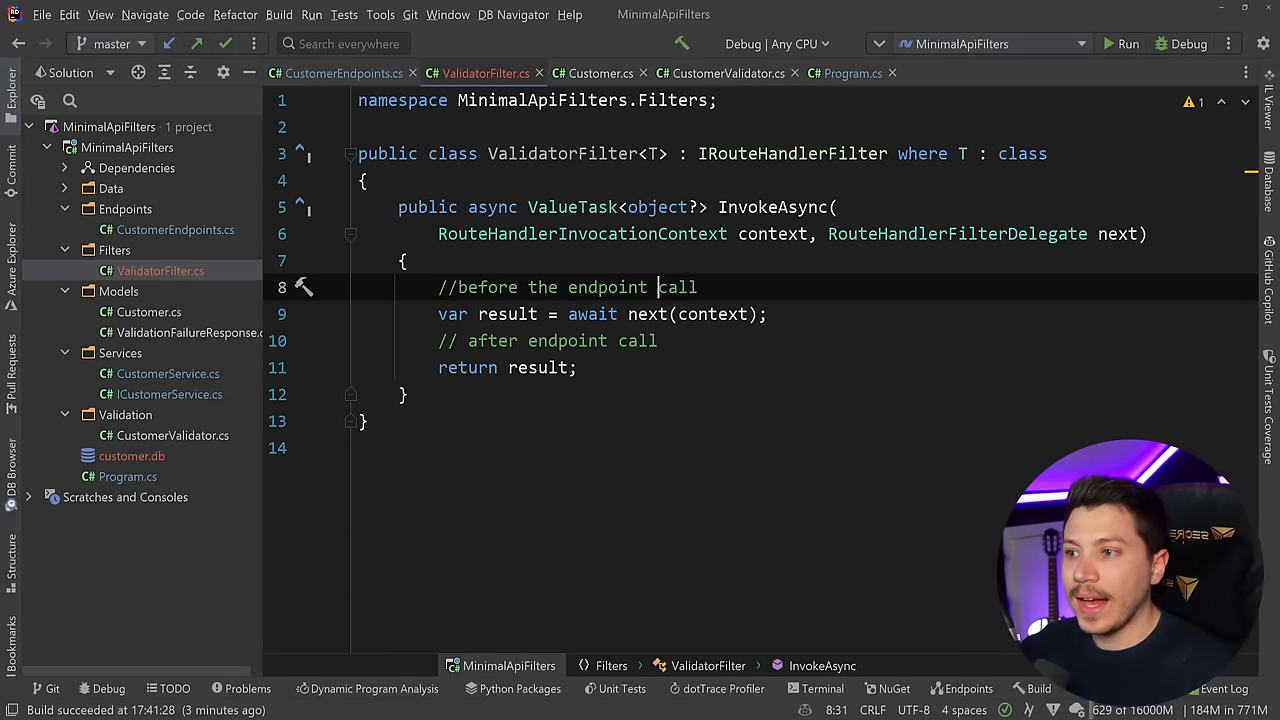
{"action": "key", "text": "Enter"}
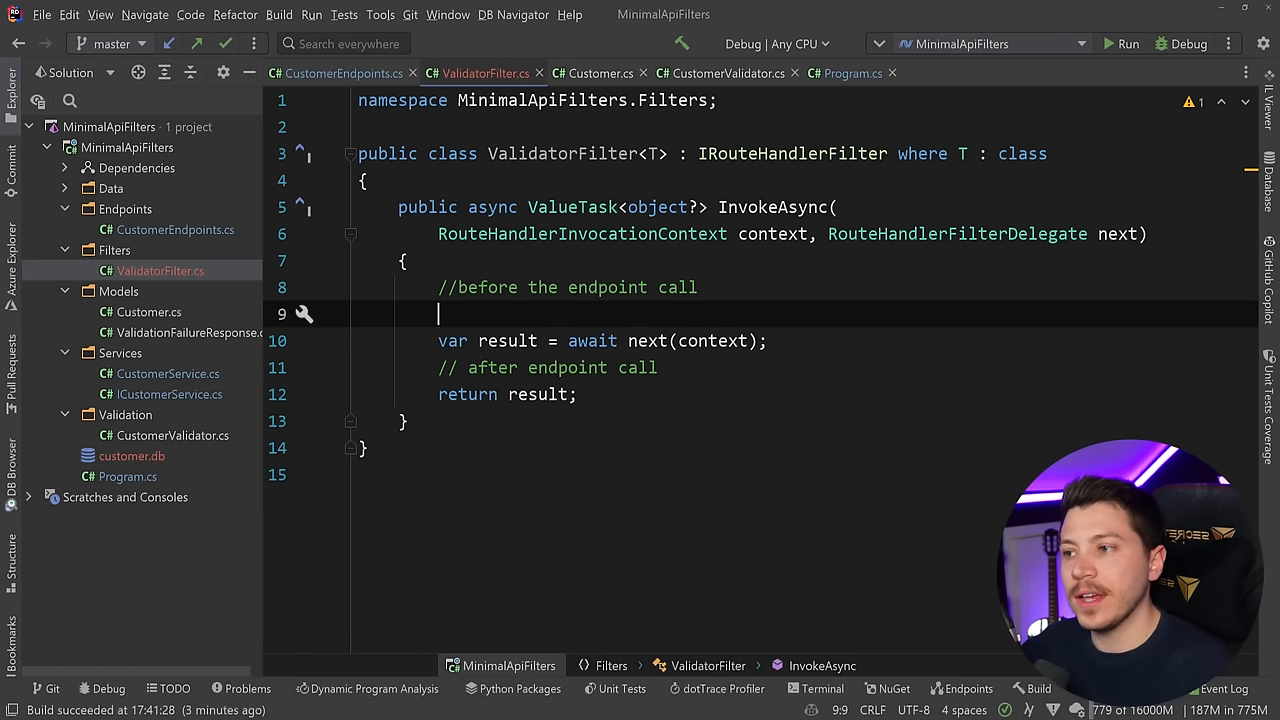
Step: Glance at CustomerEndpoints, then begin a context.Parameters line before the endpoint call
{"action": "left_click", "coordinate": [338, 72]}
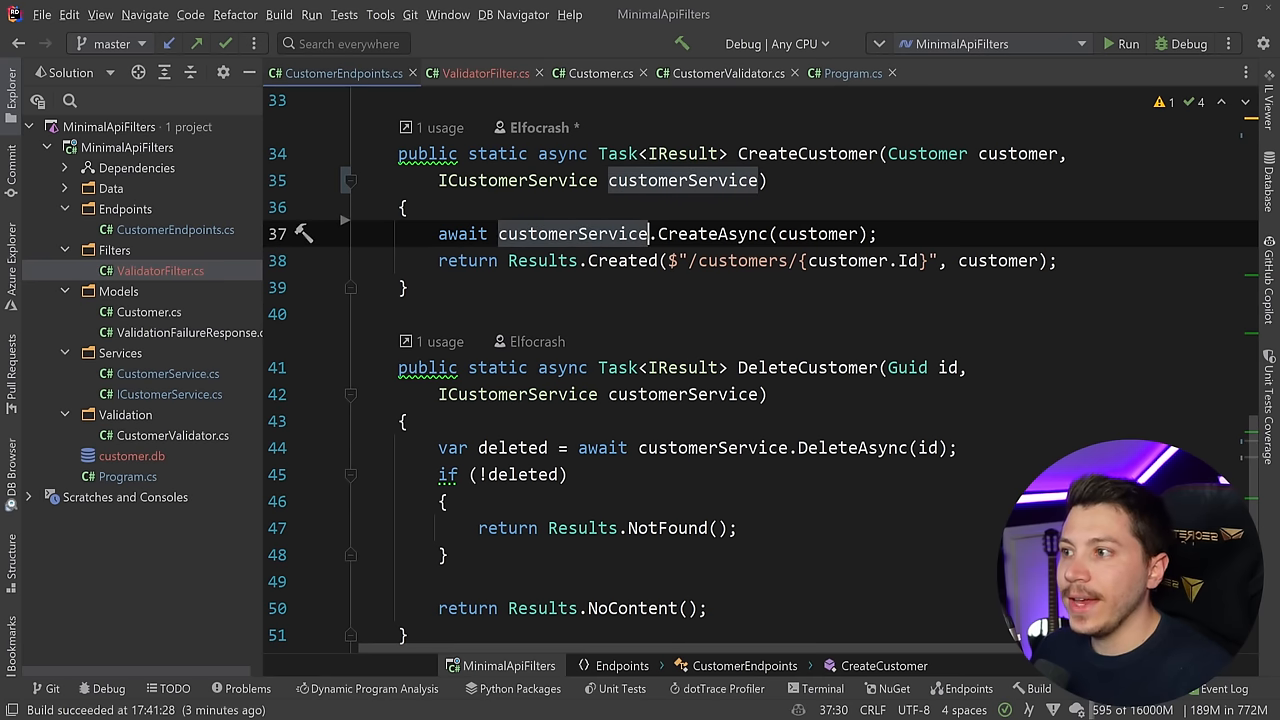
{"action": "left_click", "coordinate": [486, 72]}
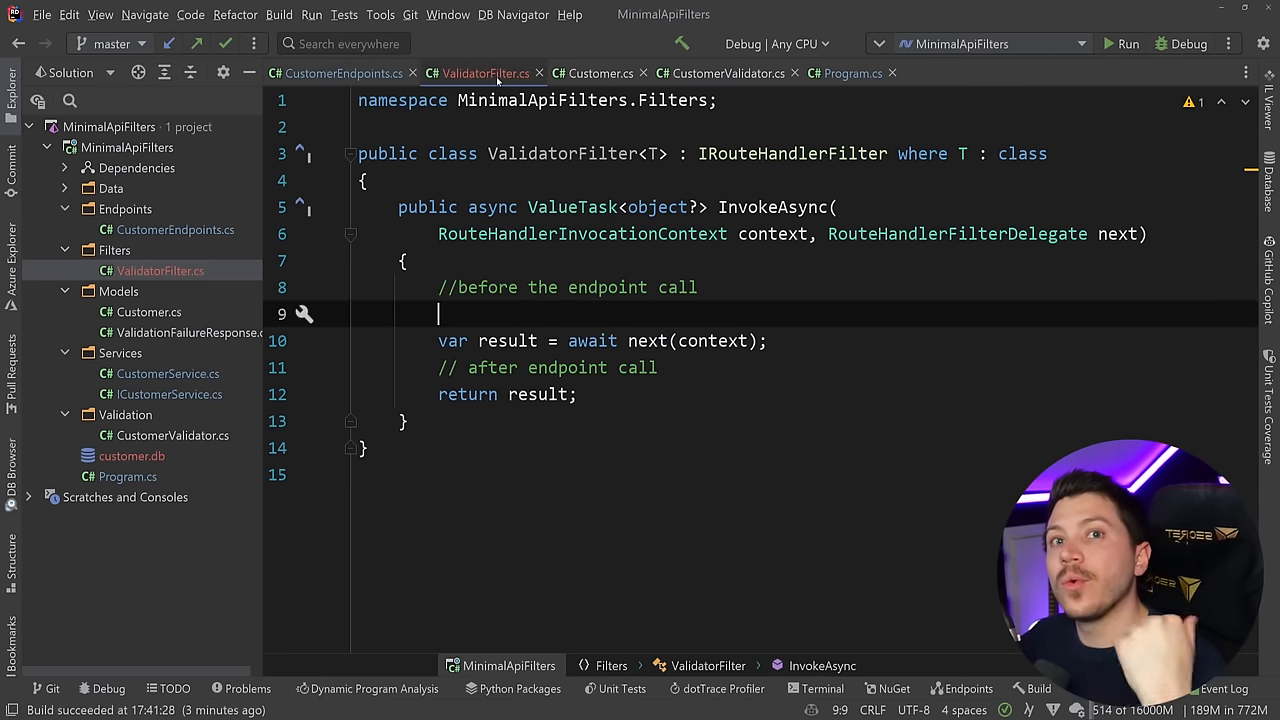
{"action": "type", "text": "context"}
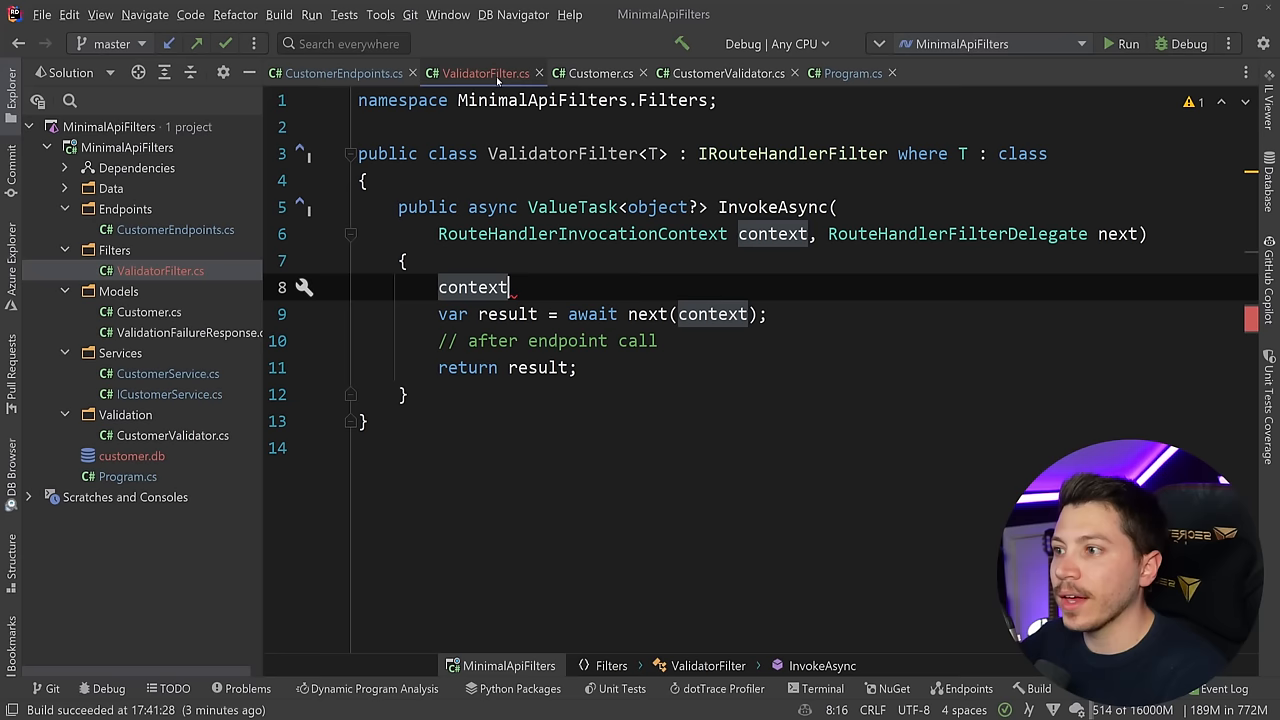
{"action": "type", "text": ".Parameters"}
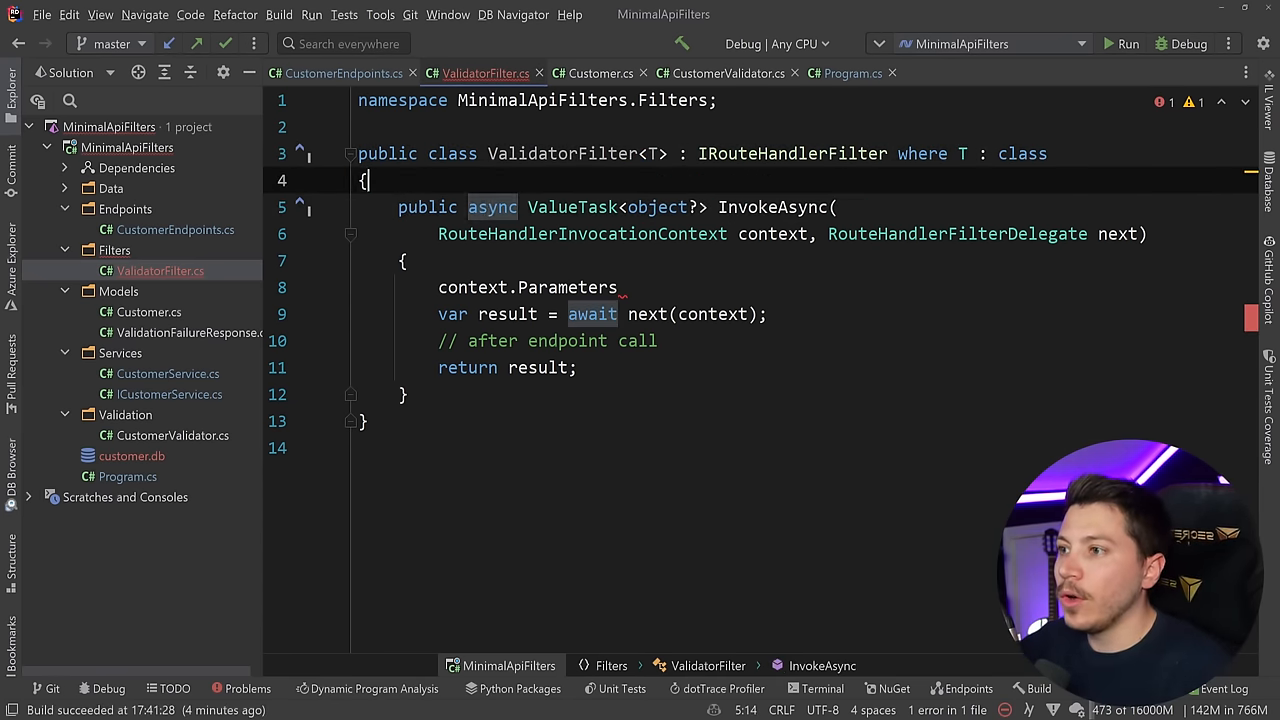
Step: Declare a private readonly IValidator<T> _validator field, importing FluentValidation
{"action": "type", "text": "private readonly"}
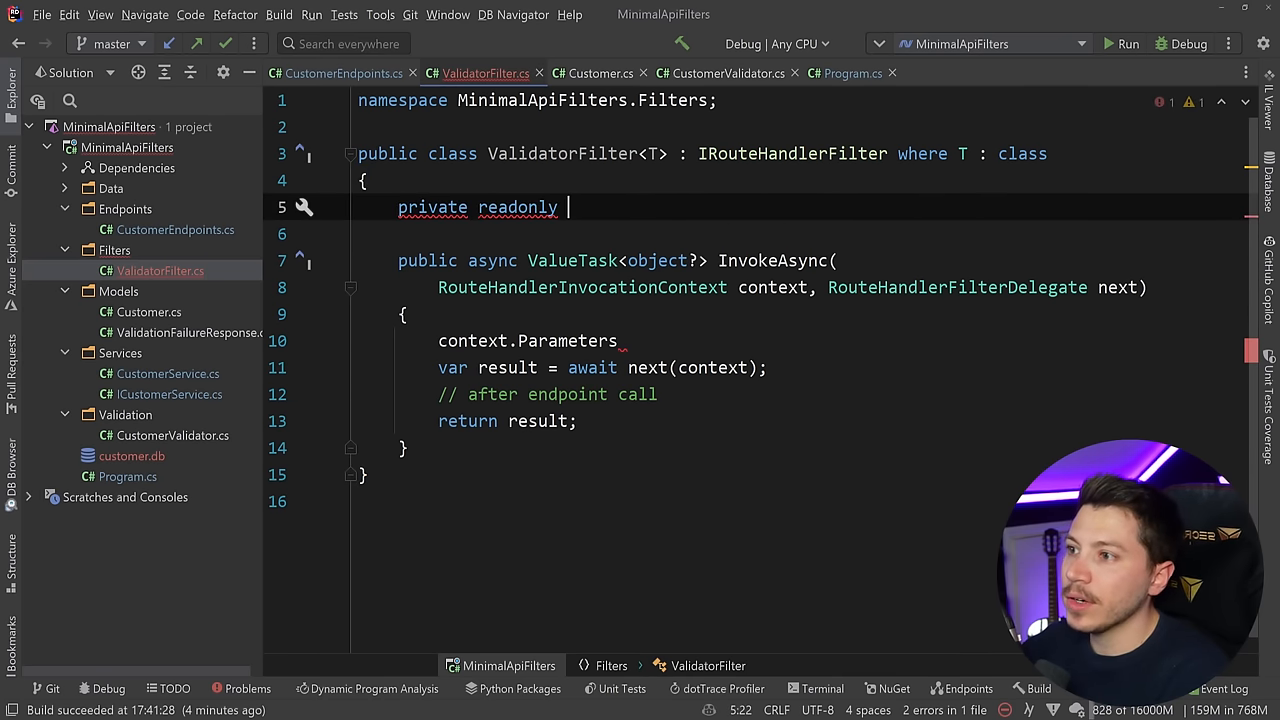
{"action": "type", "text": "IValidator<T>"}
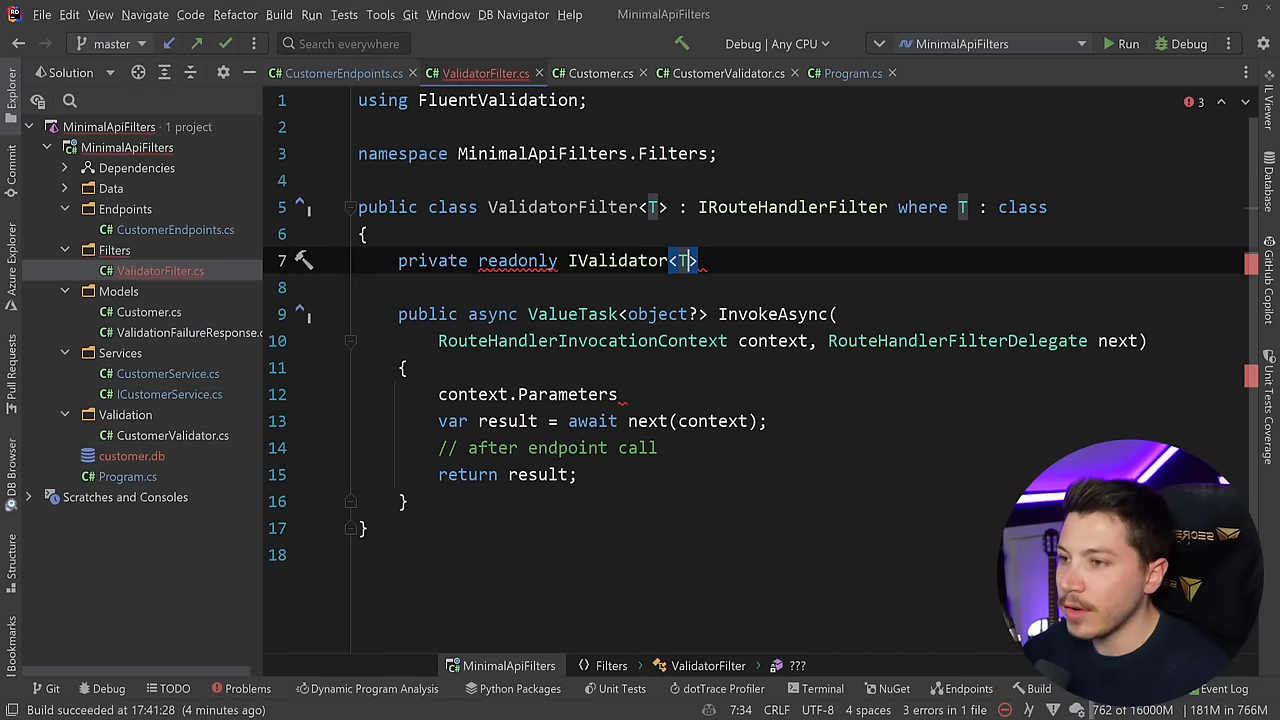
{"action": "type", "text": "_validator;"}
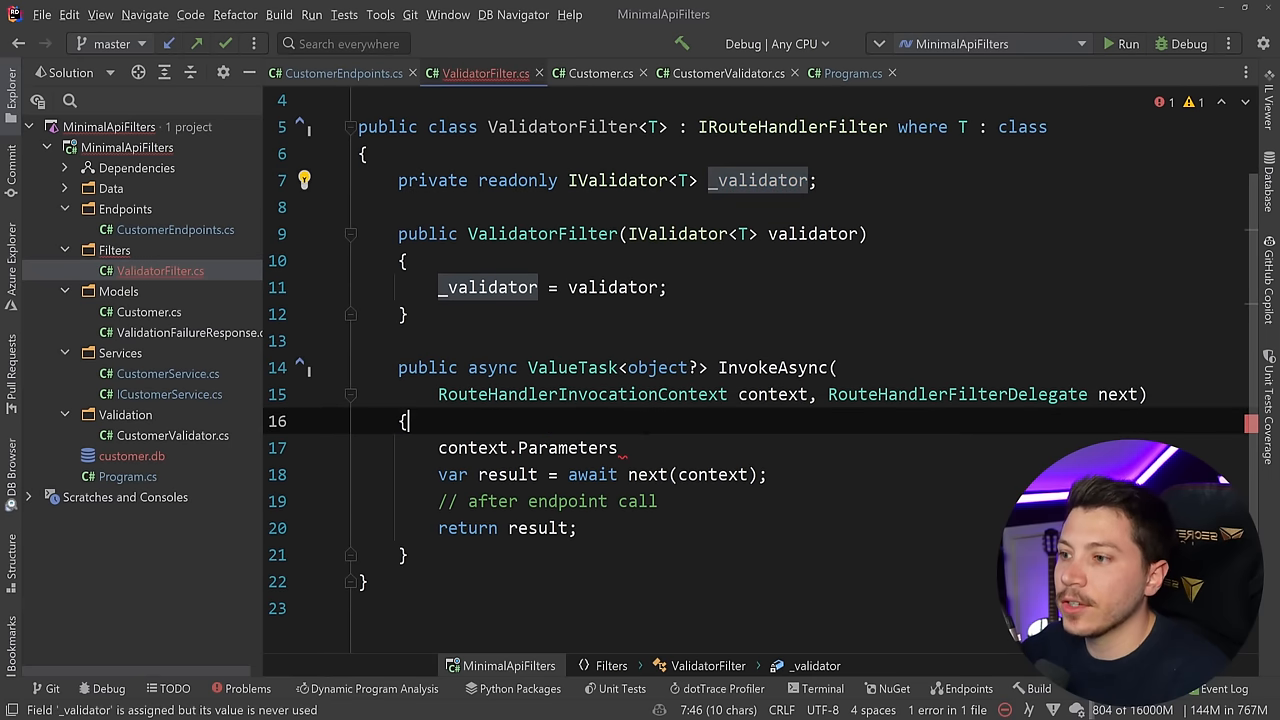
Step: Find the T-typed argument via context.Parameters.SingleOrDefault(x => x.GetType() == typeof(T))
{"action": "type", "text": "var validat"}
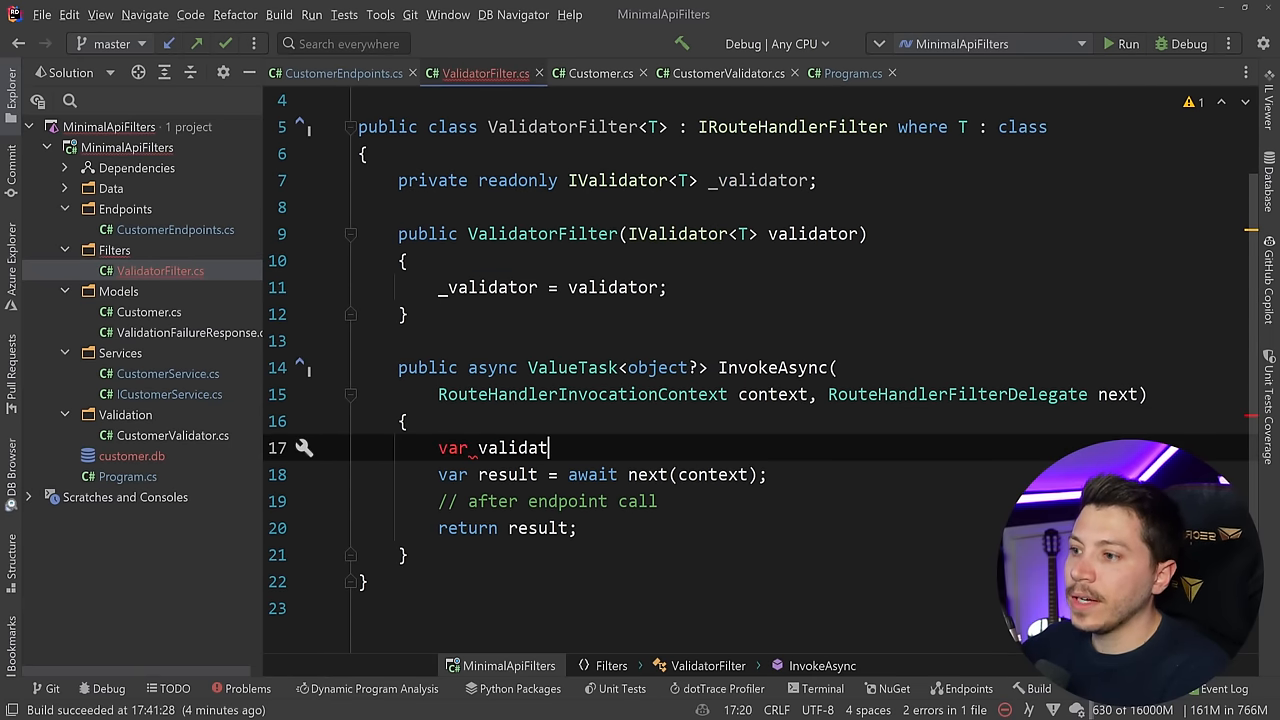
{"action": "type", "text": "able ="}
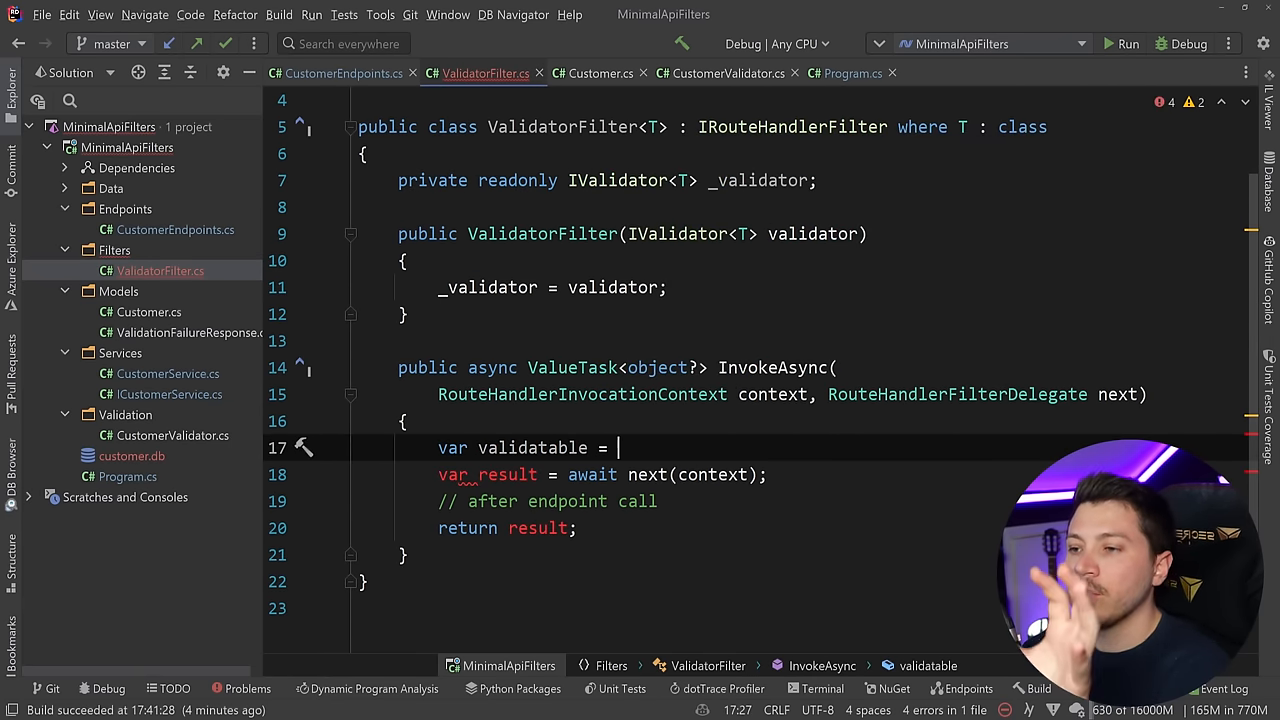
{"action": "type", "text": "context.Parameters.SingleOrDefault("}
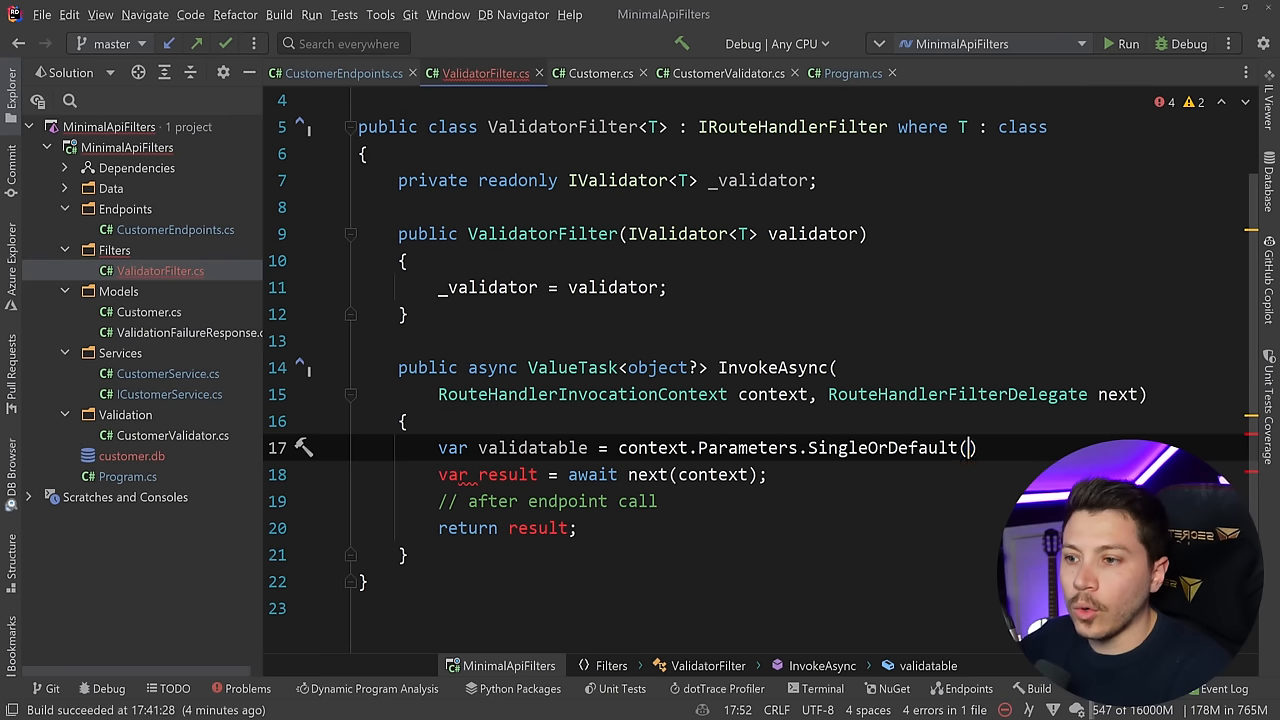
{"action": "type", "text": "x => x."}
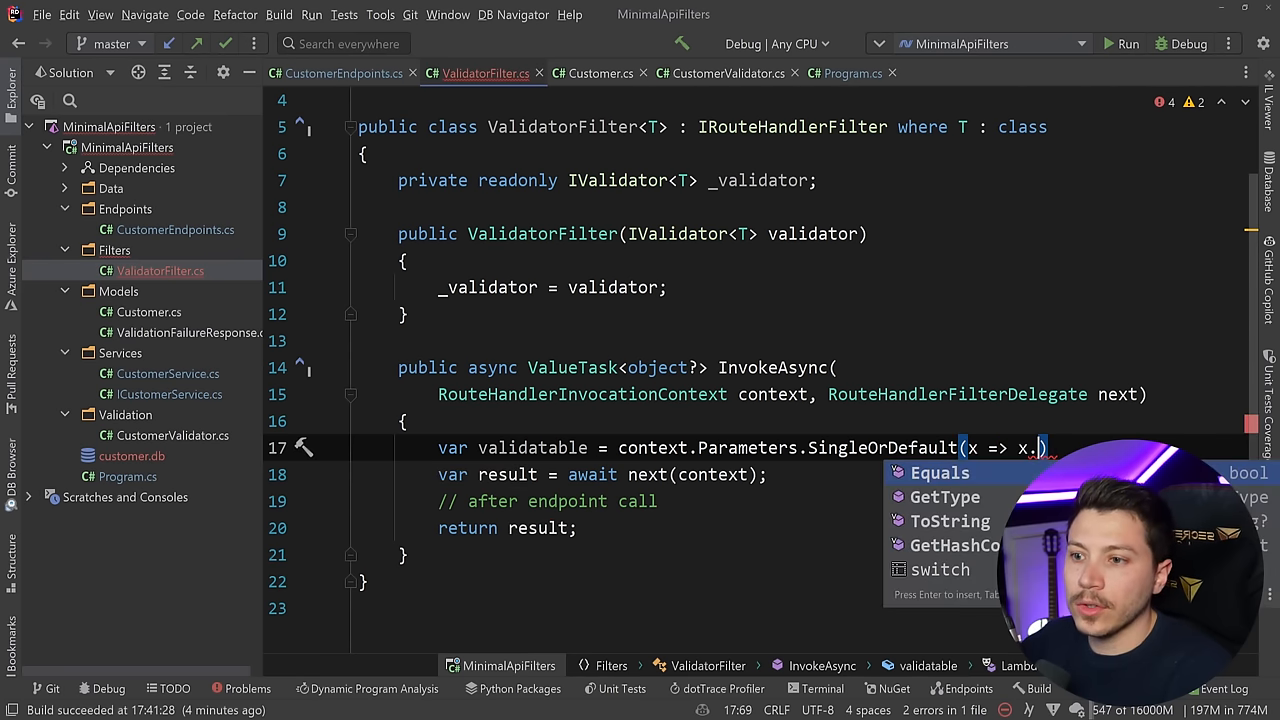
{"action": "type", "text": "GetType("}
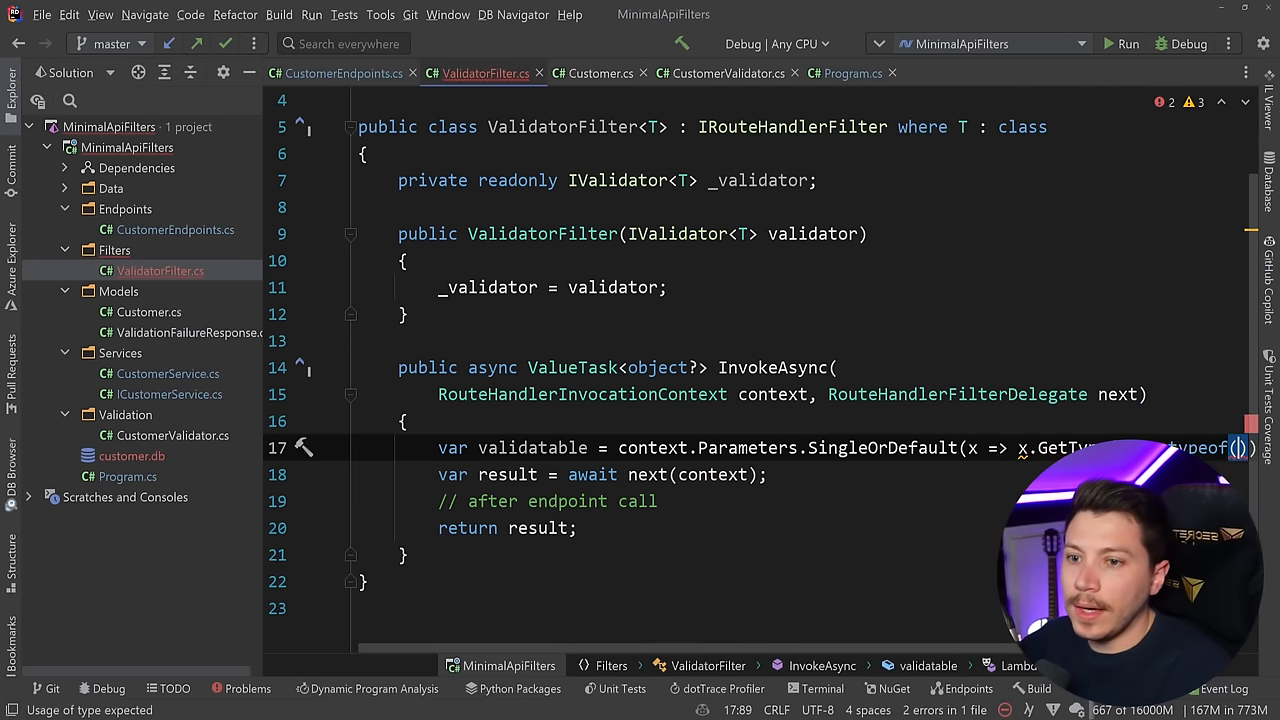
Step: Return Results.BadRequest() when validatable is null
{"action": "type", "text": "i"}
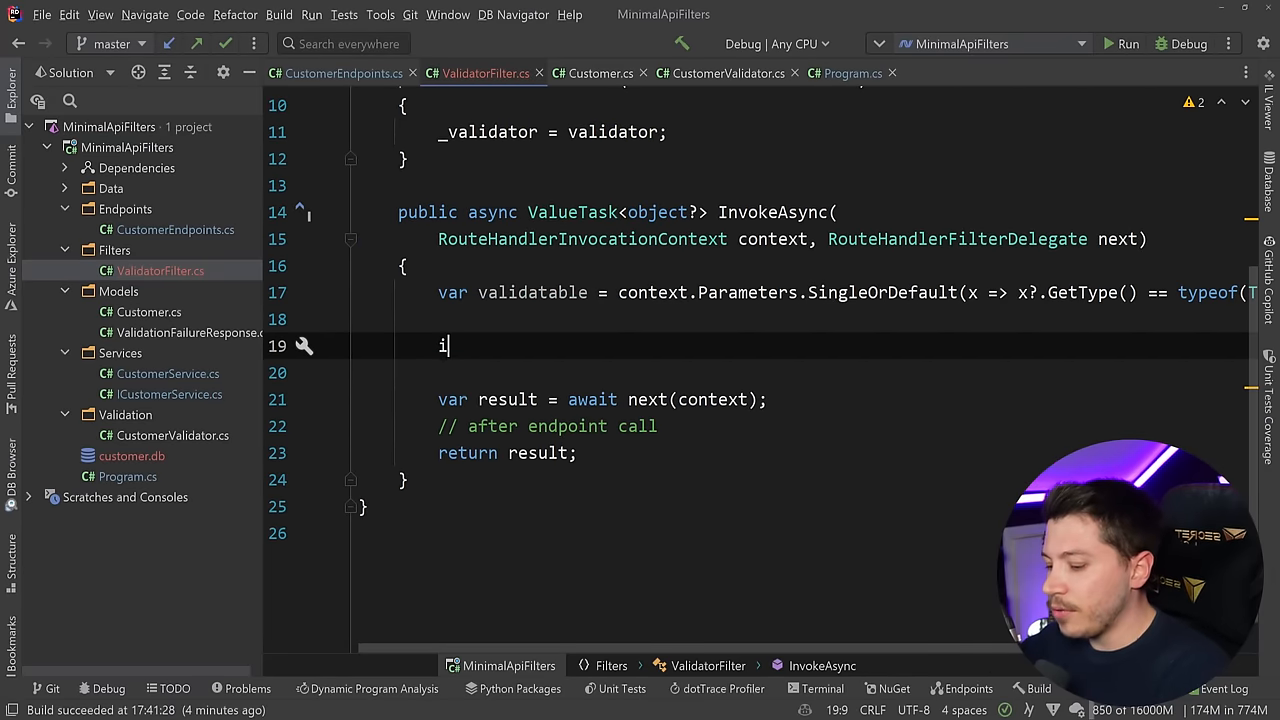
{"action": "type", "text": "f(validatable )"}
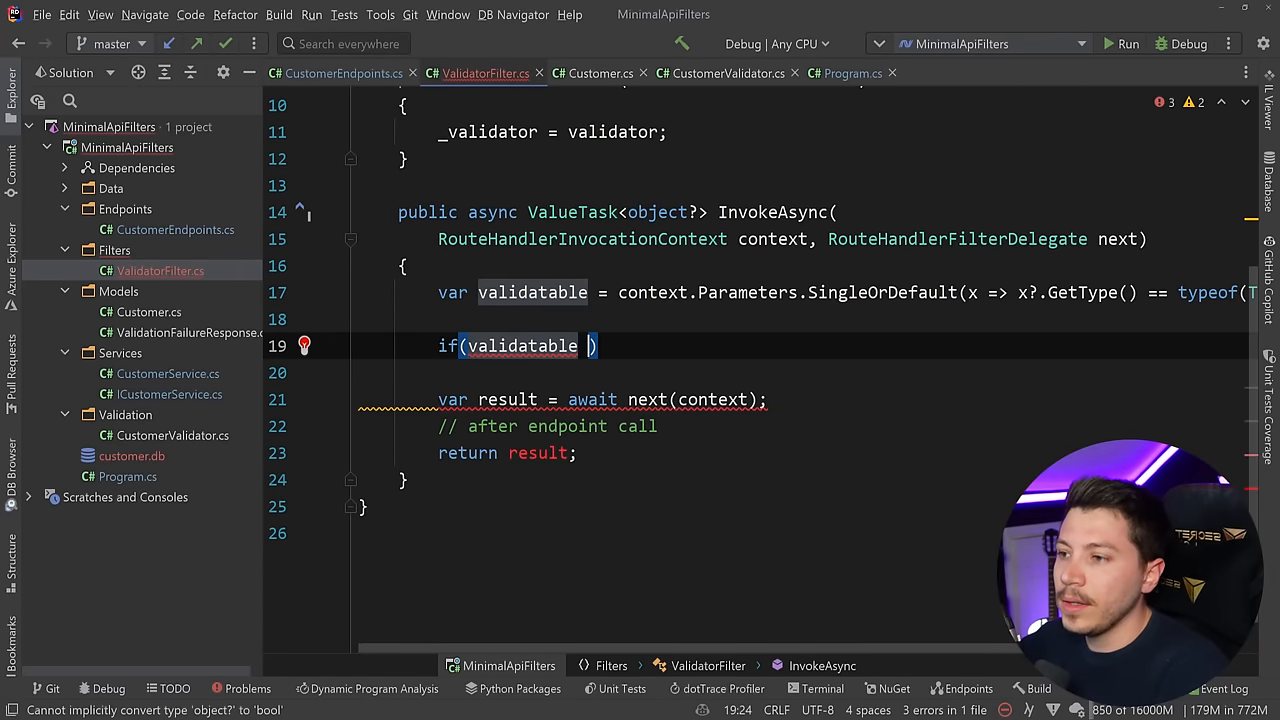
{"action": "type", "text": "is null)"}
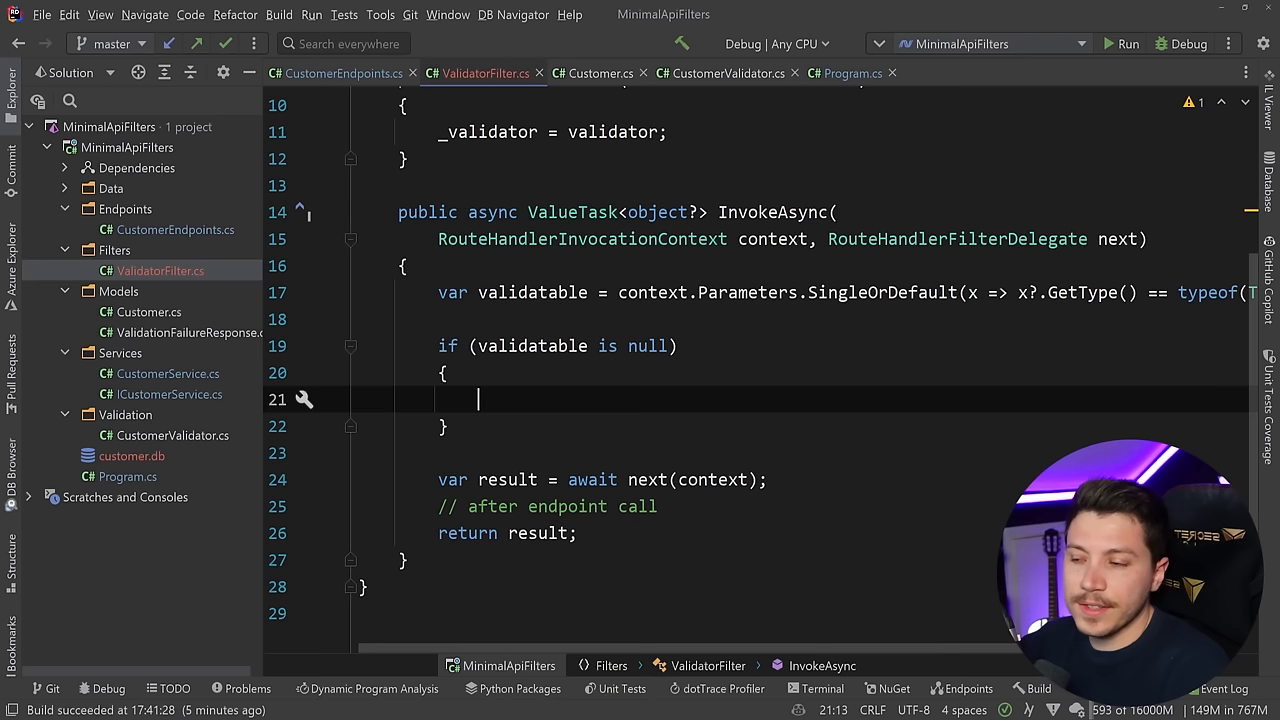
{"action": "type", "text": "return Results."}
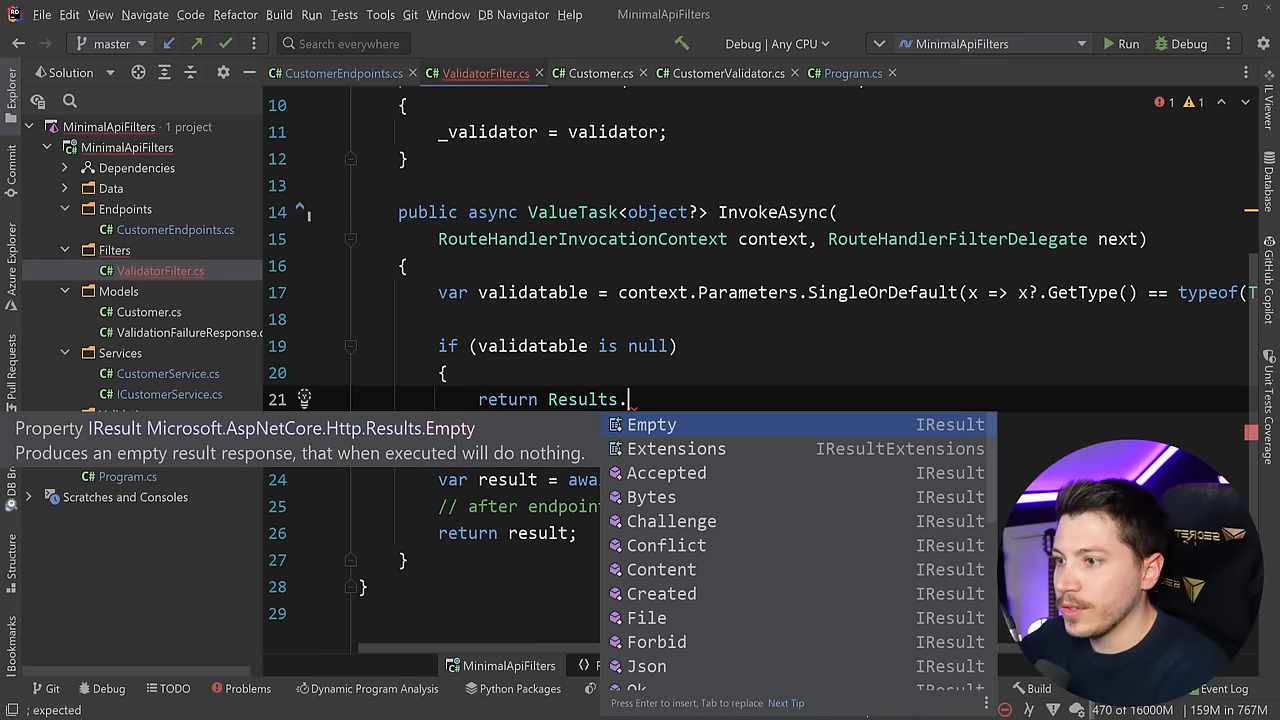
{"action": "type", "text": "BadRequest();"}
{"action": "type", "text": "await "}
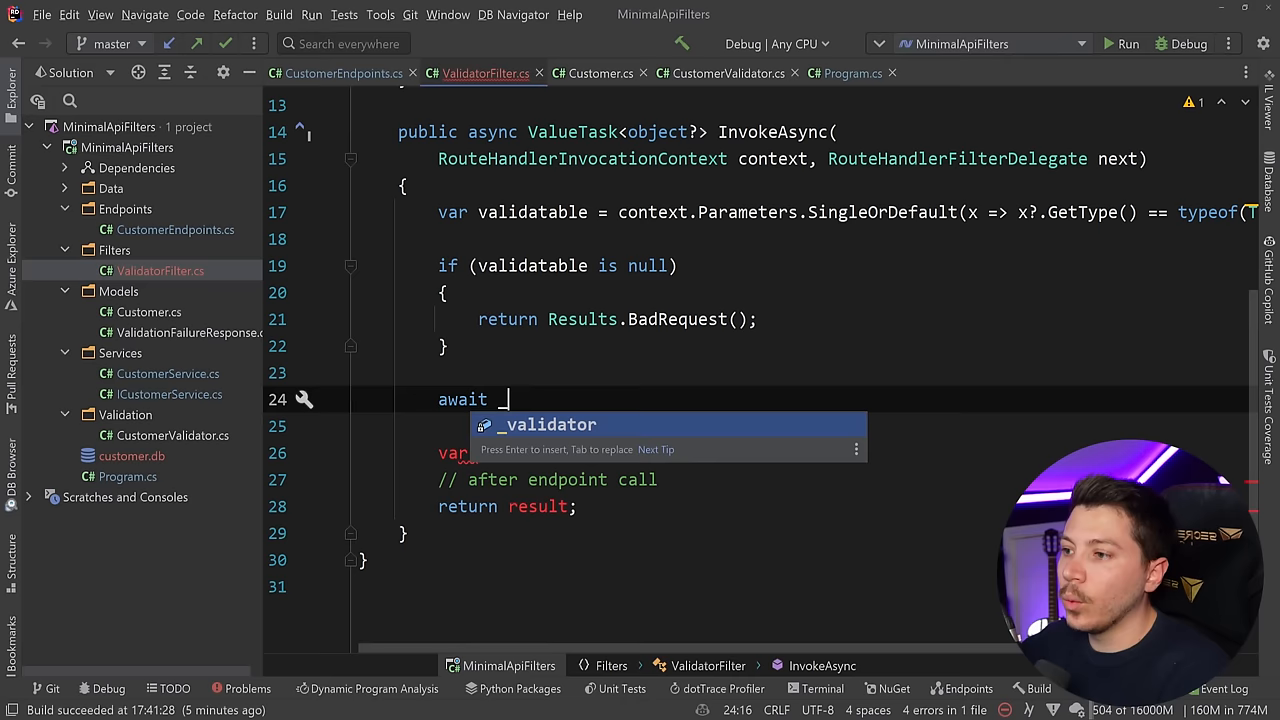
Step: Await _validator.ValidateAsync(validatable) and return BadRequest with validationResult.Errors.ToResponse() when invalid
{"action": "type", "text": "_validator.ValidateAsync()"}
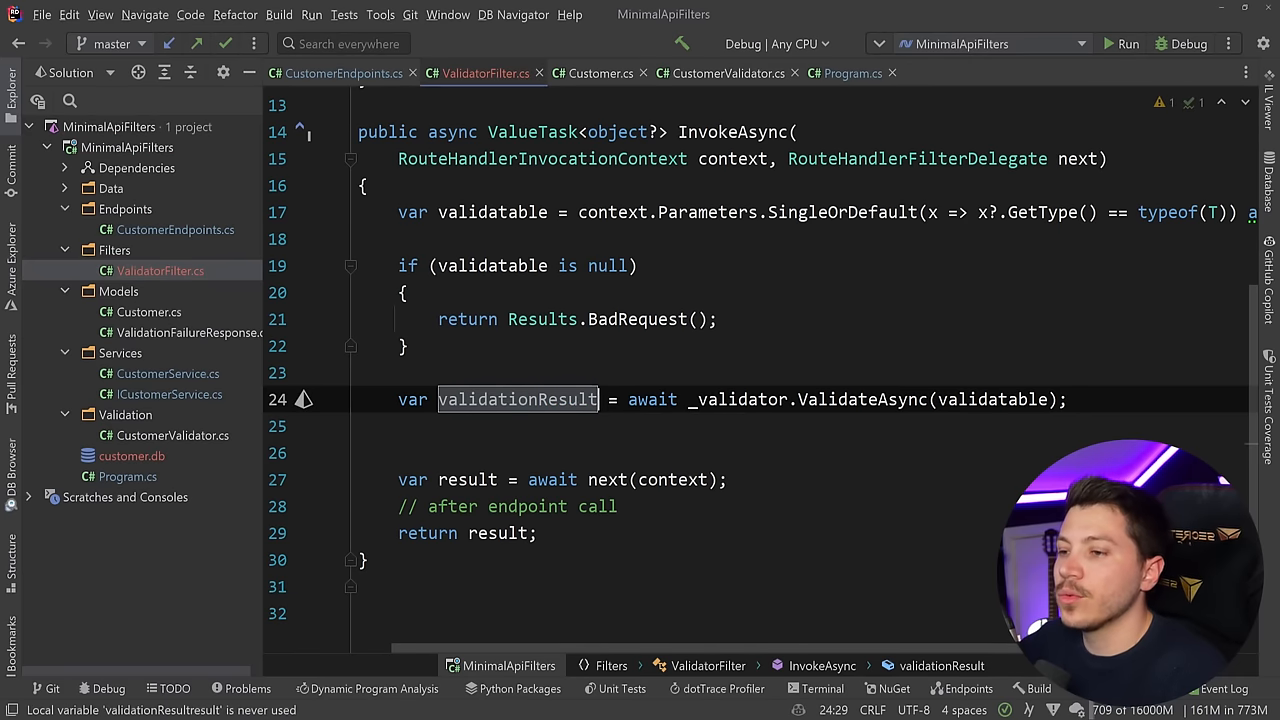
{"action": "type", "text": "if(!validationResult.IsValid){"}
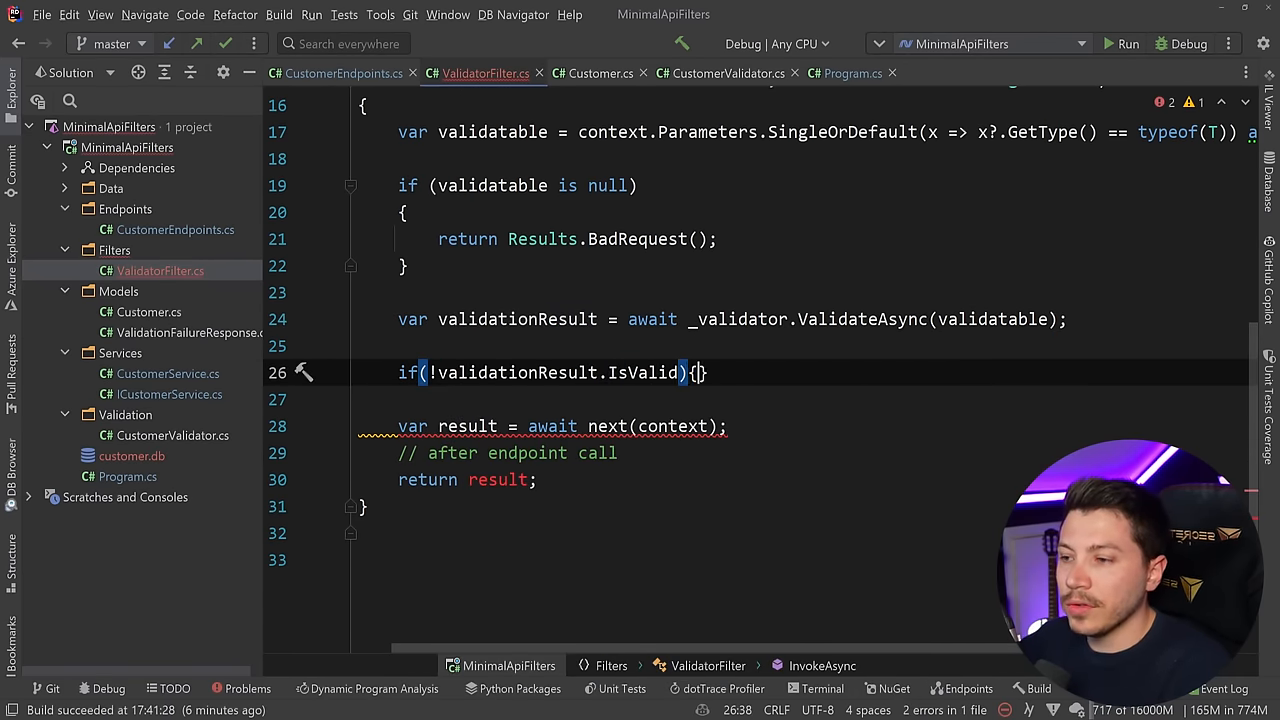
{"action": "type", "text": "return Res"}
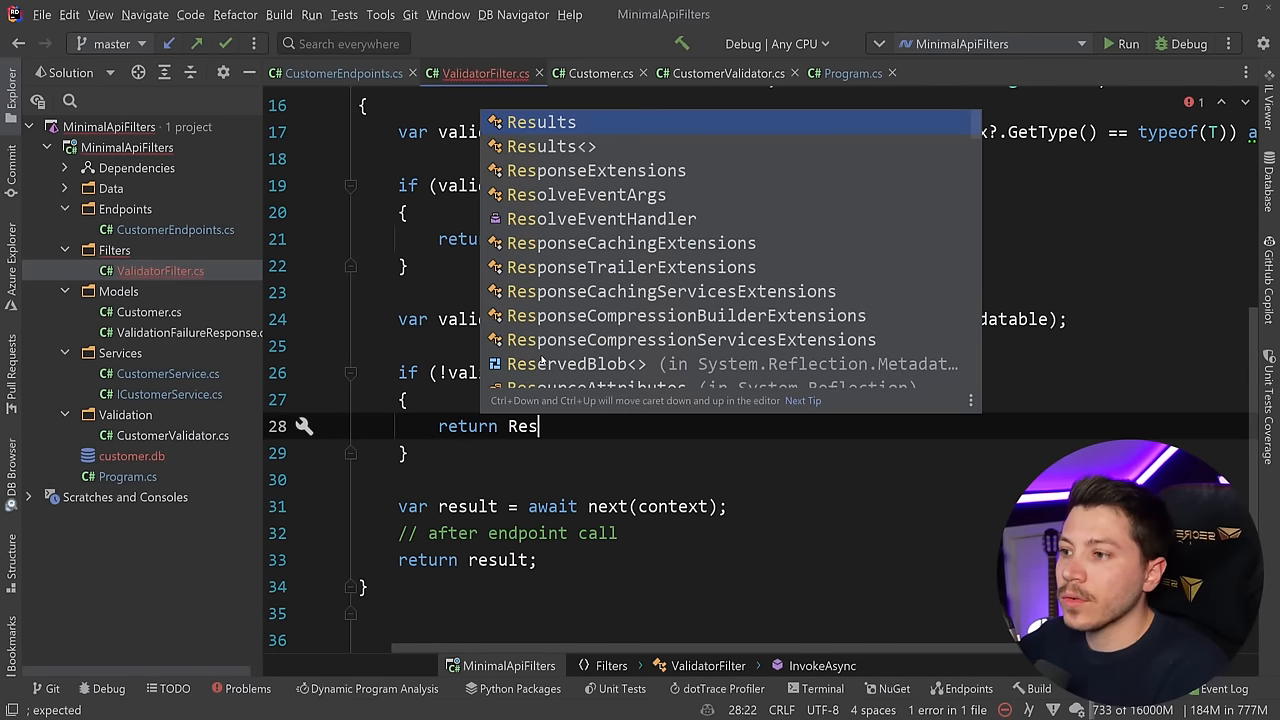
{"action": "type", "text": "ults.BadRequest(va"}
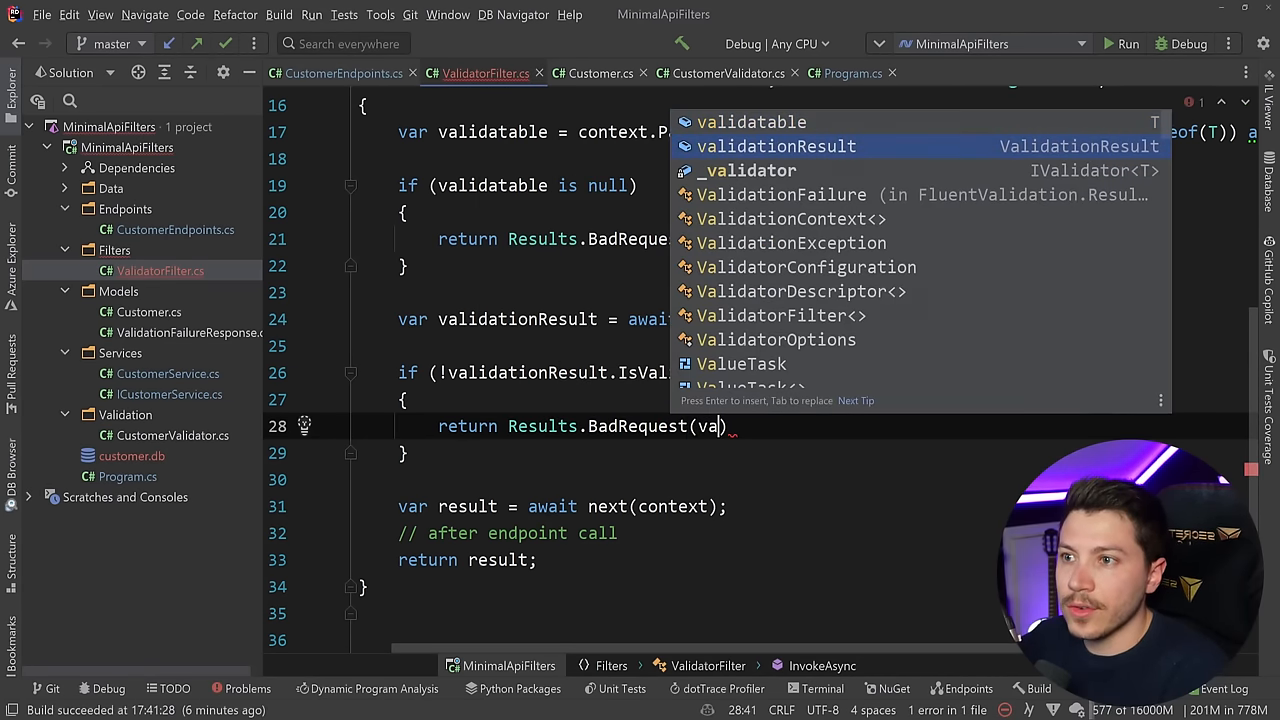
{"action": "type", "text": "lidationResult.Errors.ToR"}
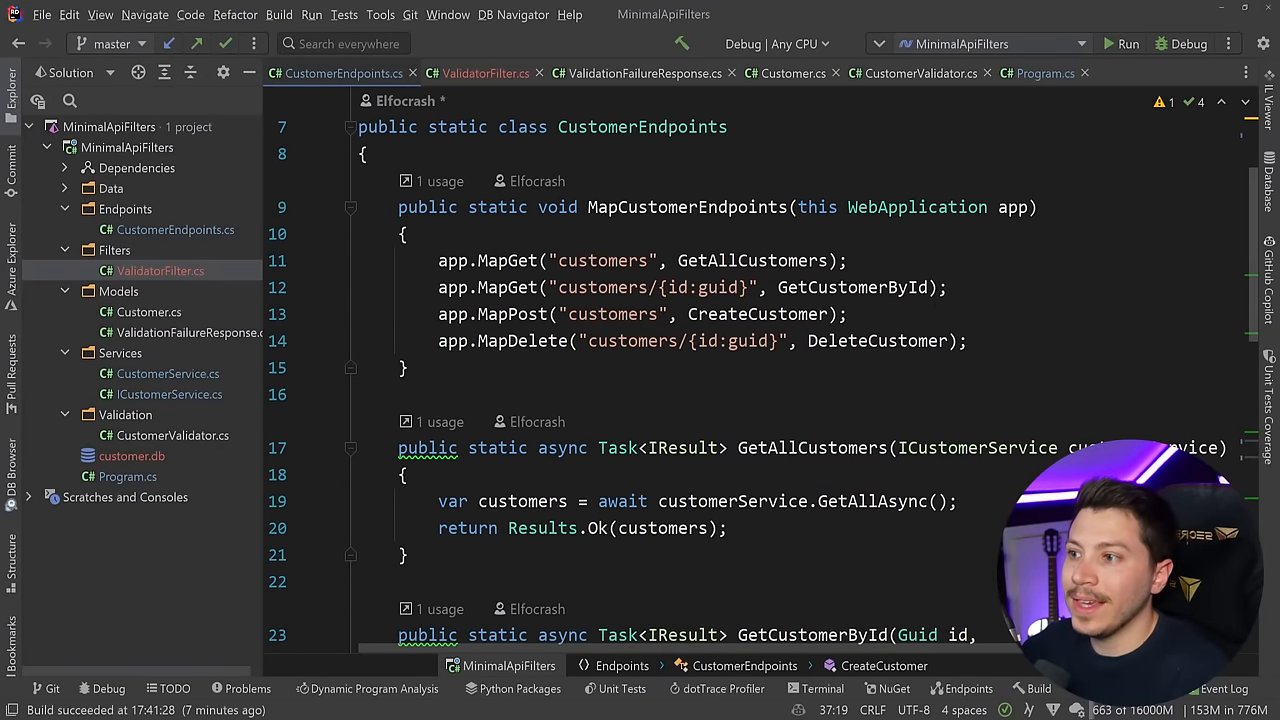
Step: Chain .AddFilter<ValidatorFilter<Customer>>() onto the MapPost customers call
{"action": "type", "text": "."}
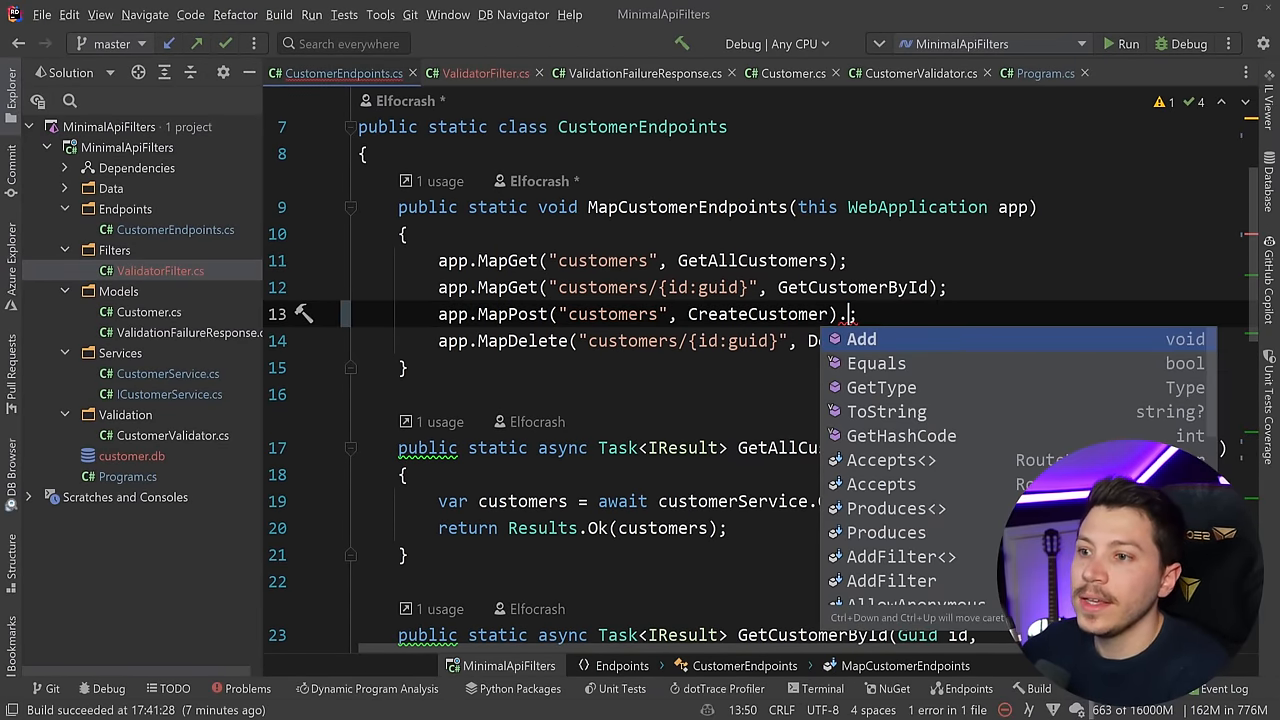
{"action": "type", "text": "AddFil"}
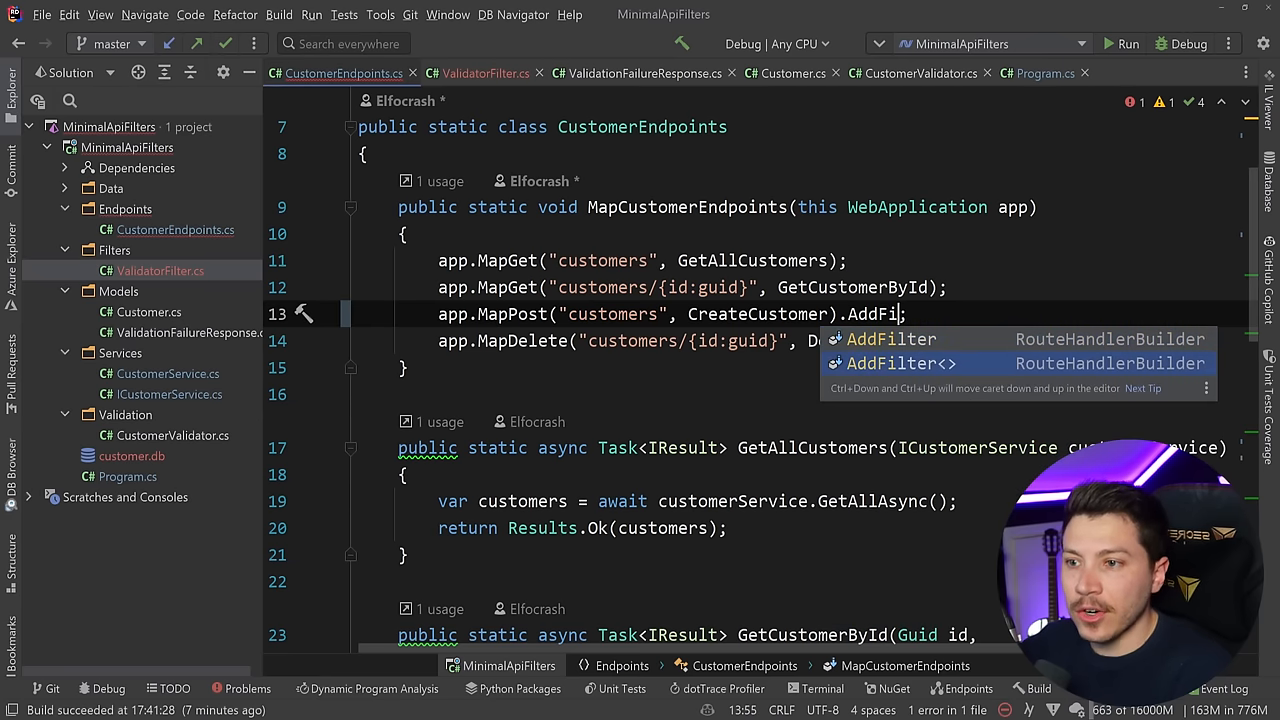
{"action": "type", "text": "ValidatorFilter<>>("}
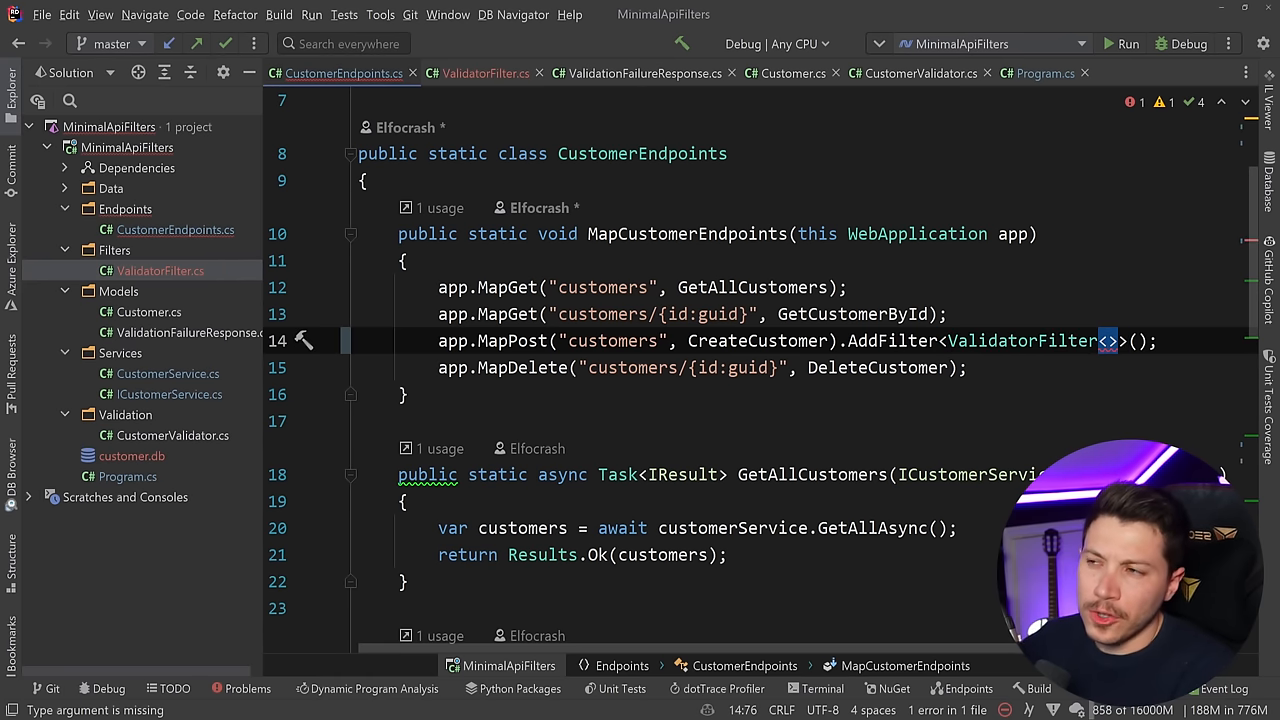
{"action": "type", "text": "Customer"}
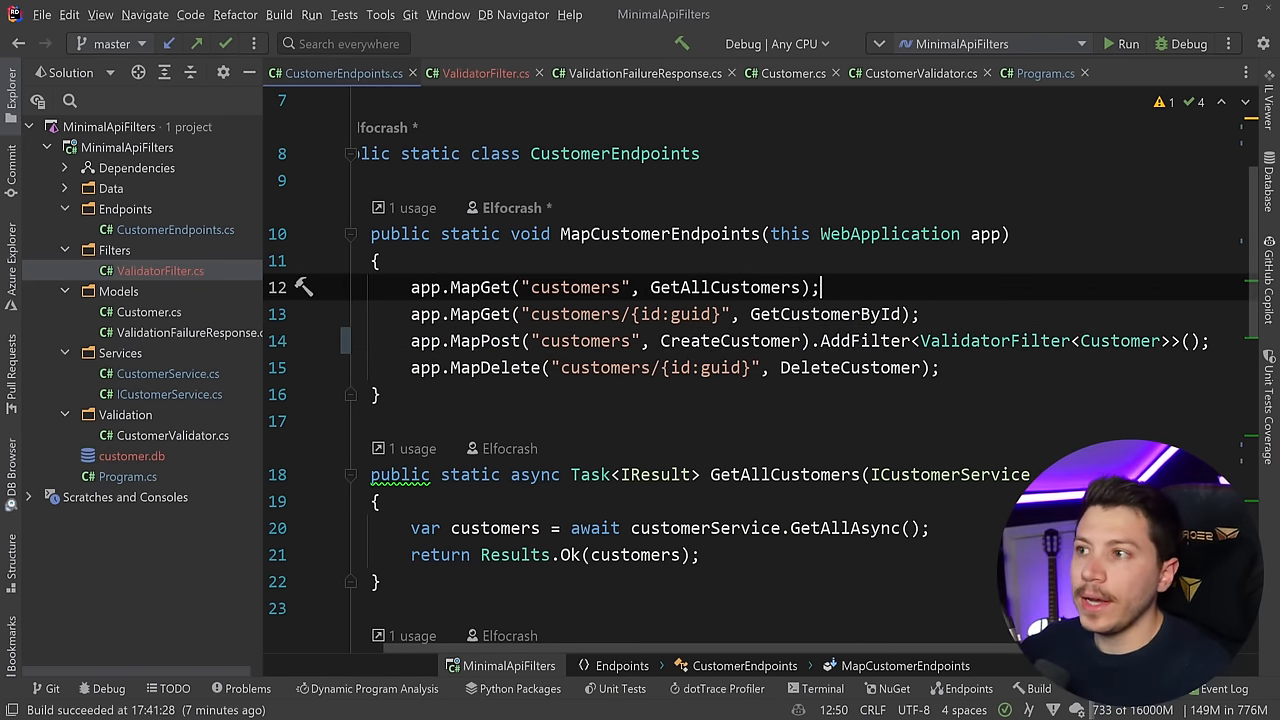
Step: Run the app under the debugger and resend the create-customer request from Postman
{"action": "left_click", "coordinate": [1114, 44]}
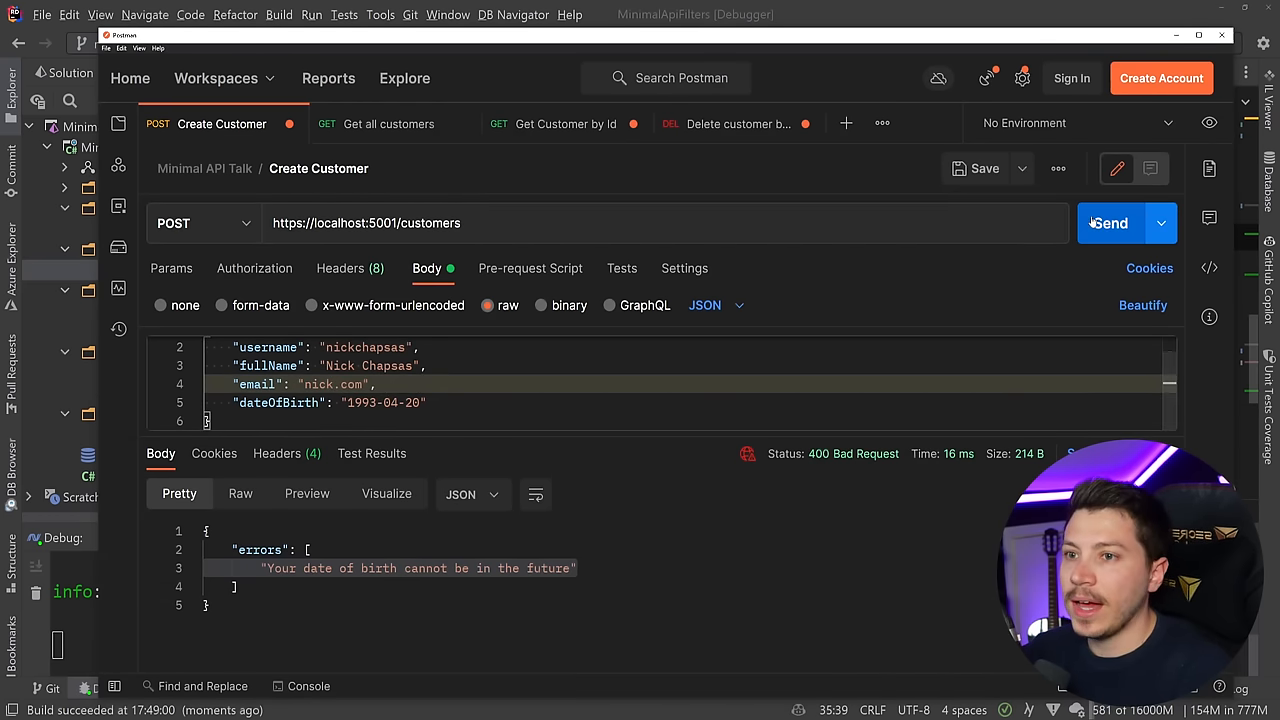
{"action": "left_click", "coordinate": [1108, 224]}
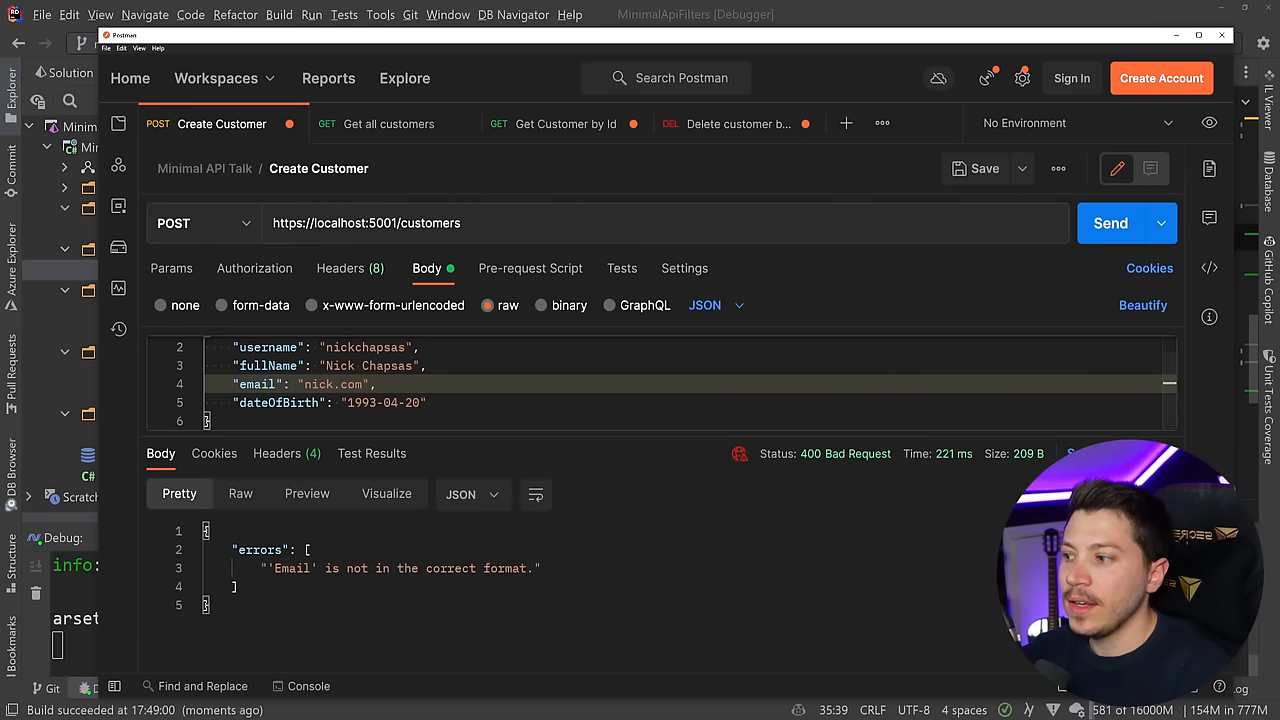
{"action": "left_click_drag", "start_coordinate": [276, 568], "coordinate": [540, 568]}
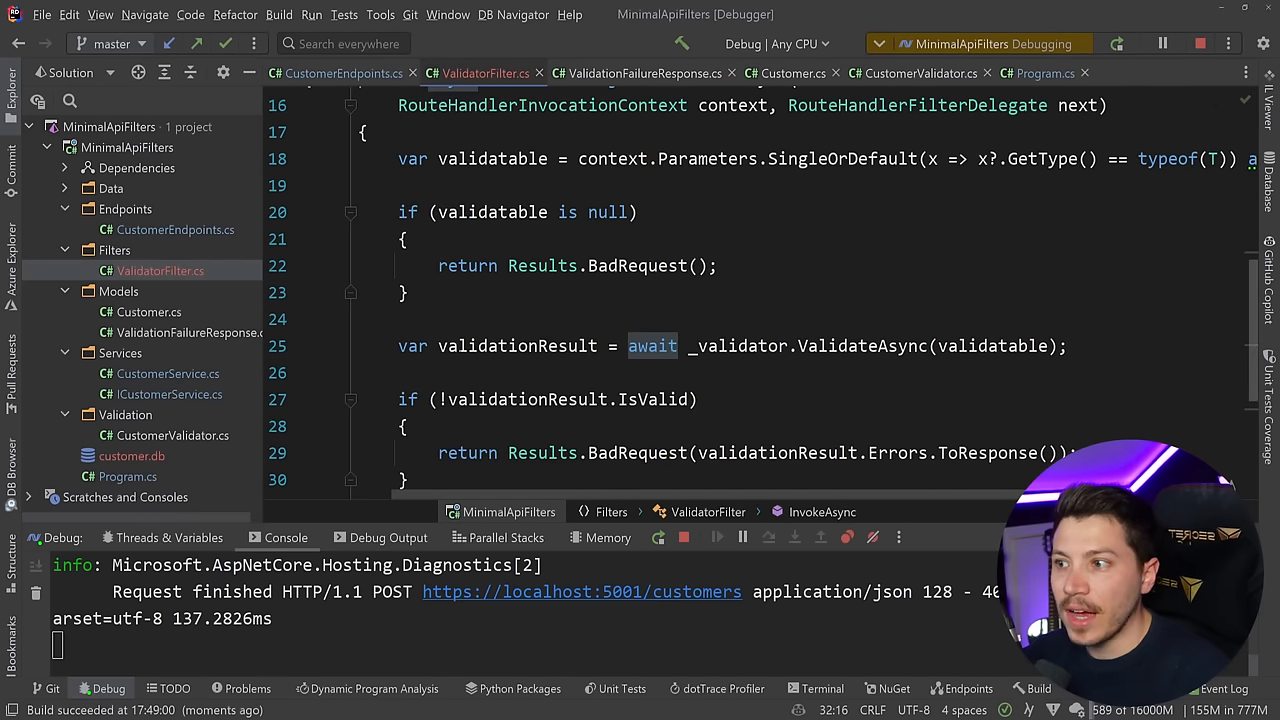
Step: Break at the validatable lookup line, inspect the Customer argument, then let the request continue
{"action": "left_click", "coordinate": [350, 158]}
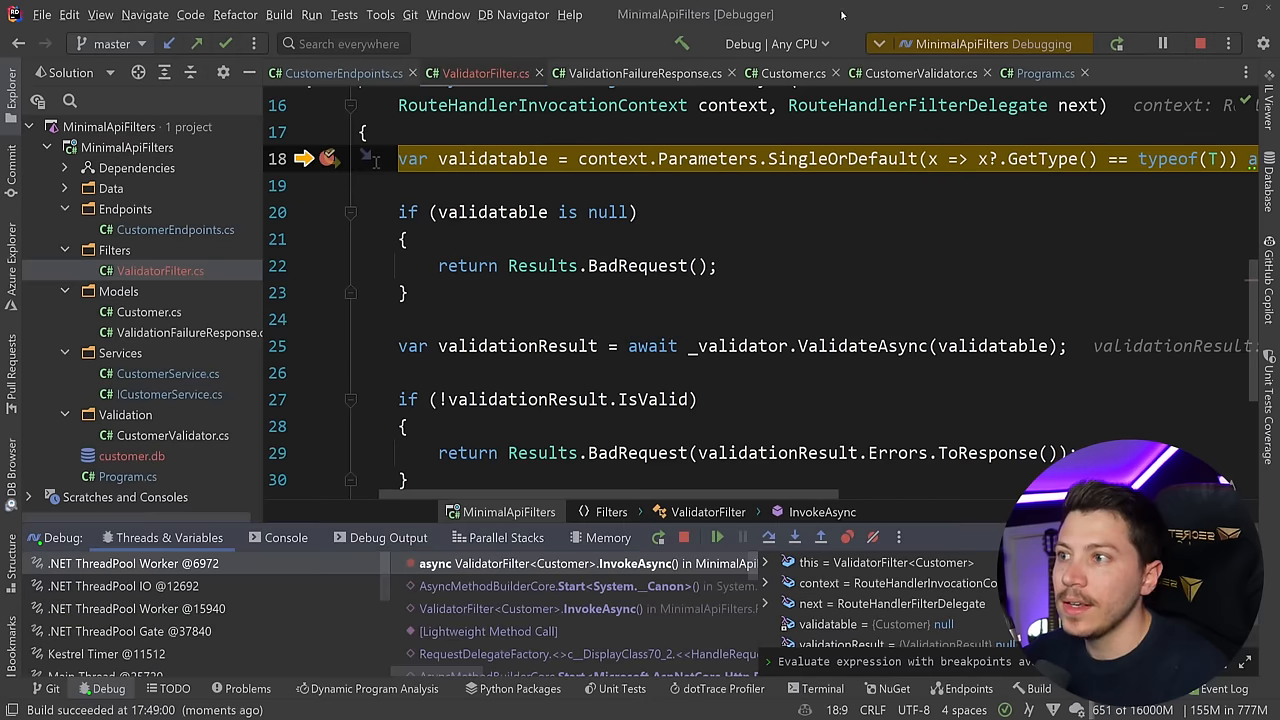
{"action": "mouse_move", "coordinate": [608, 212]}
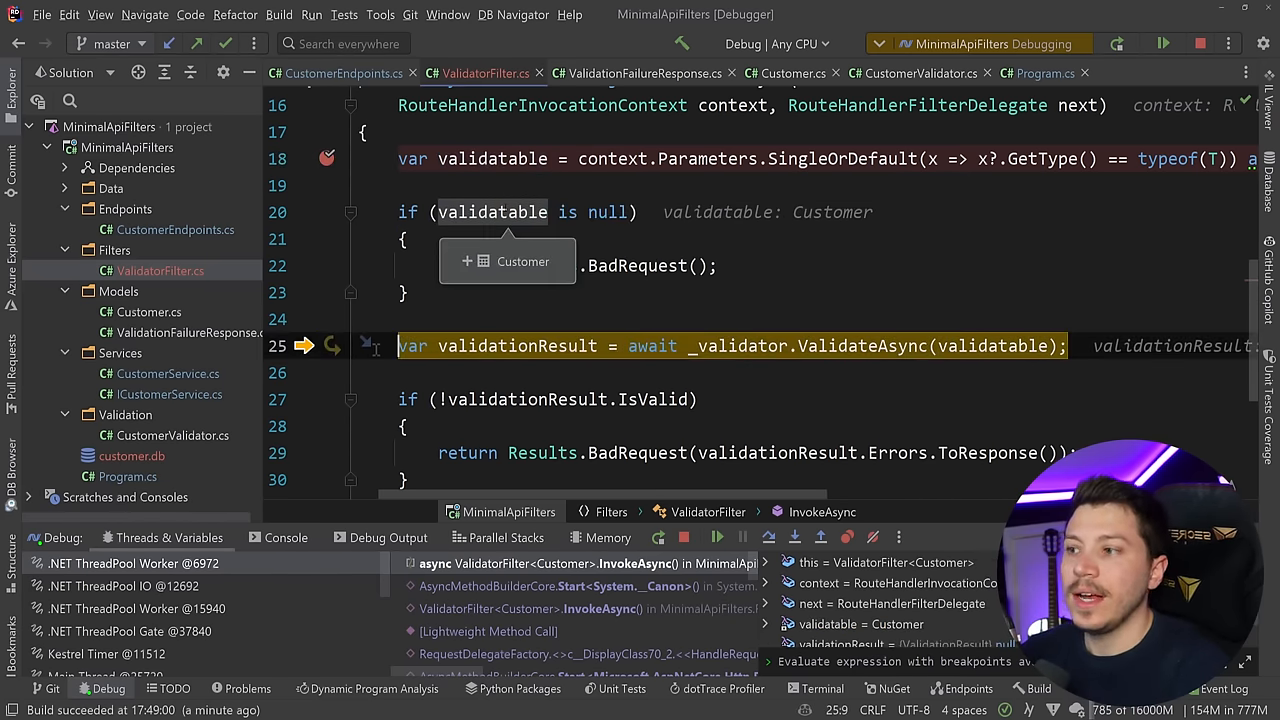
{"action": "key", "text": "F10"}
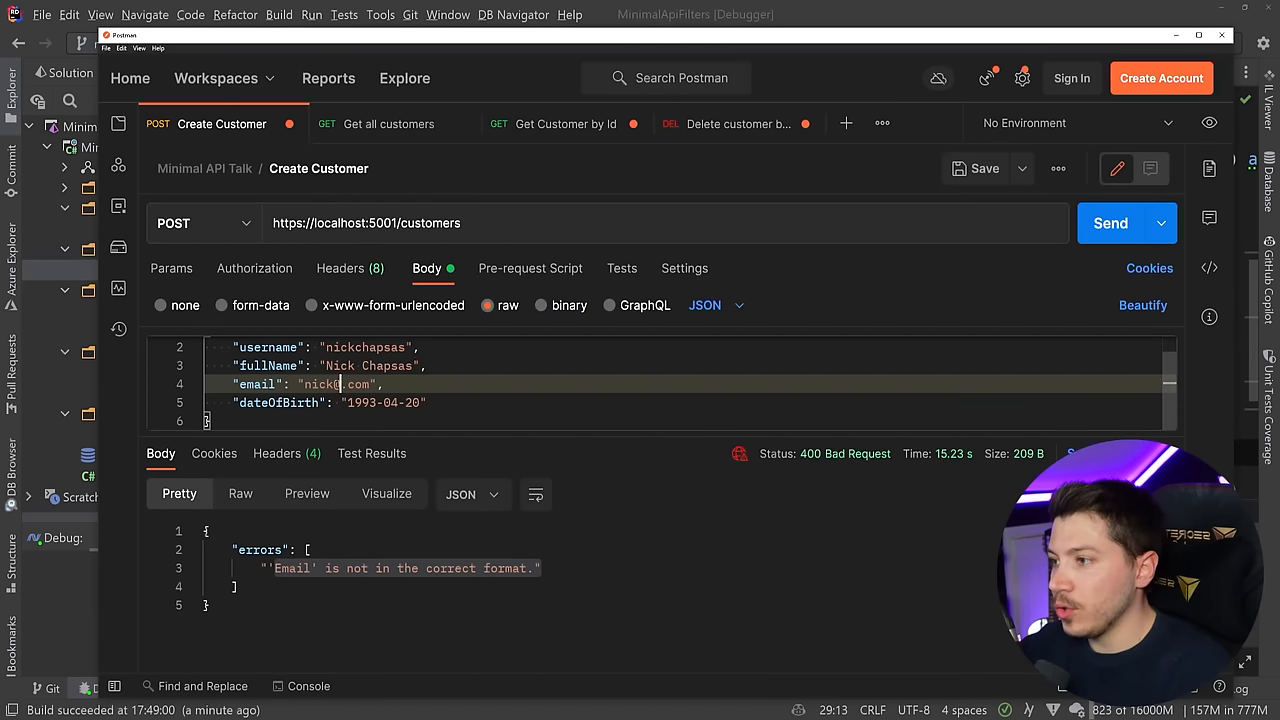
Step: Start editing the email value in the create-customer request body after the 400 response
{"action": "left_click", "coordinate": [1110, 224]}
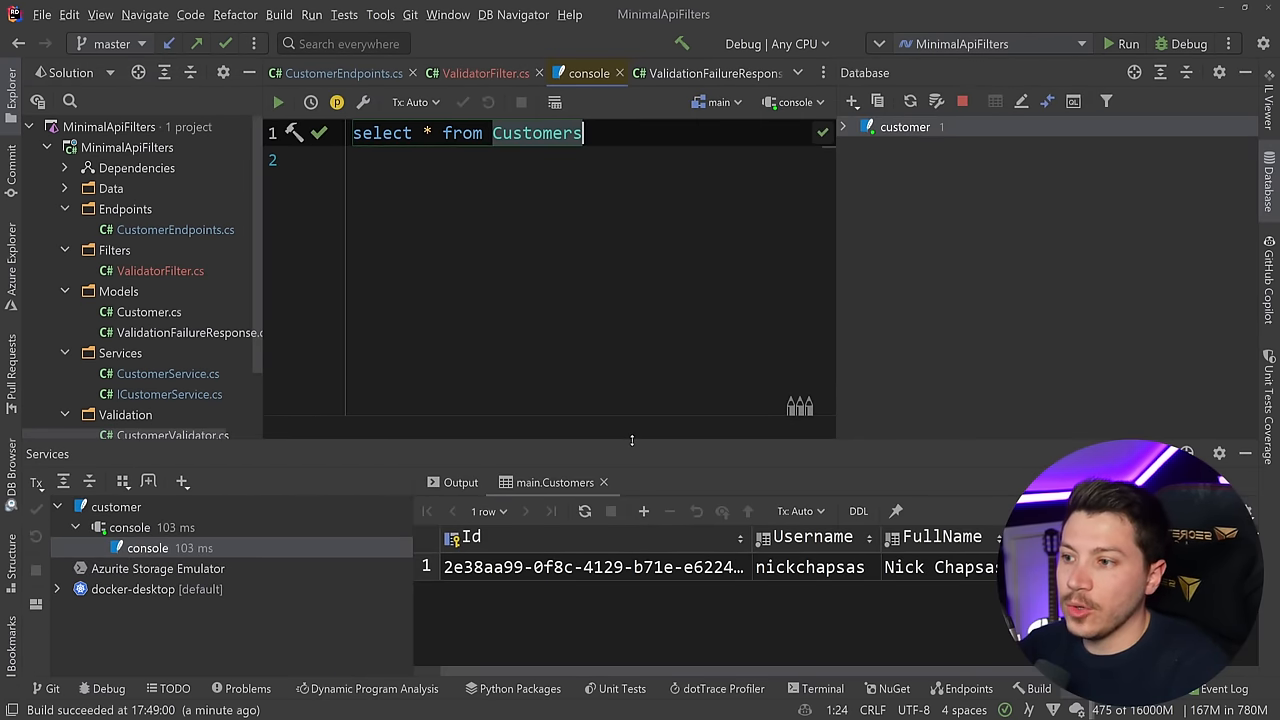
Step: Return to CustomerEndpoints.cs and begin chaining .Add onto the MapPost customers call
{"action": "left_click", "coordinate": [484, 72]}
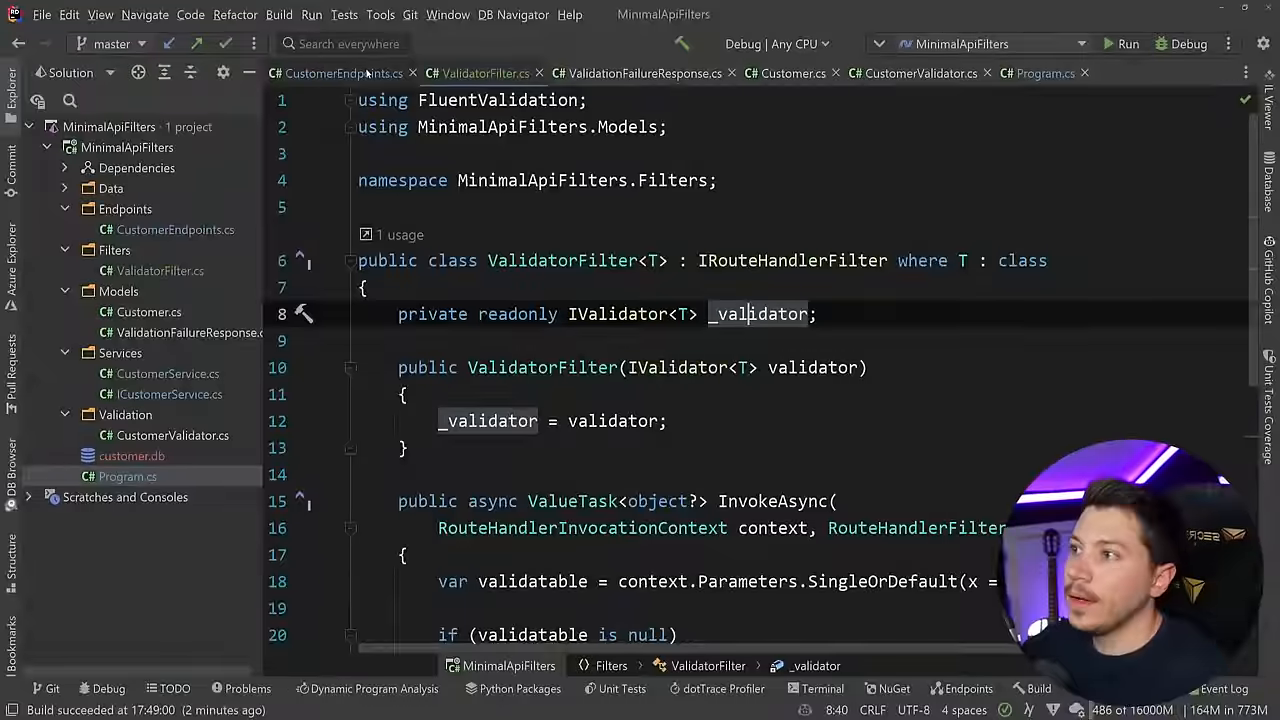
{"action": "left_click", "coordinate": [332, 72]}
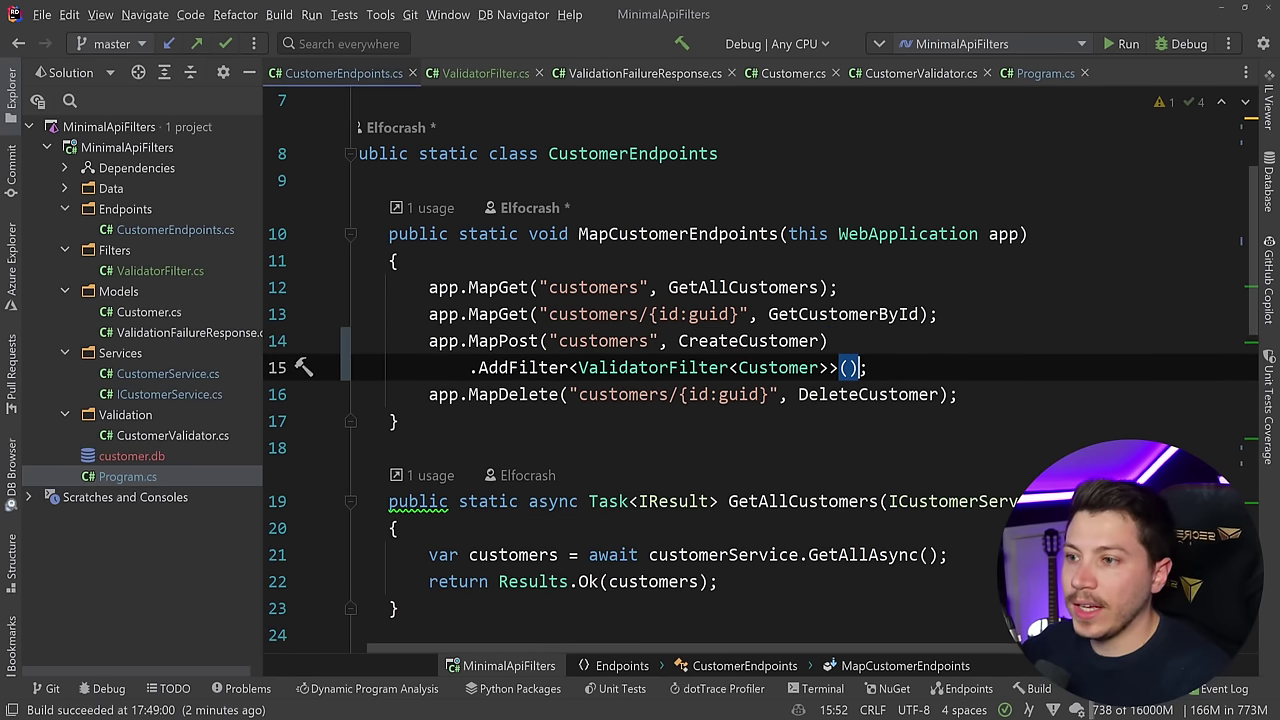
{"action": "type", "text": ".Add;"}
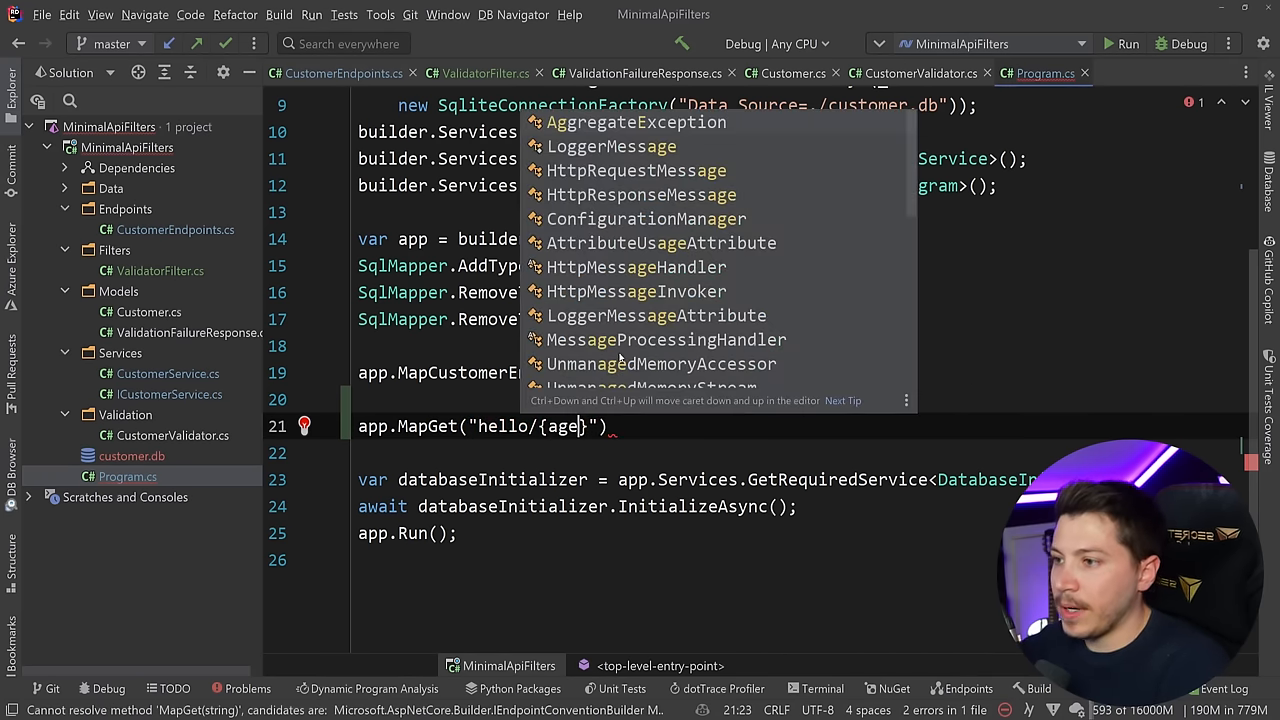
Step: Give hello/{age} an (int age) => $"I am {age} years old" handler and begin chaining .Add
{"action": "type", "text": ", ()"}
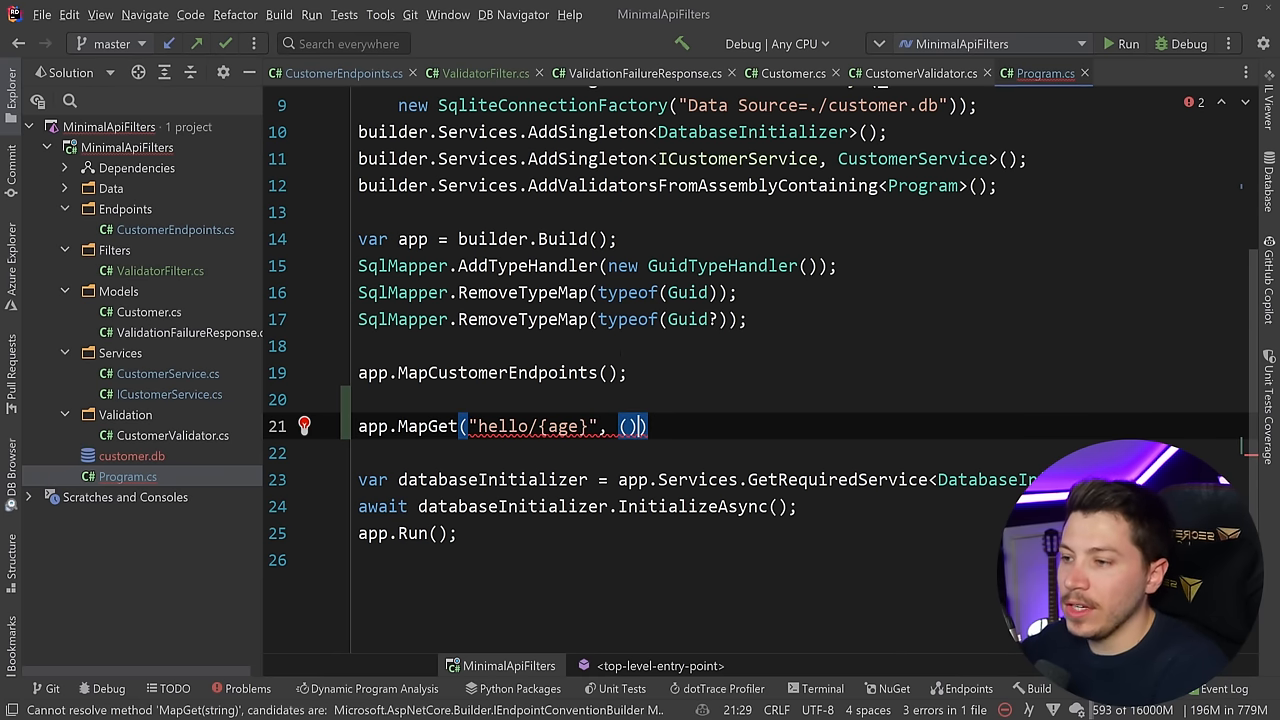
{"action": "type", "text": "int age"}
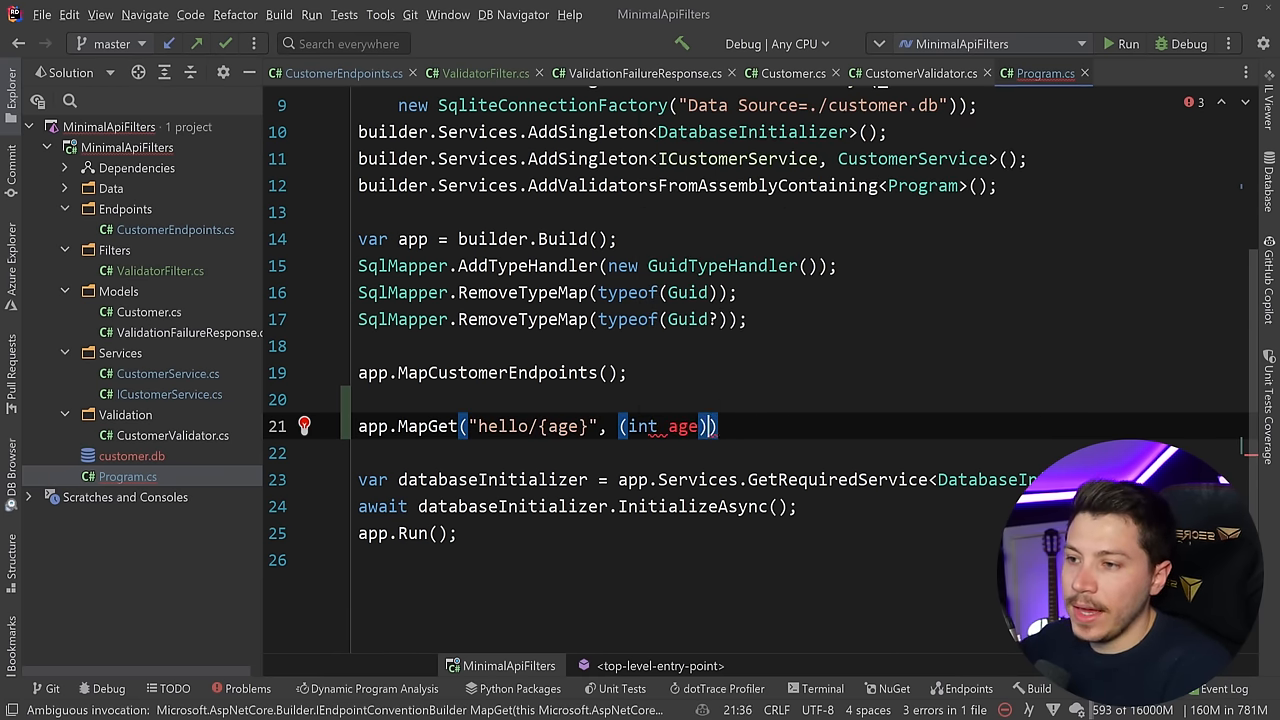
{"action": "type", "text": "=> $\"\""}
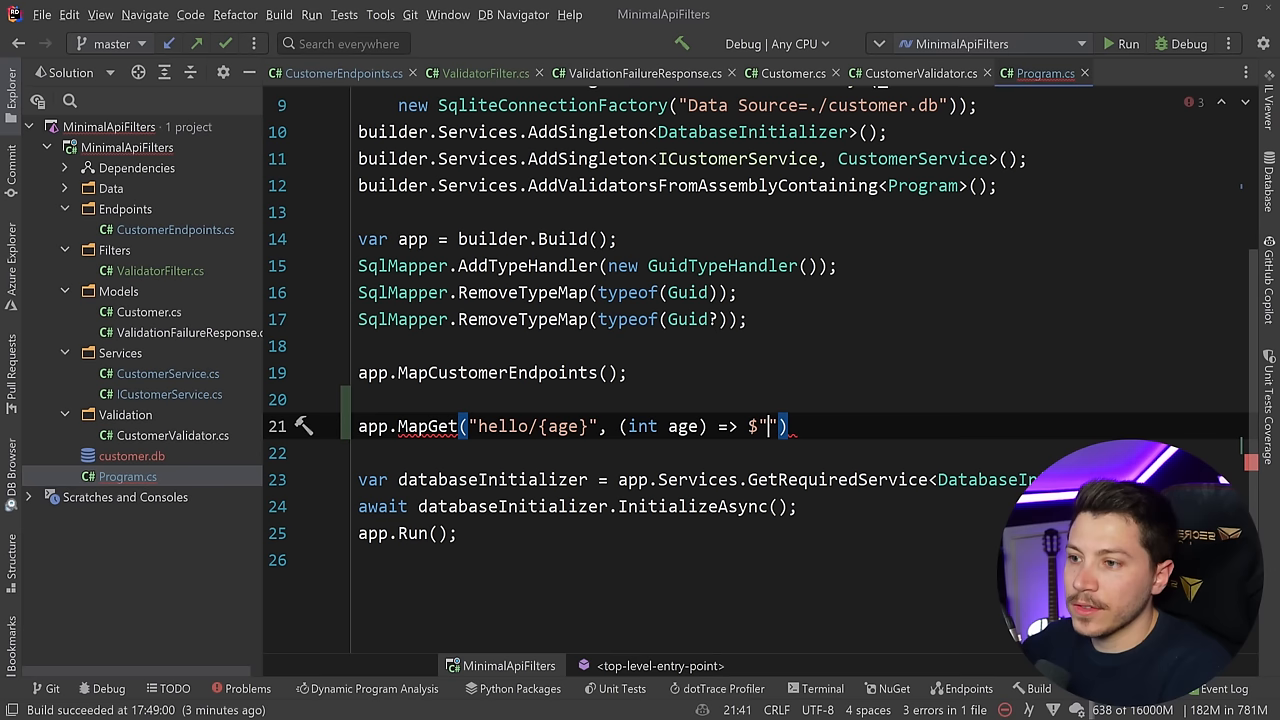
{"action": "type", "text": "I am"}
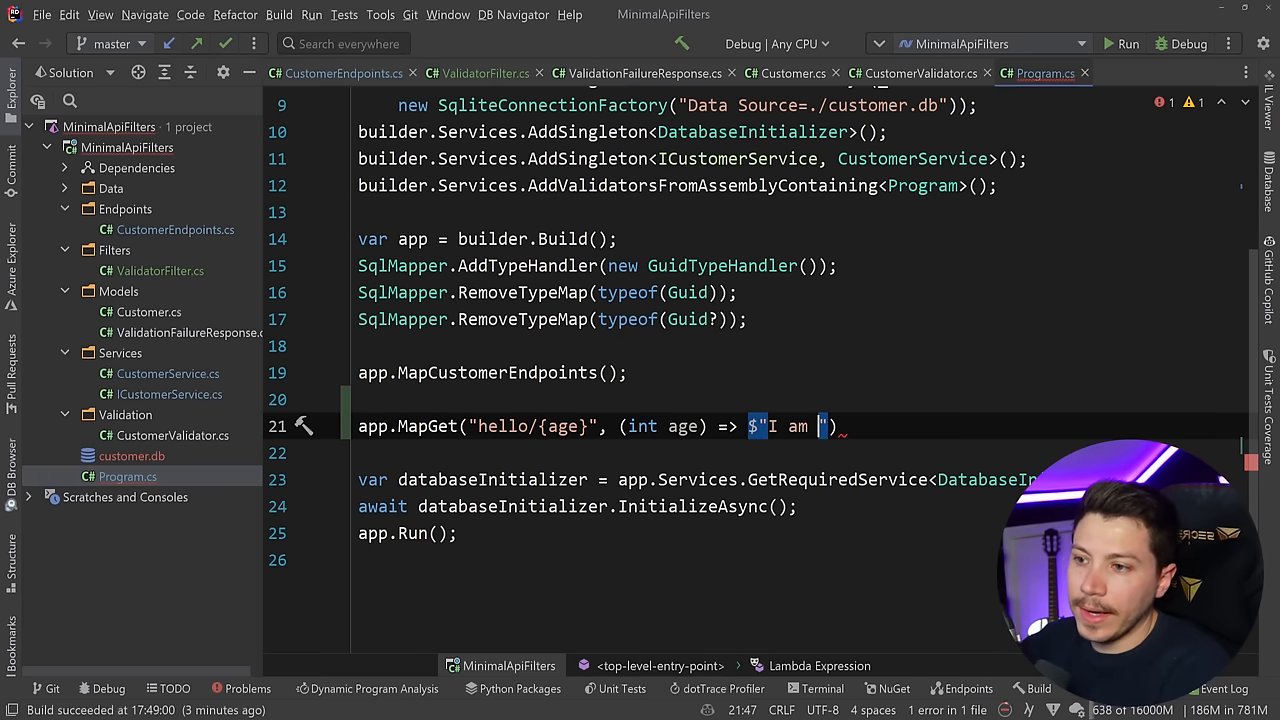
{"action": "type", "text": "{age} years o"}
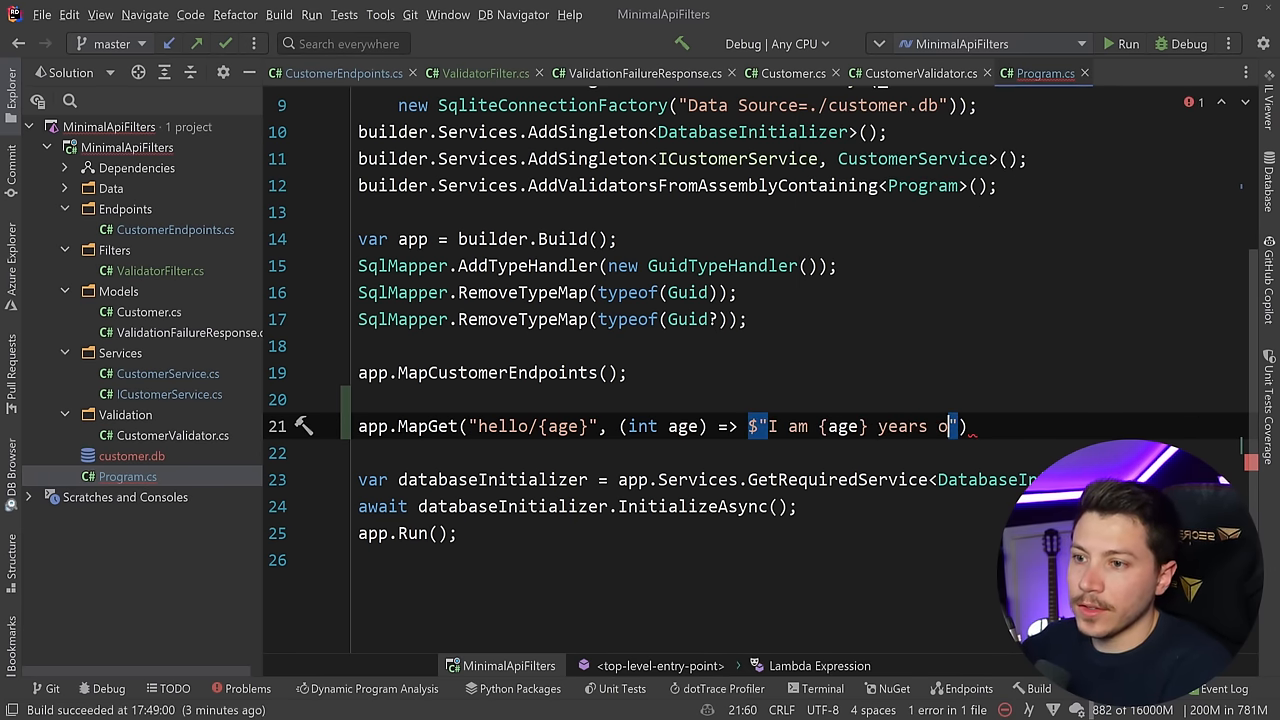
{"action": "type", "text": ".Add"}
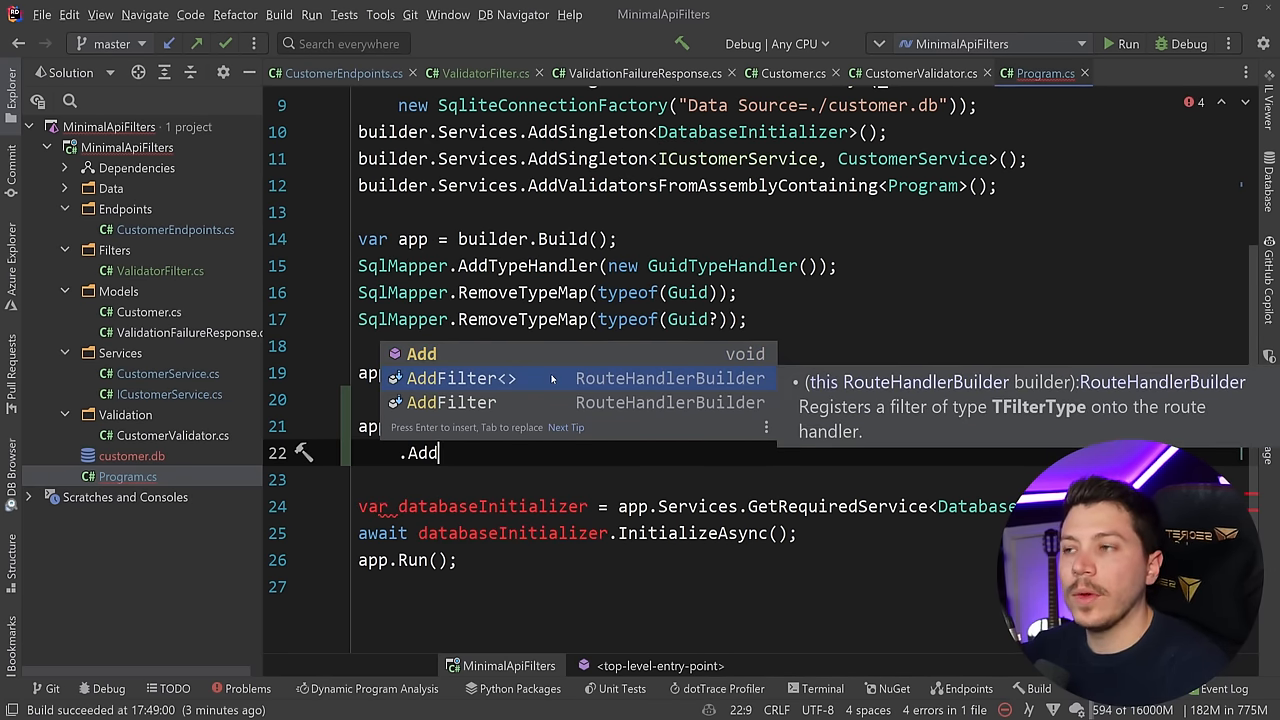
Step: Write AddFilter((ctx, next) => async (context) => { return await next(context); })
{"action": "left_click", "coordinate": [484, 72]}
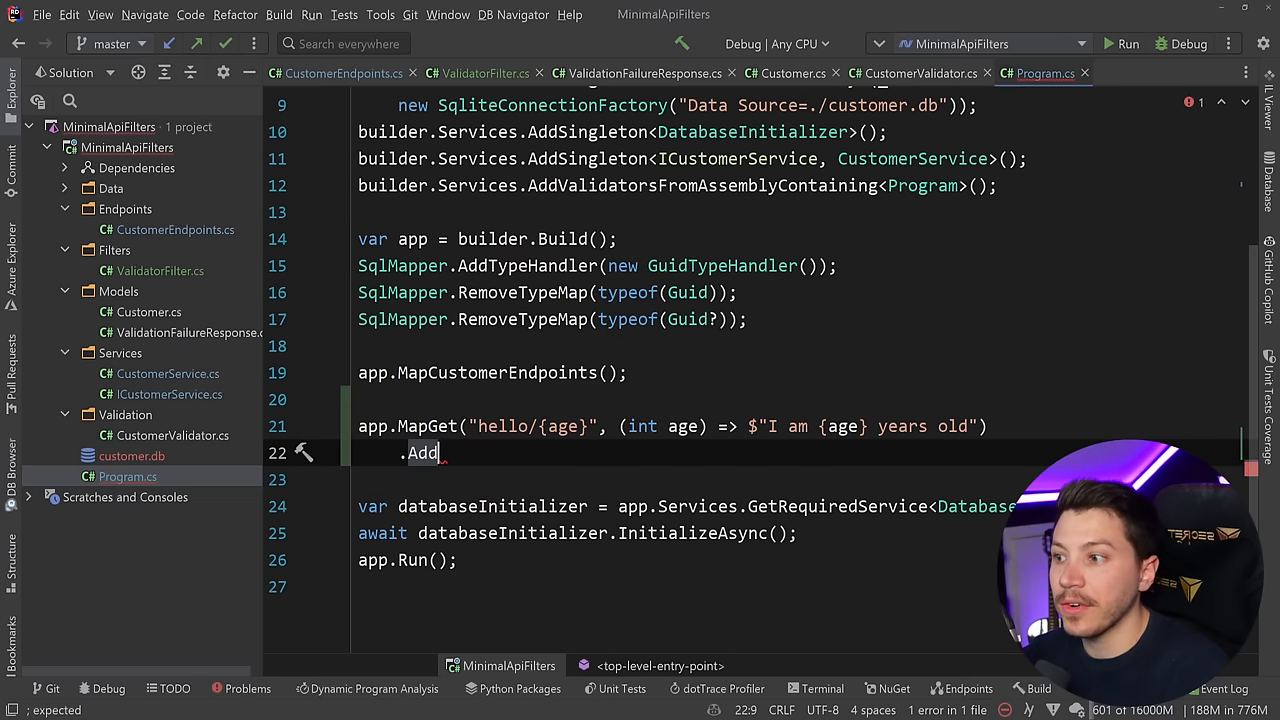
{"action": "type", "text": "Filter()"}
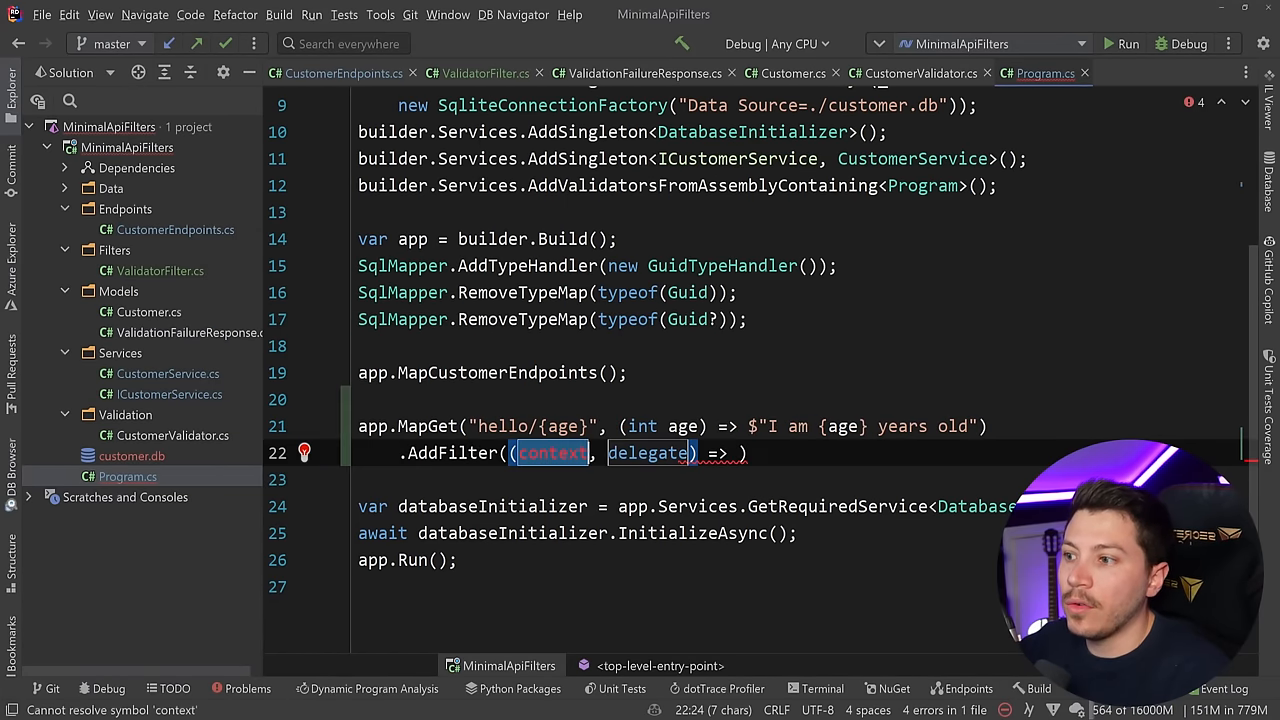
{"action": "type", "text": "ctx"}
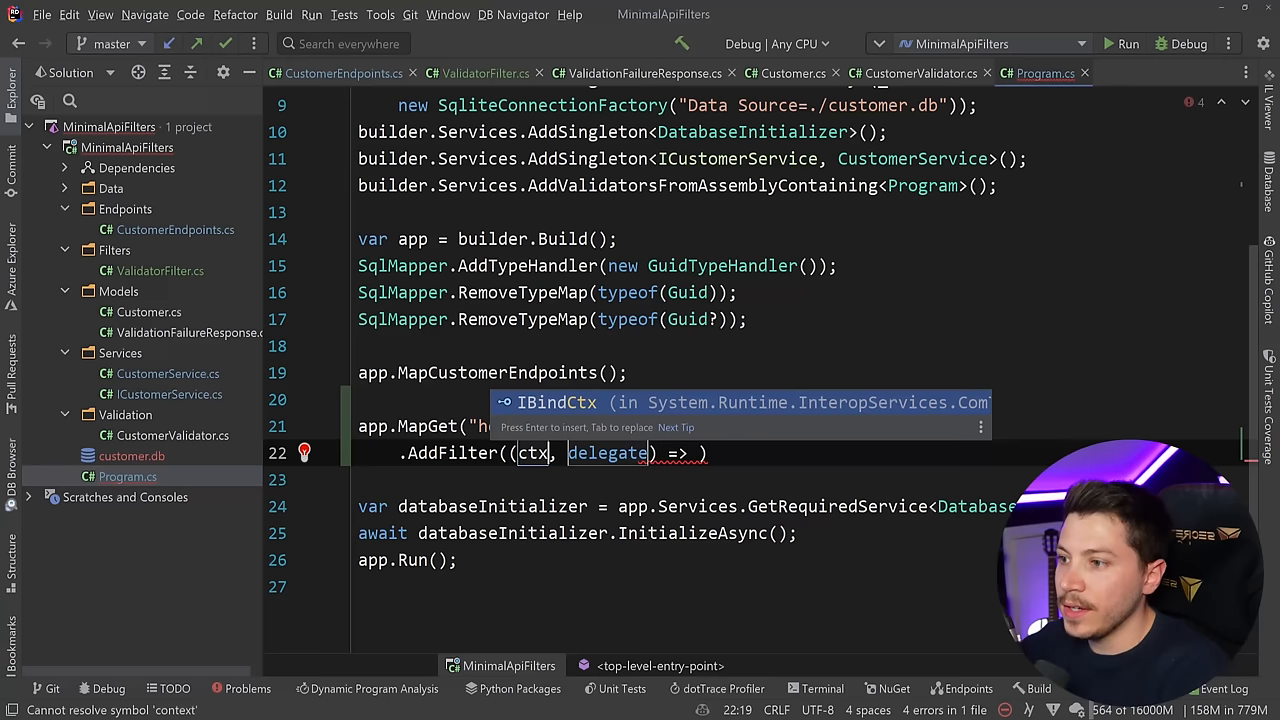
{"action": "type", "text": "next"}
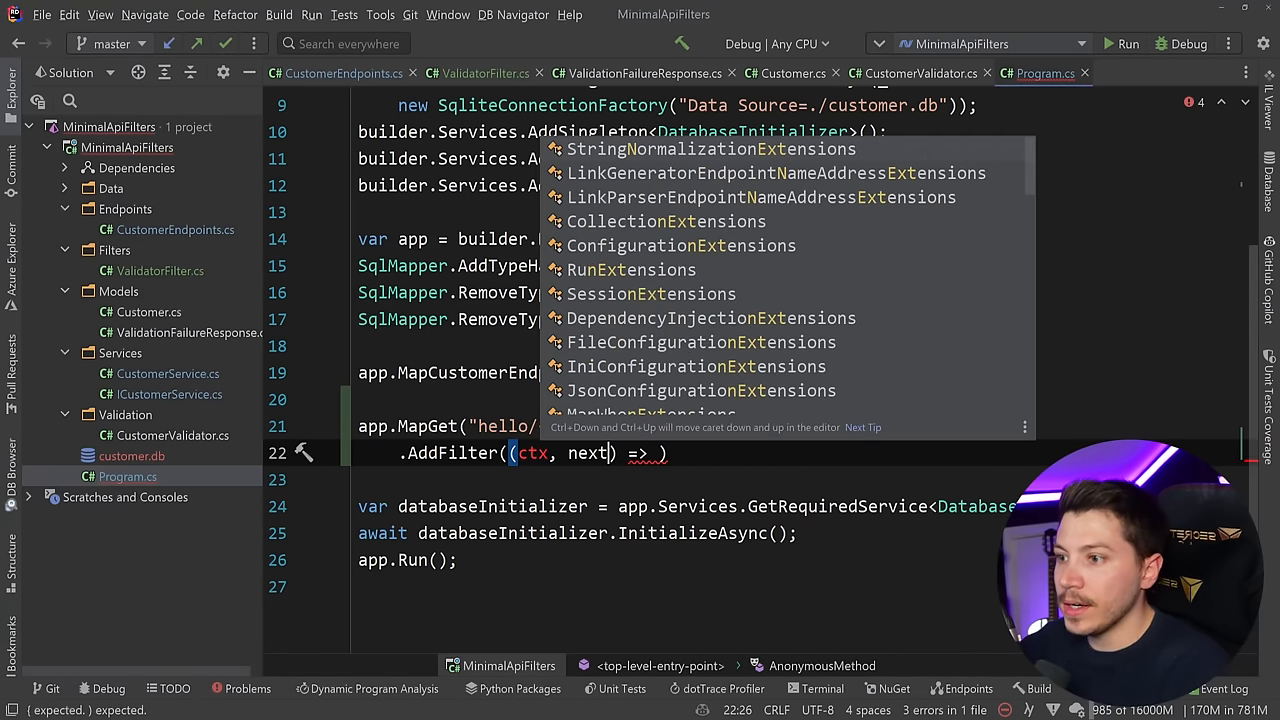
{"action": "type", "text": "aws"}
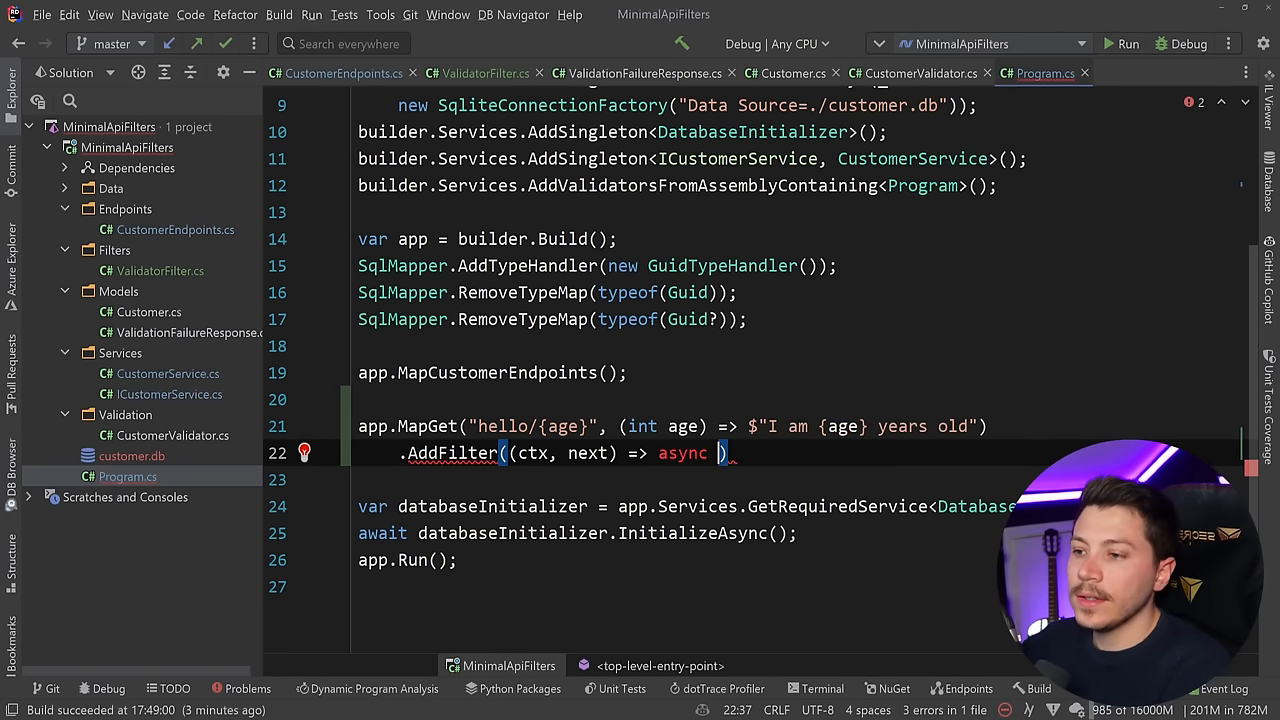
{"action": "type", "text": "(context)"}
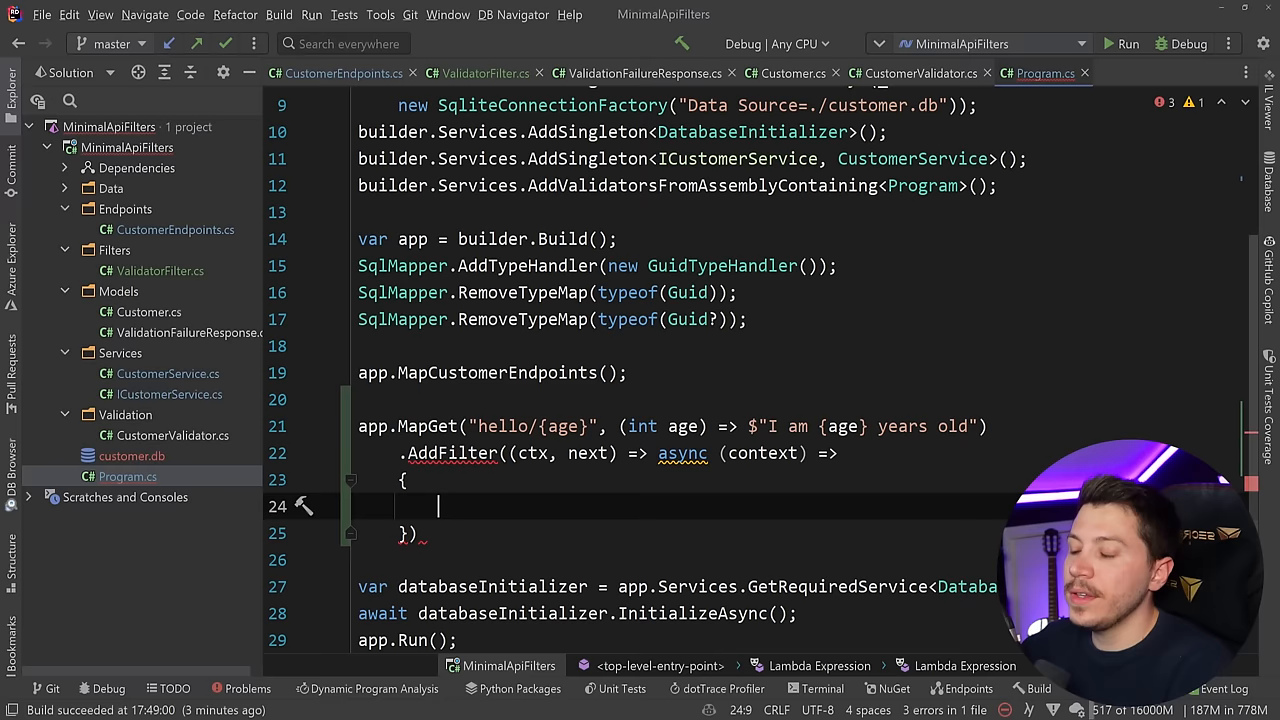
{"action": "type", "text": "return await"}
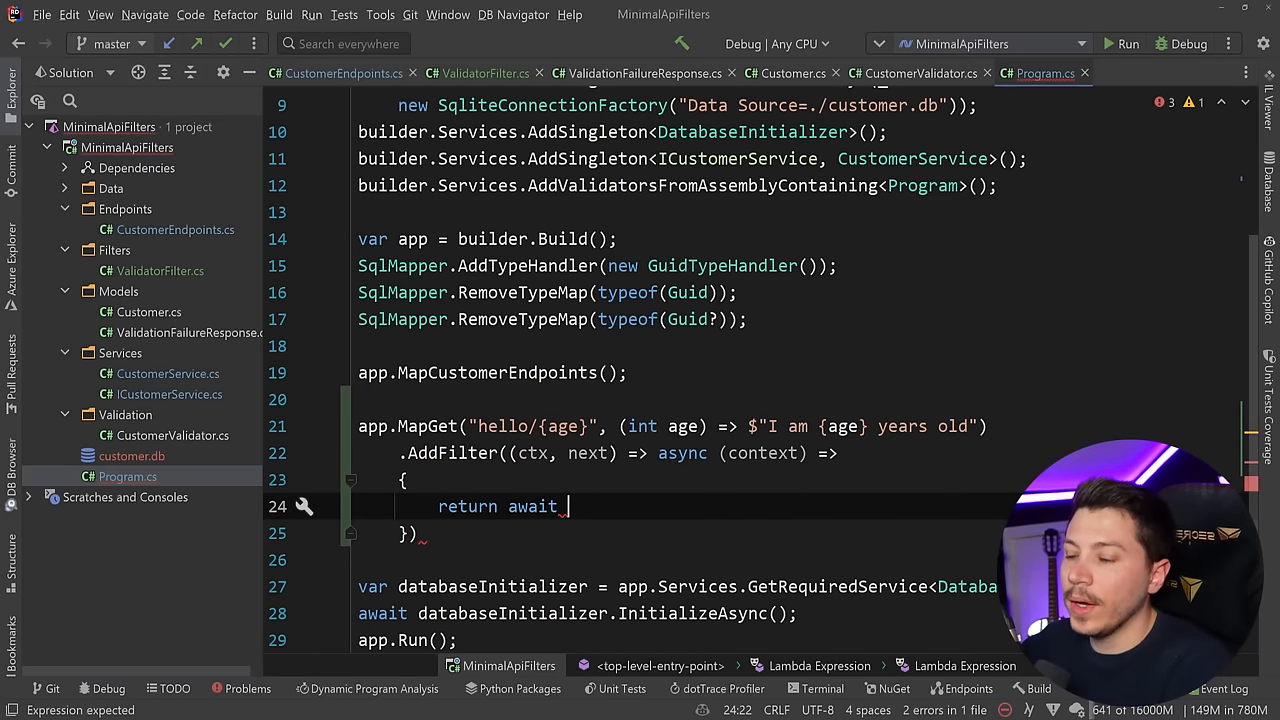
{"action": "type", "text": "next(context);"}
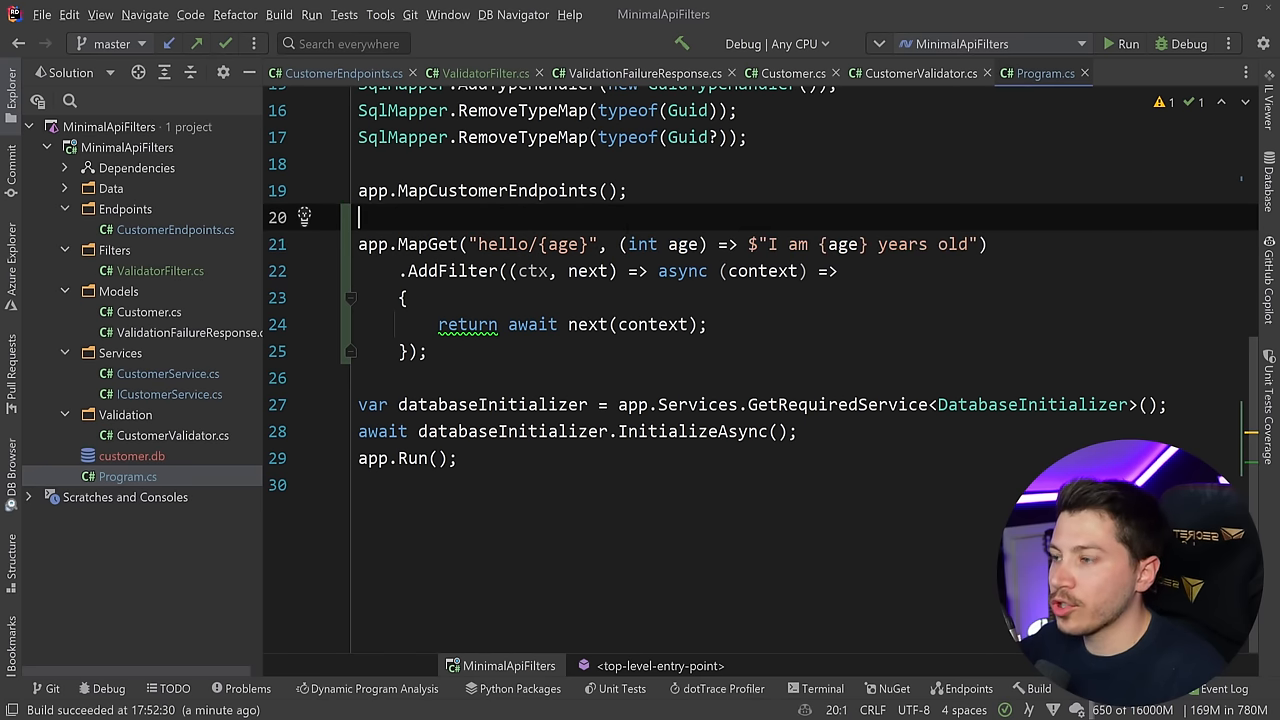
Step: Declare local string Handler(int age) and pass Handler as the MapGet delegate
{"action": "type", "text": "string"}
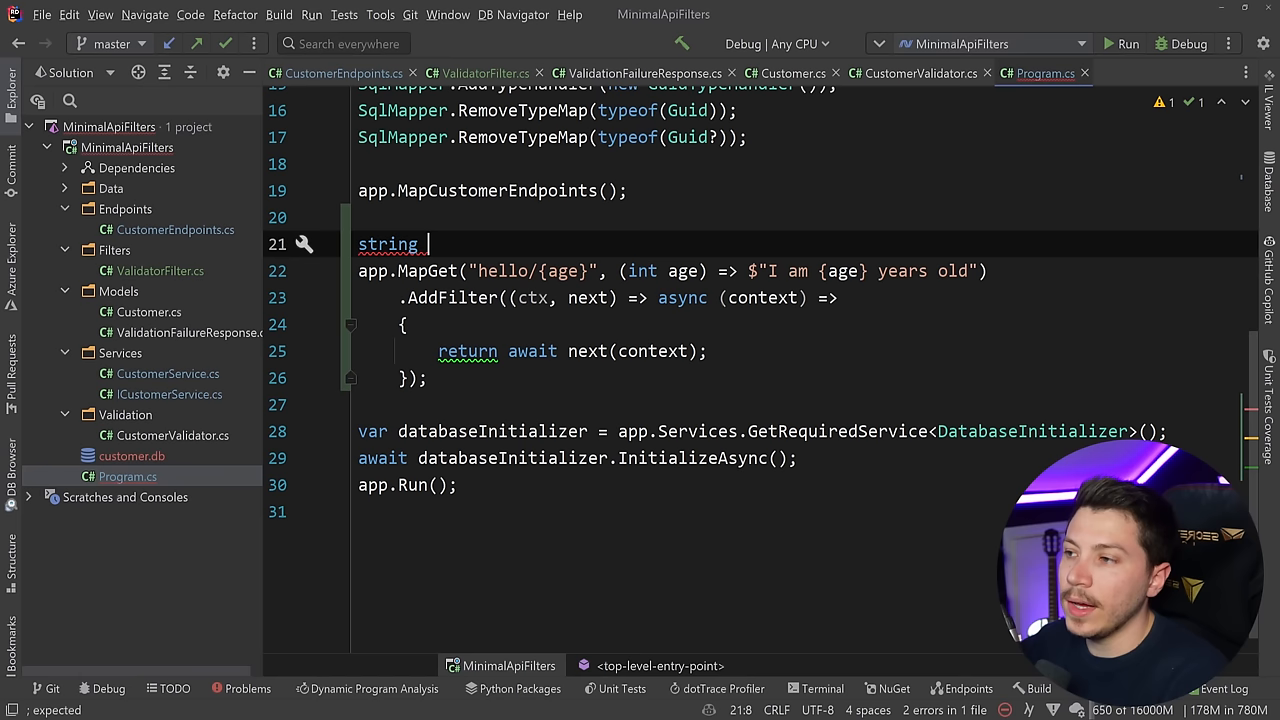
{"action": "type", "text": "Handler(int age) => $\"I am {age} years old\";"}
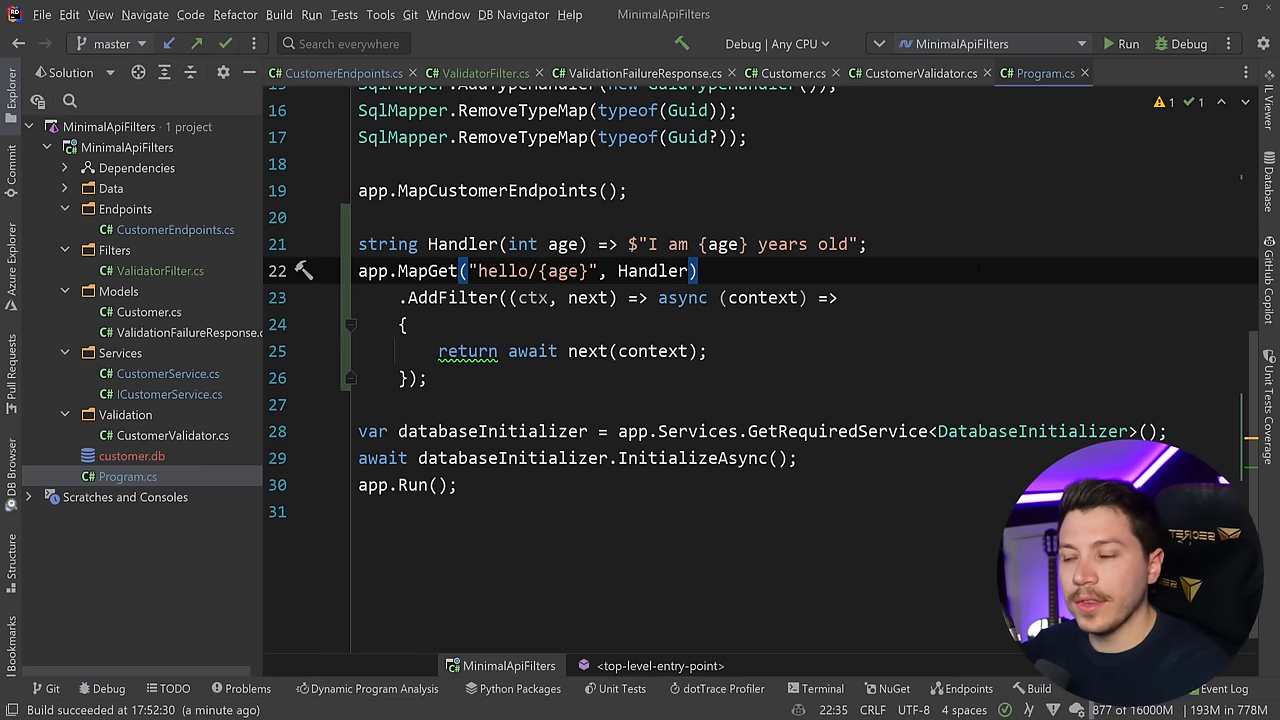
{"action": "double_click", "coordinate": [656, 270]}
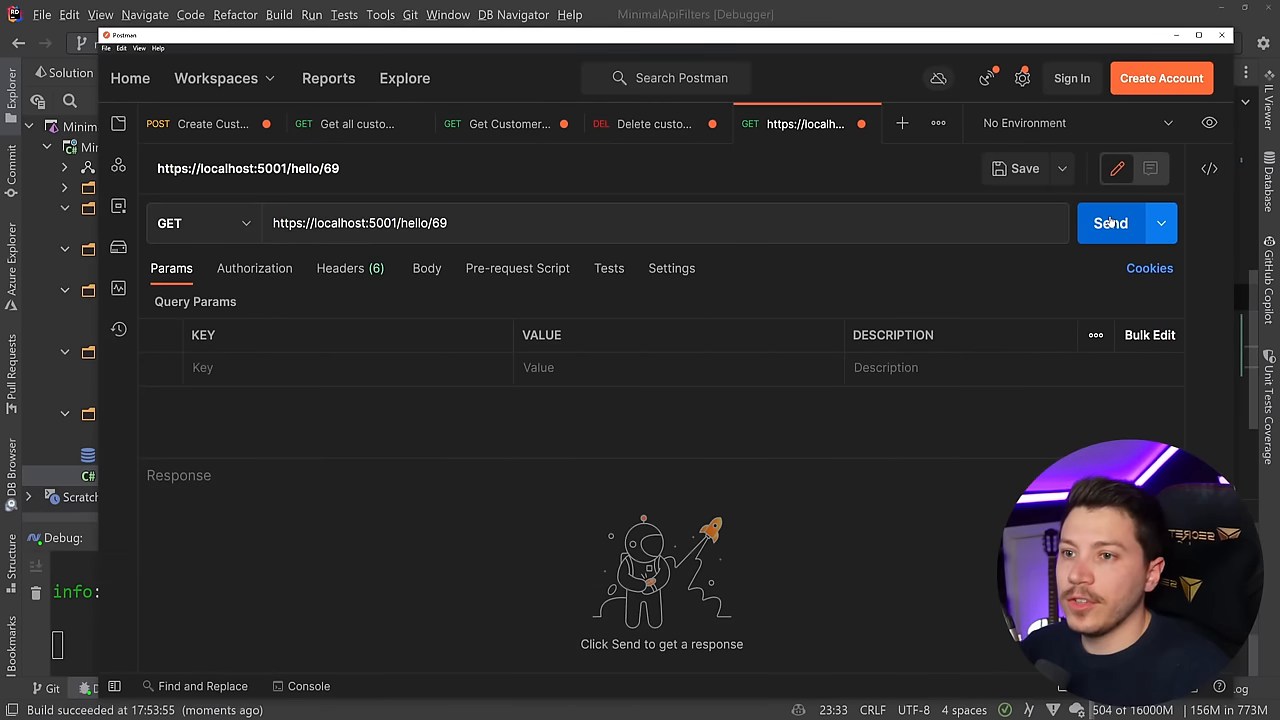
{"action": "left_click", "coordinate": [1110, 224]}
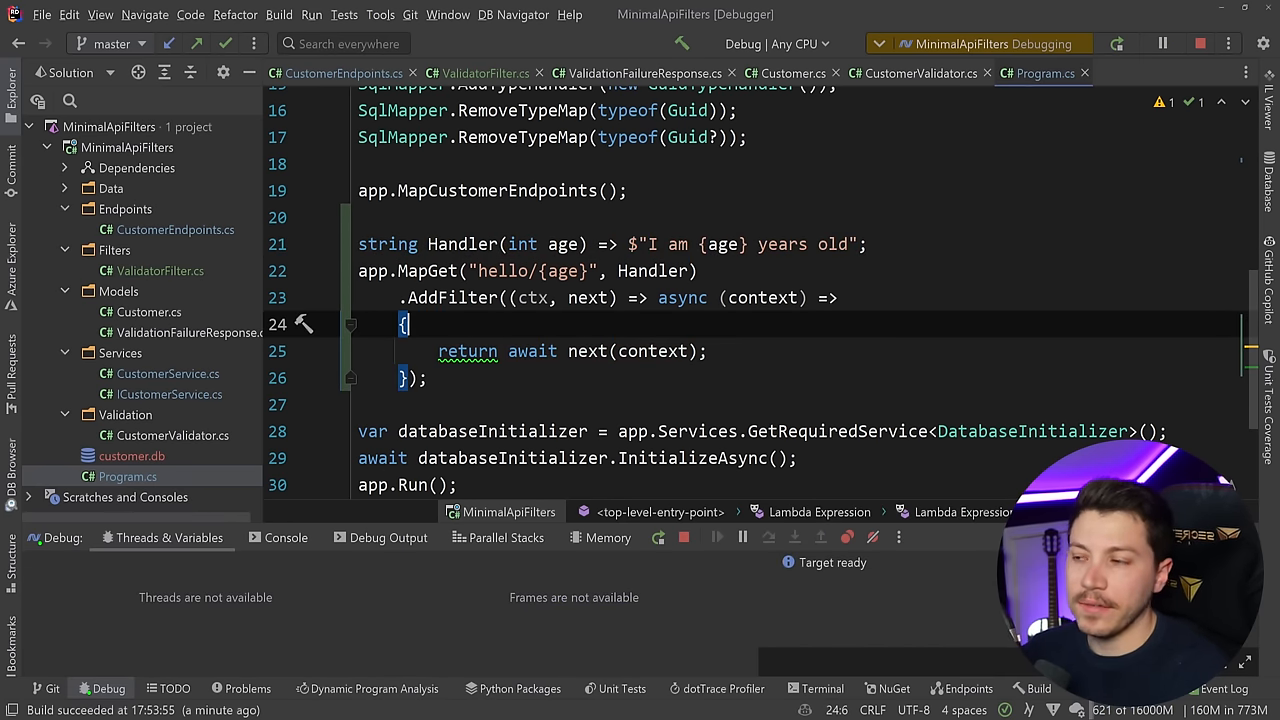
Step: Bring up ValidatorFilter.cs and highlight its IRouteHandlerFilter interface implementation
{"action": "left_click", "coordinate": [480, 72]}
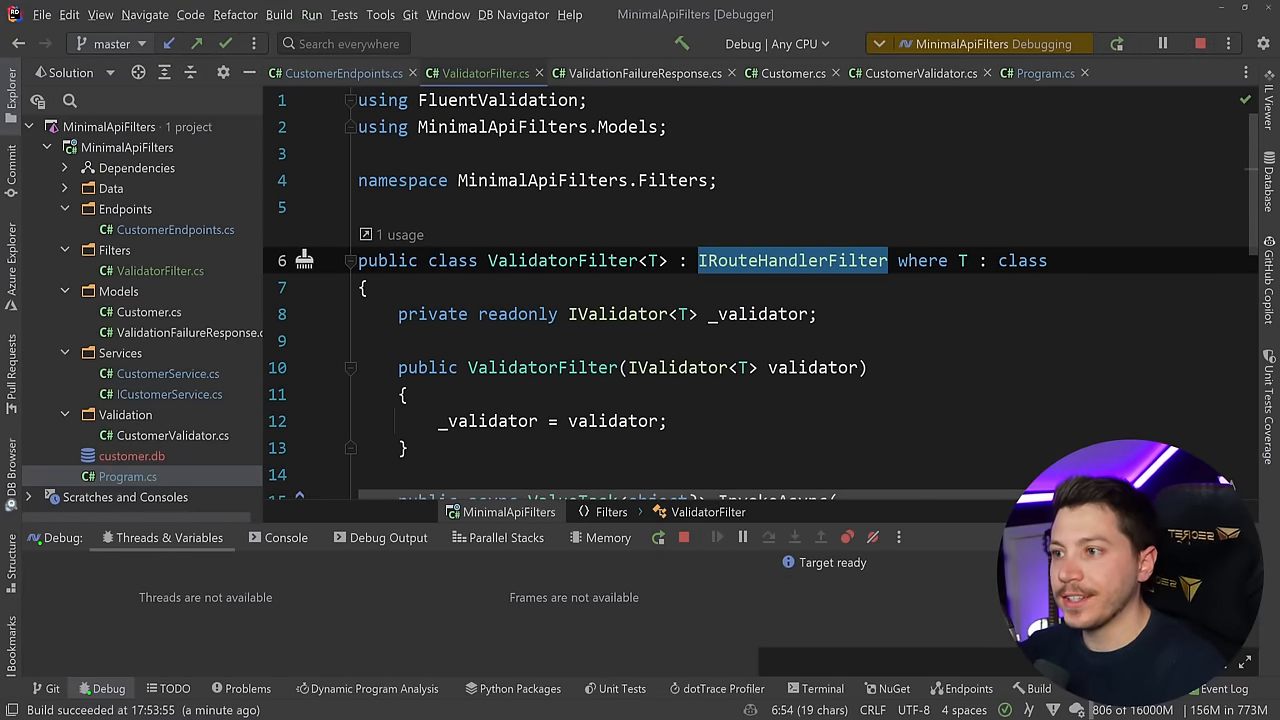
{"action": "left_click", "coordinate": [1048, 72]}
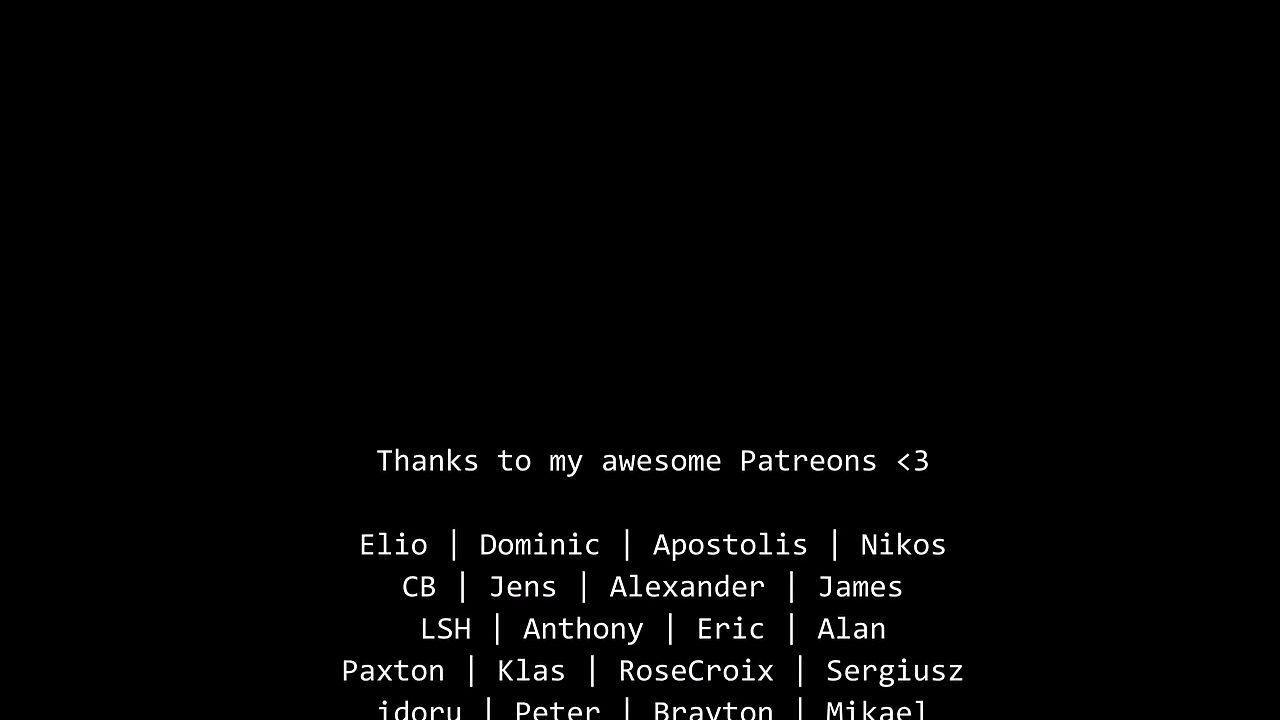
{"action": "scroll", "scroll_direction": "down", "scroll_amount": 3}
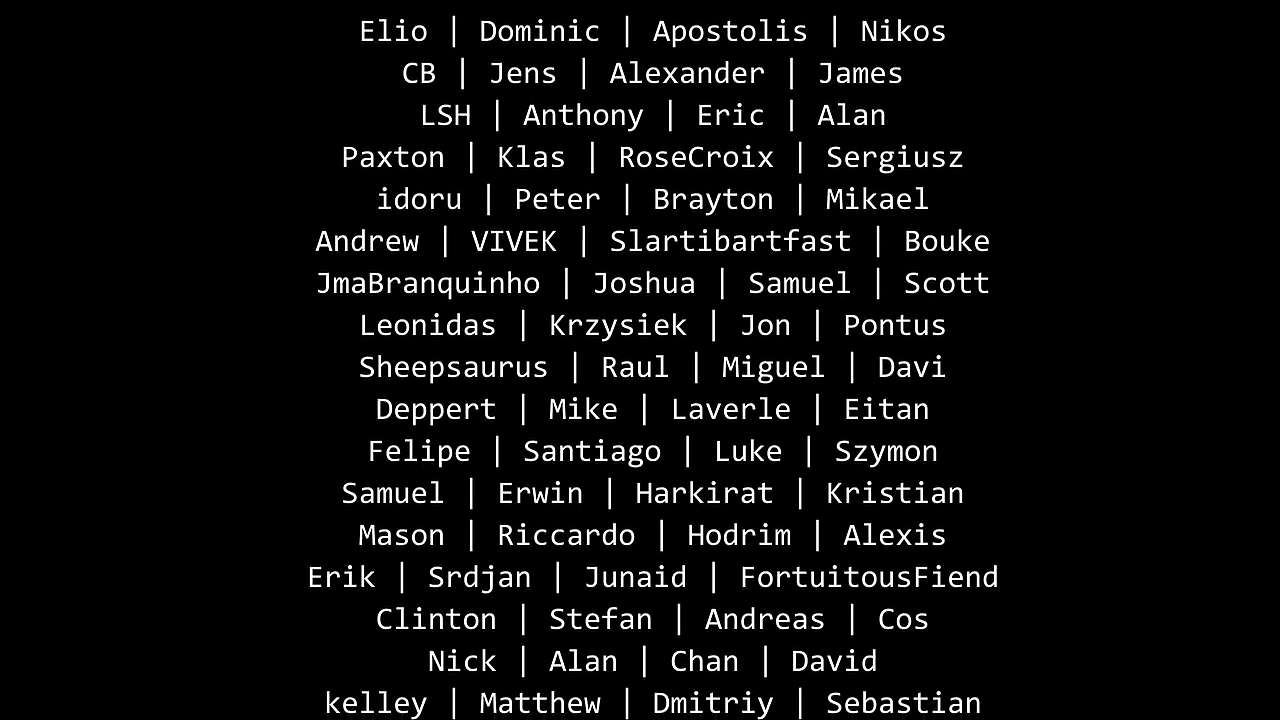
{"action": "scroll", "scroll_direction": "down", "scroll_amount": 3}
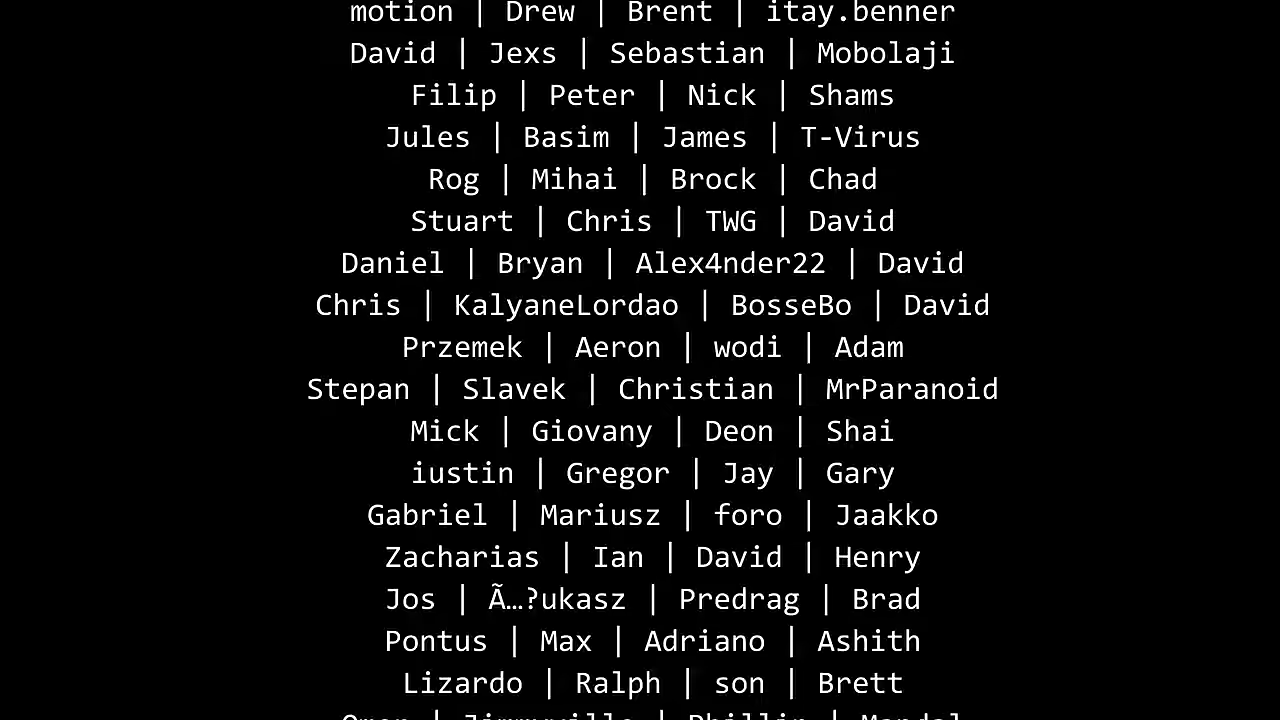
{"action": "scroll", "scroll_direction": "down", "scroll_amount": 3}
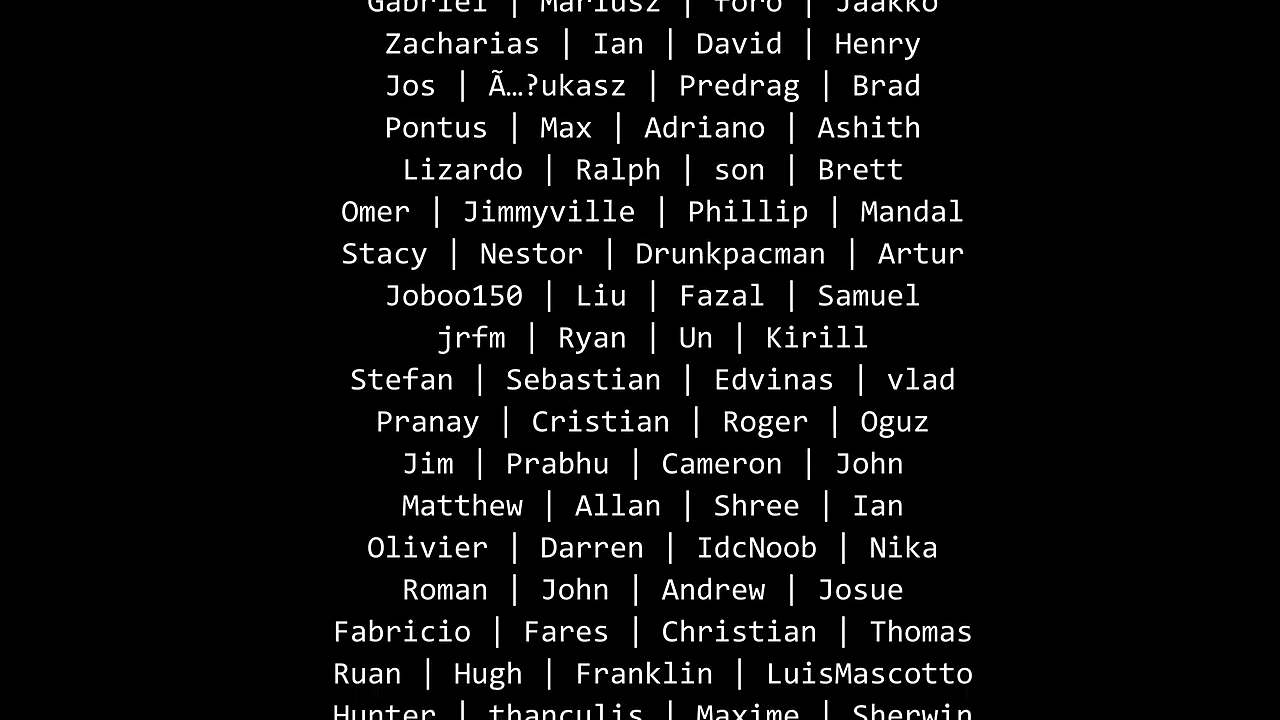
{"action": "scroll", "scroll_direction": "down", "scroll_amount": 3}
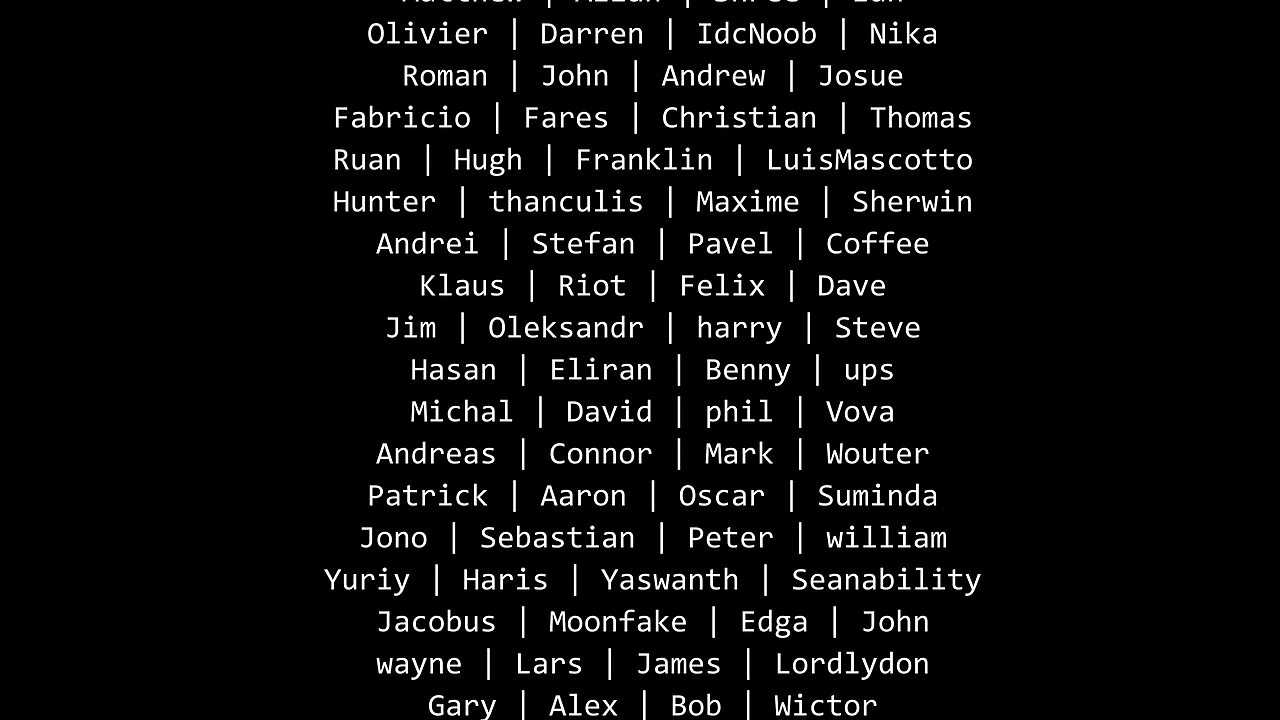